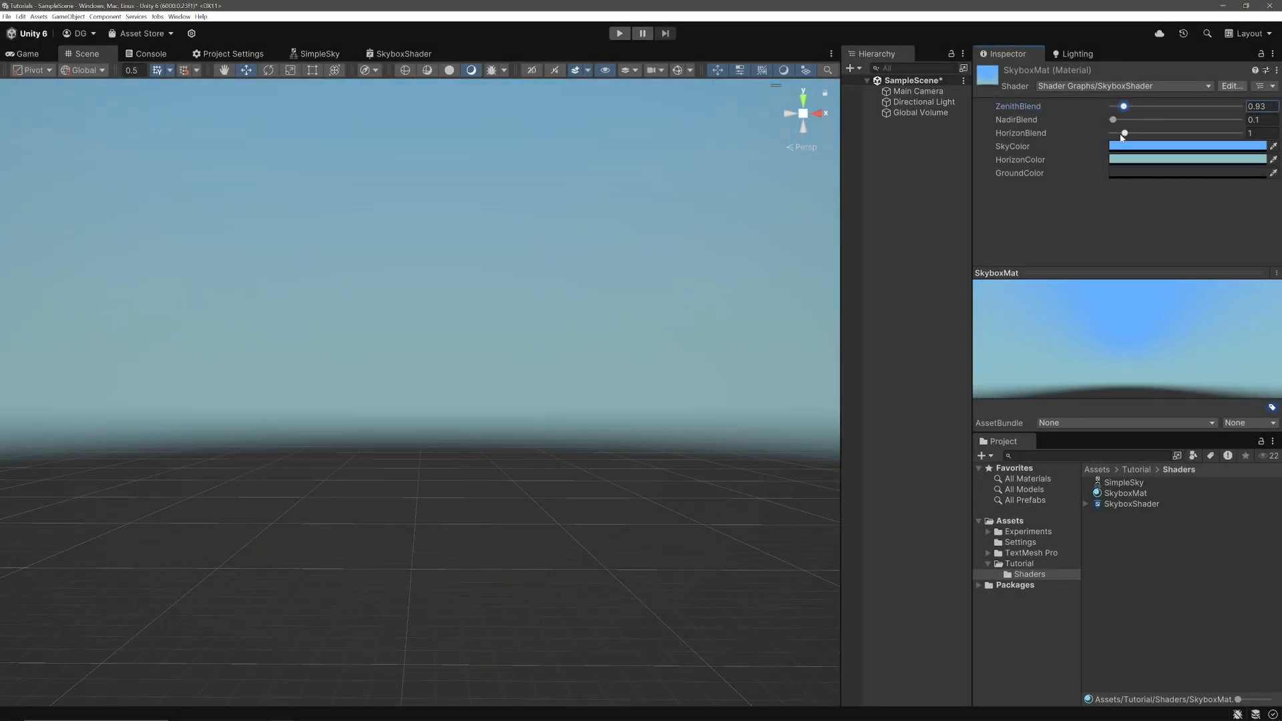
Step: Nudge the SkyboxMat HorizonBlend slider, then return to SampleScene with an empty Shaders folder
{"action": "left_click_drag", "start_coordinate": [1122, 134], "coordinate": [1140, 134]}
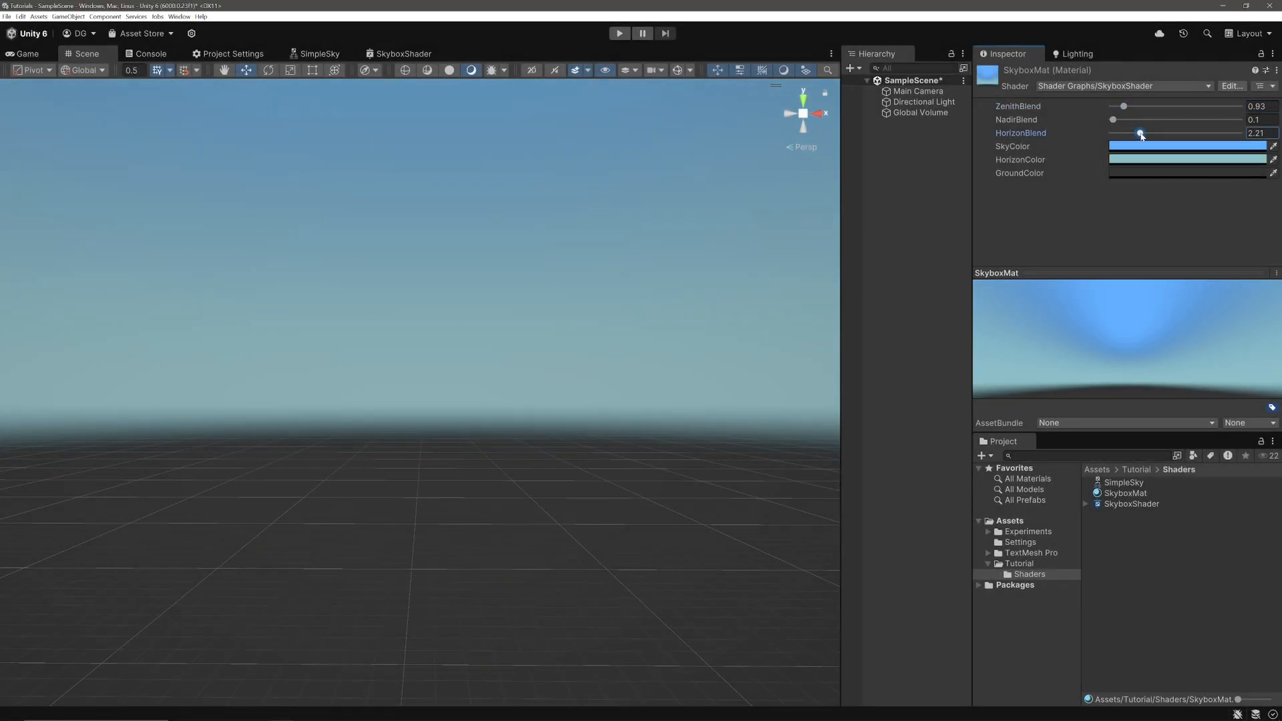
{"action": "left_click", "coordinate": [1186, 145]}
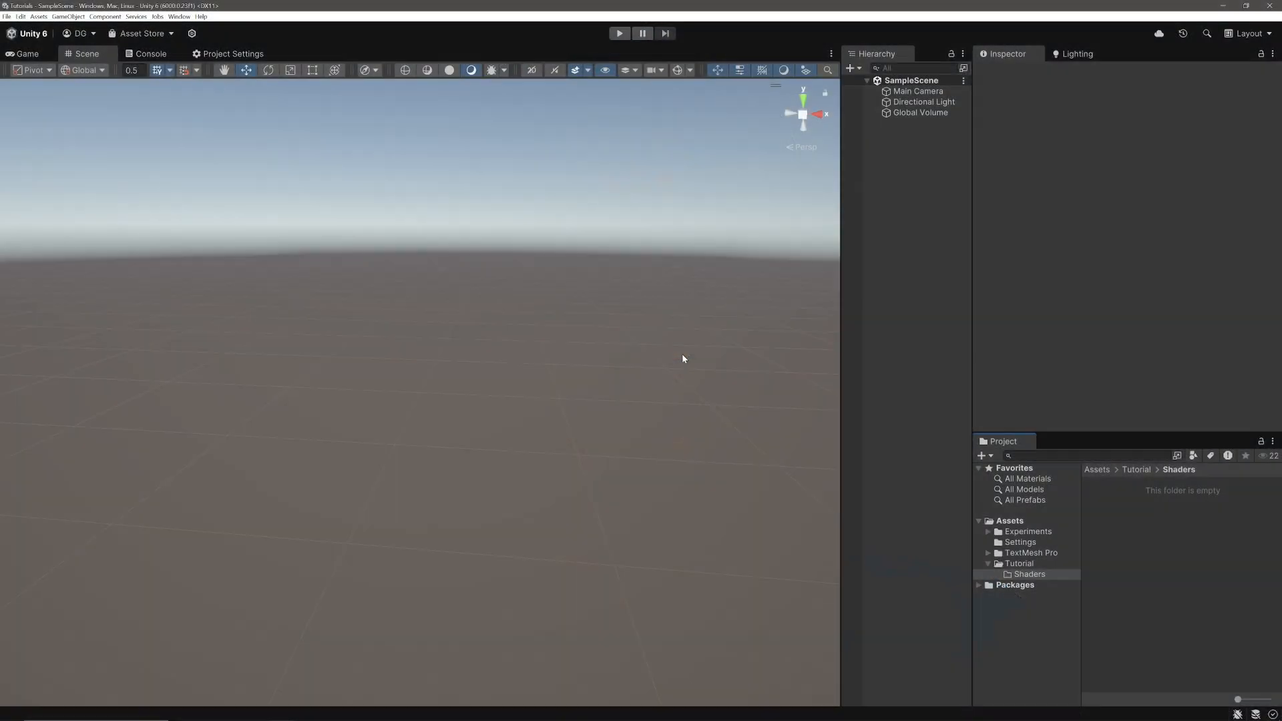
{"action": "mouse_move", "coordinate": [472, 339]}
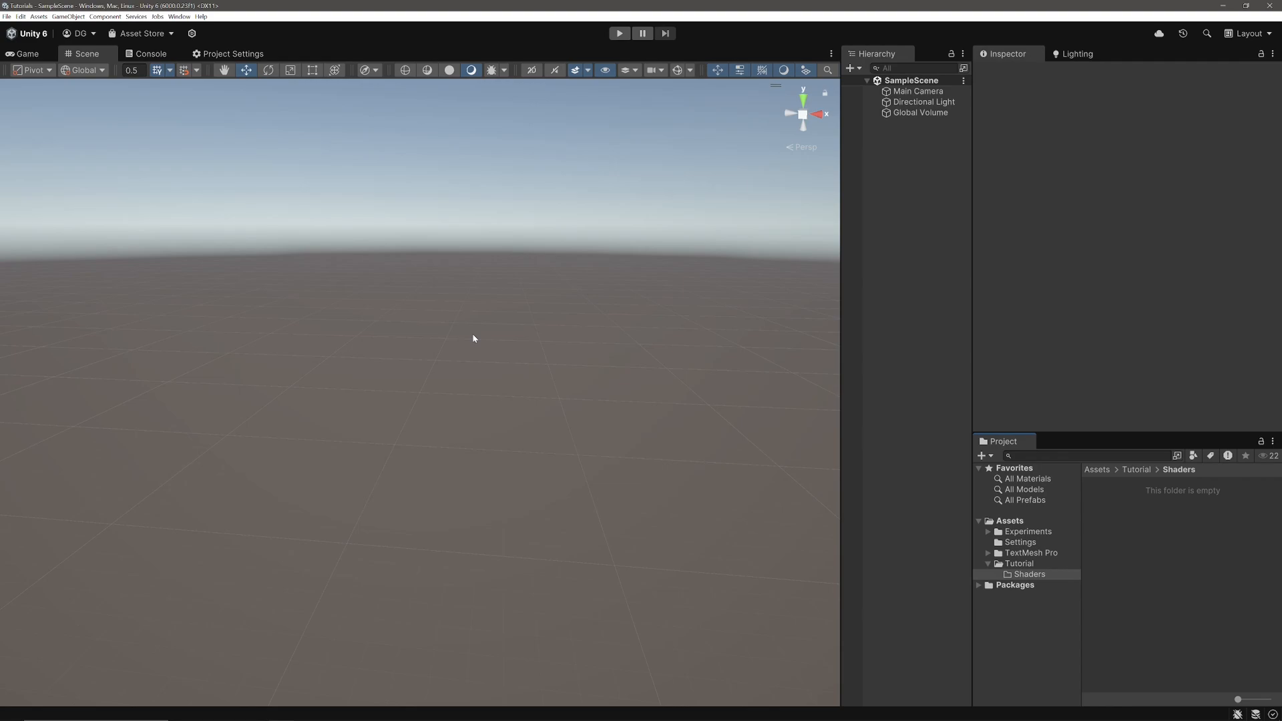
Step: Create a Shader Graph Sub Graph asset named SimpleSky in the Shaders folder
{"action": "right_click", "coordinate": [1030, 574]}
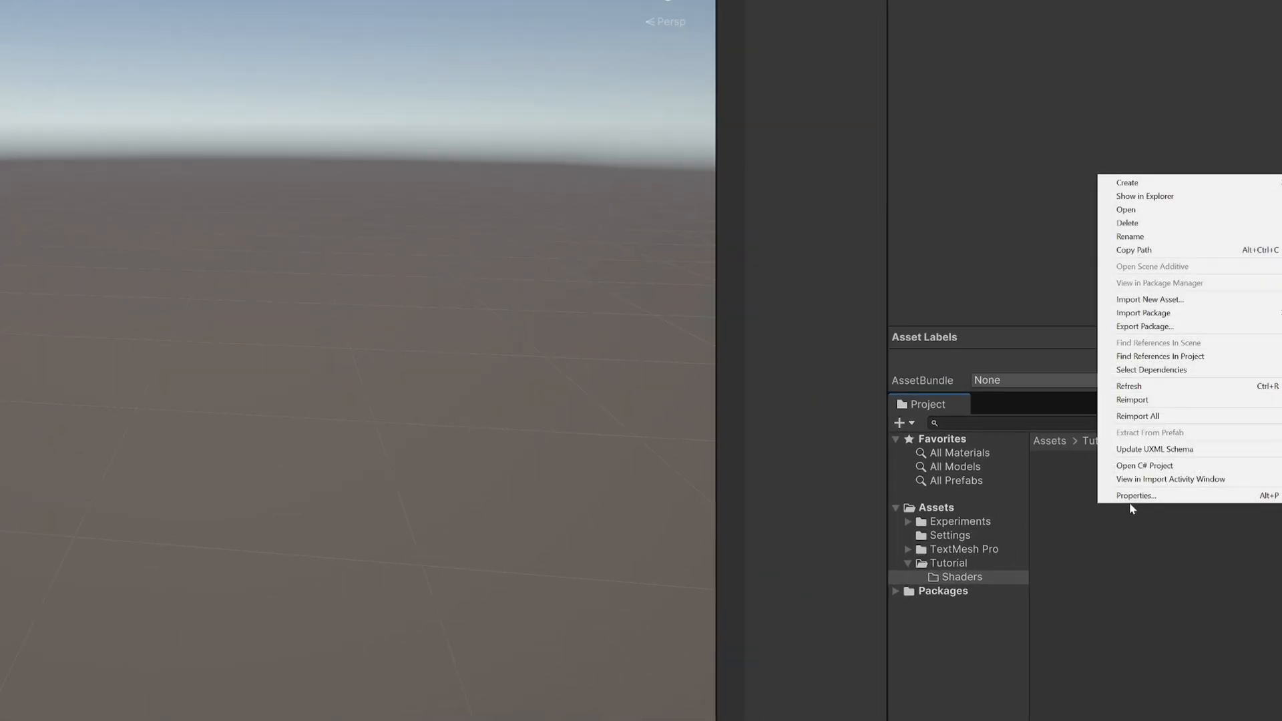
{"action": "left_click", "coordinate": [1126, 182]}
{"action": "type", "text": "SimpleSky"}
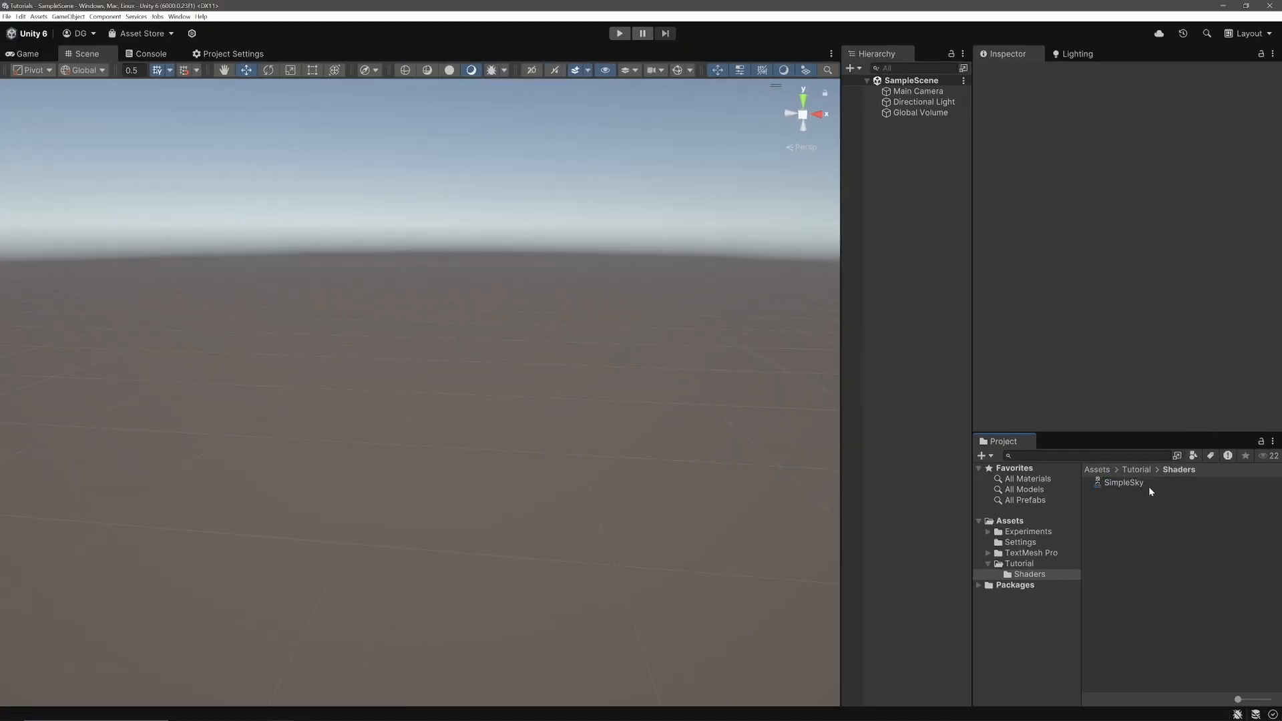
Step: Edit the SimpleSky sub graph and give its Position node World coordinate space
{"action": "double_click", "coordinate": [1122, 482]}
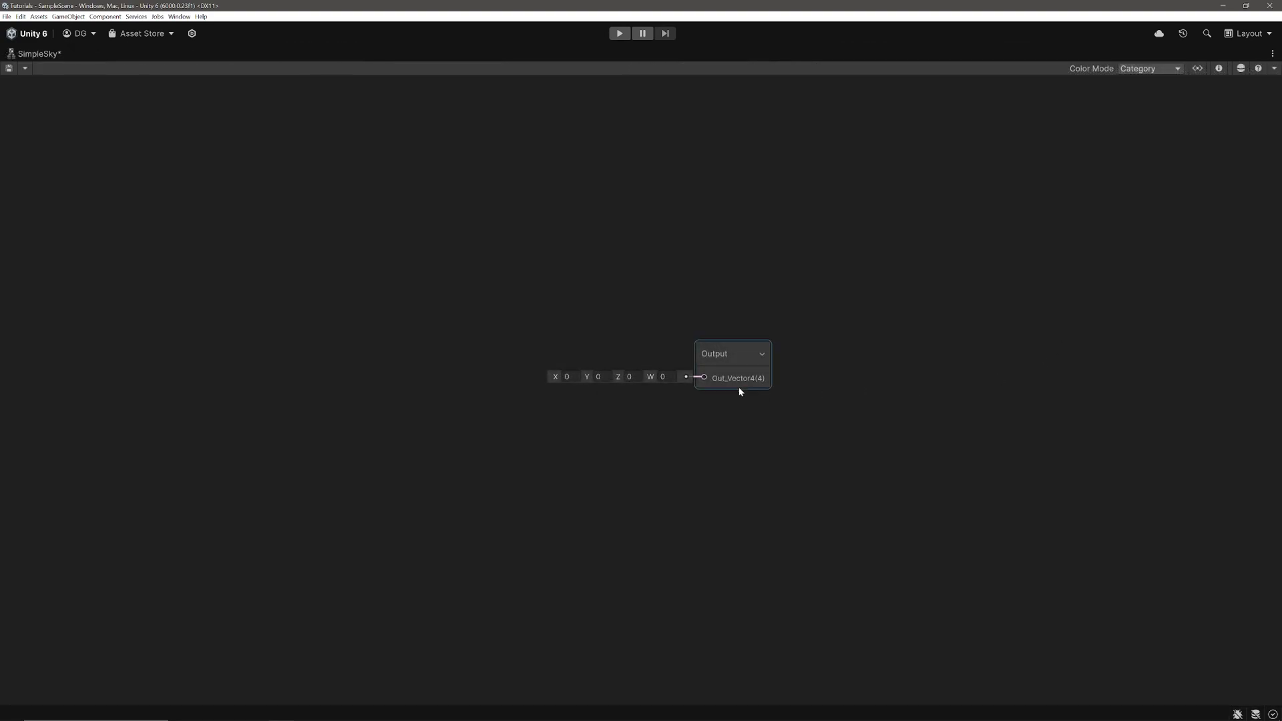
{"action": "left_click", "coordinate": [730, 353]}
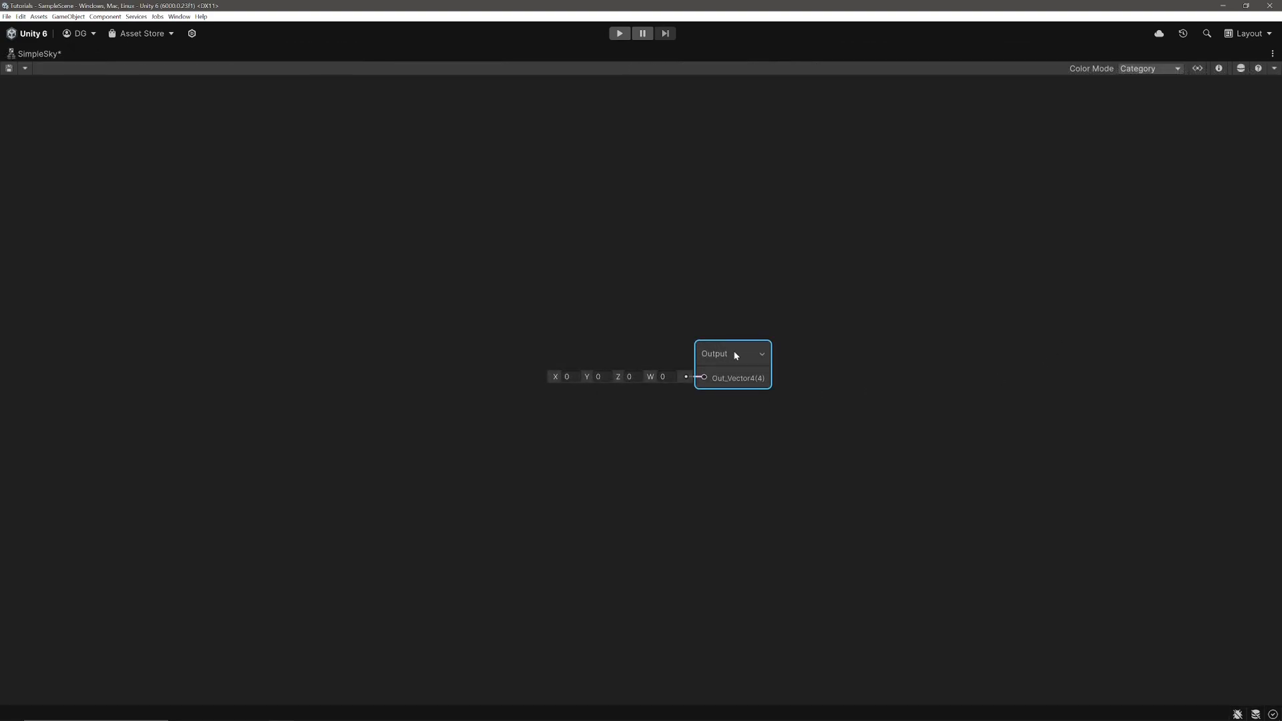
{"action": "mouse_move", "coordinate": [750, 378]}
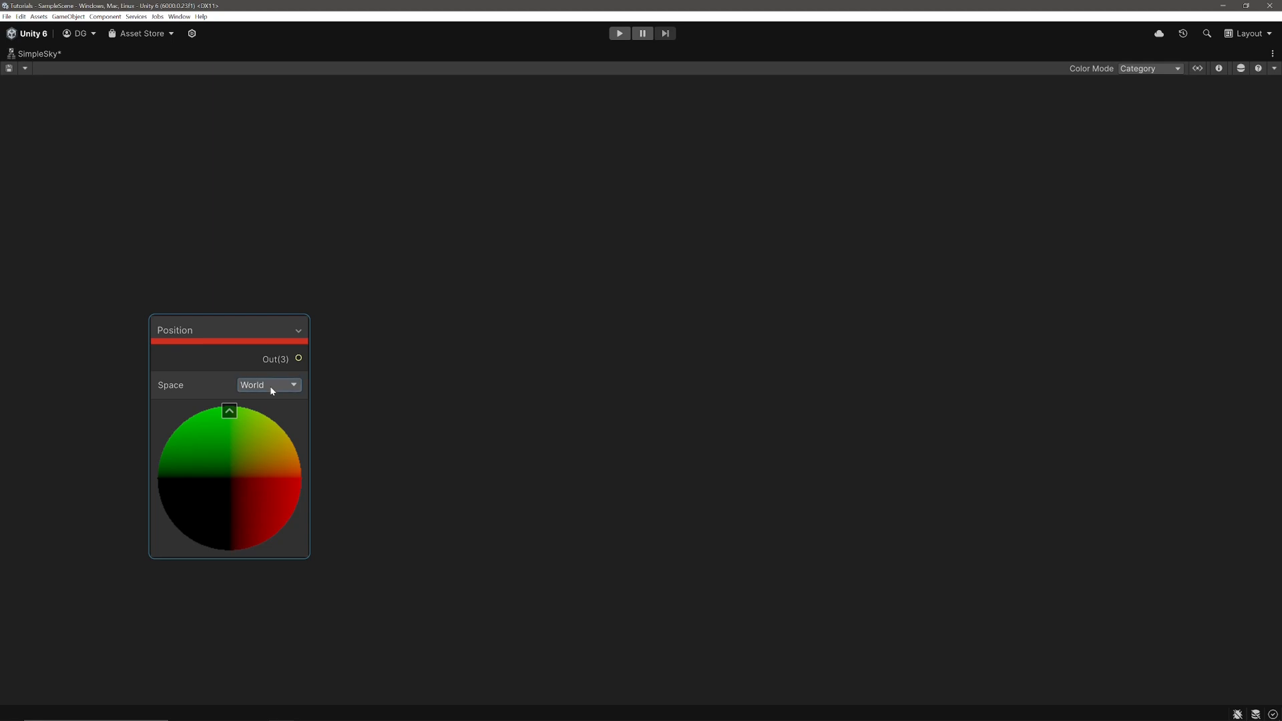
{"action": "left_click", "coordinate": [269, 386]}
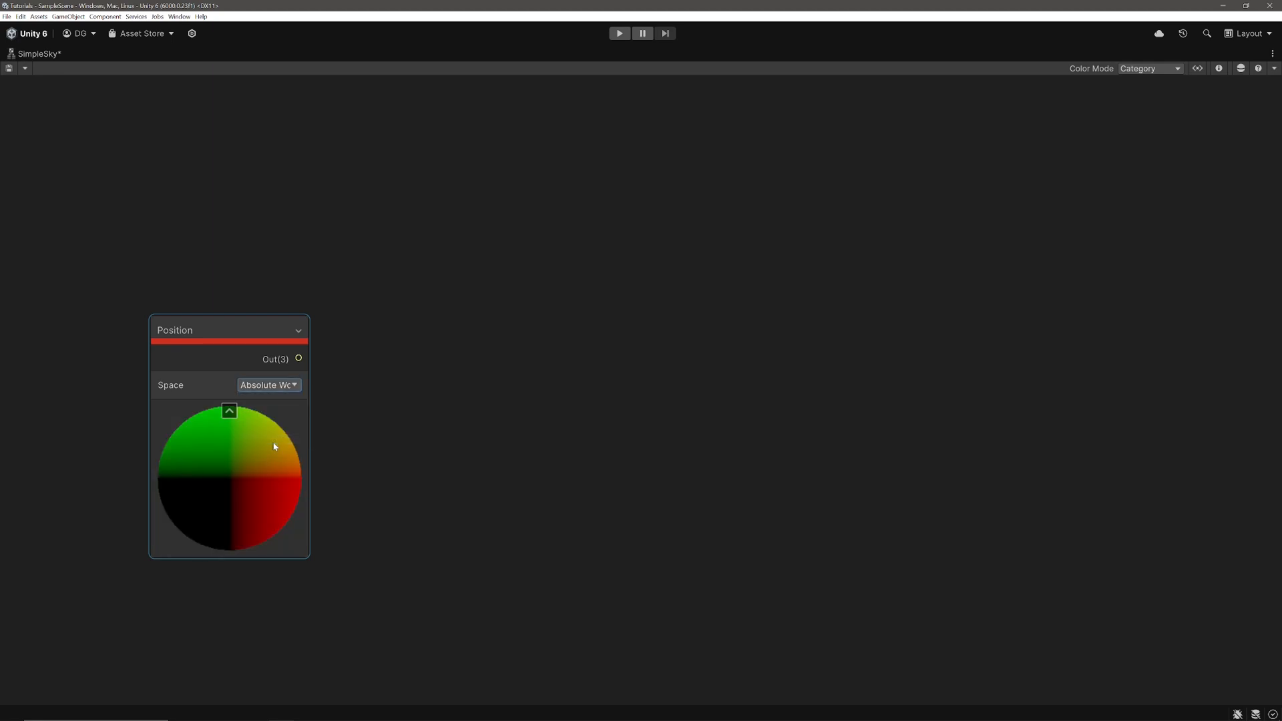
{"action": "left_click", "coordinate": [269, 385]}
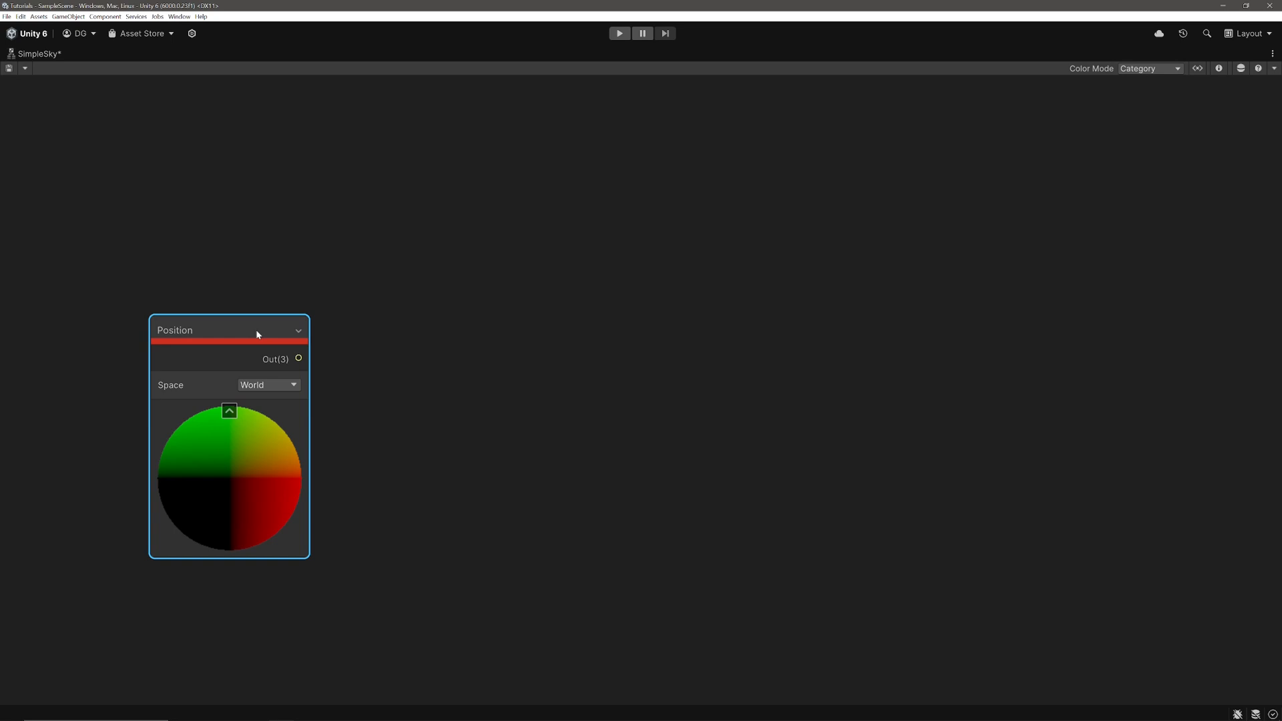
Step: Feed the World-space Position output into a new Normalize node placed beside it
{"action": "left_click_drag", "start_coordinate": [298, 357], "coordinate": [367, 333]}
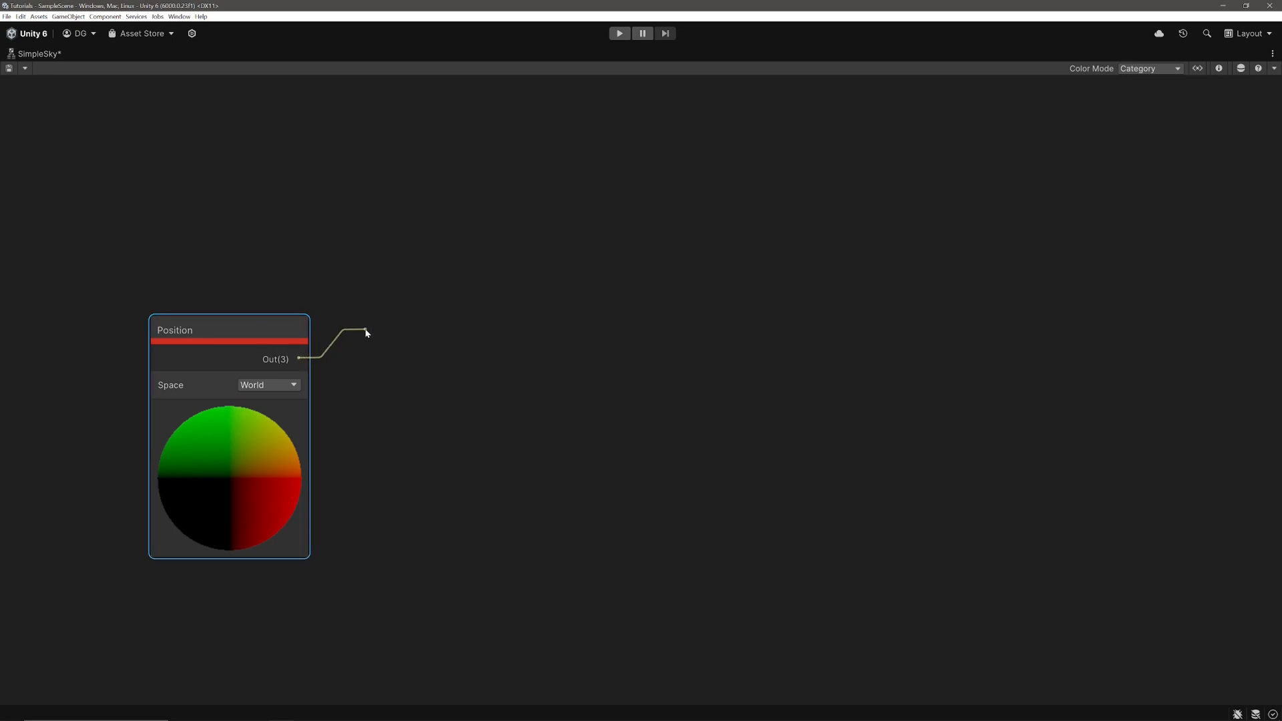
{"action": "type", "text": "norm"}
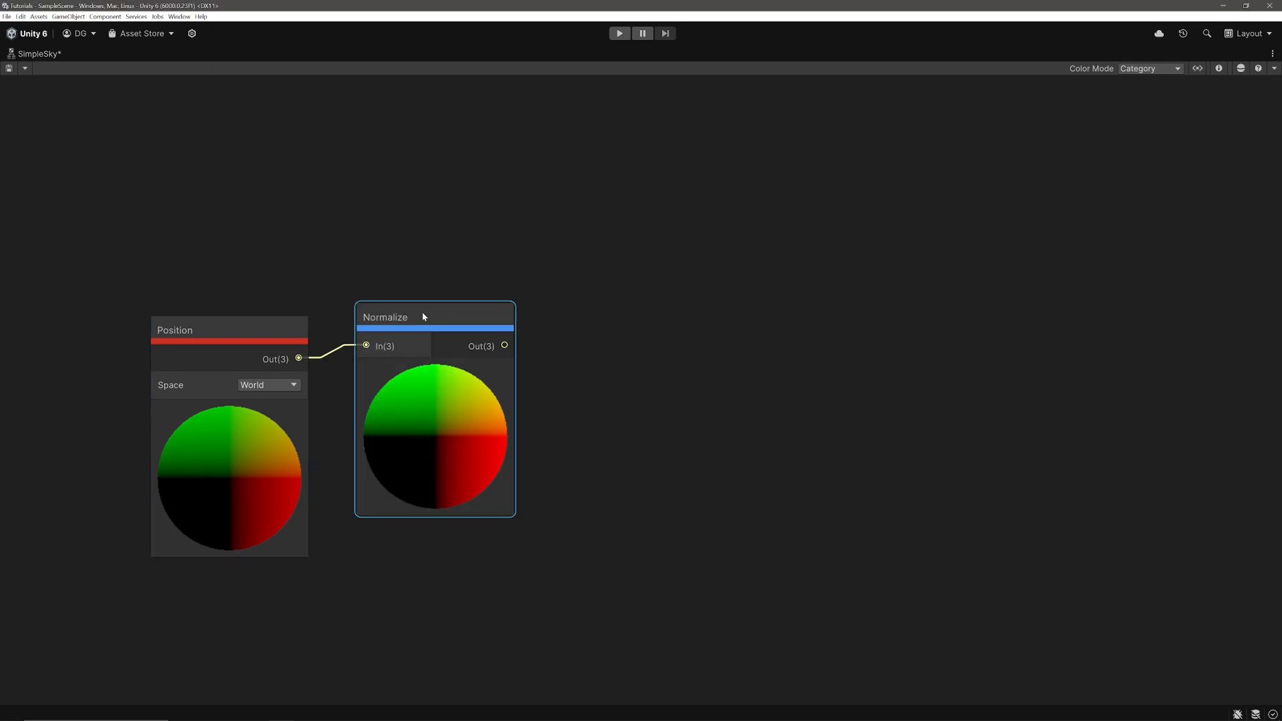
{"action": "left_click_drag", "start_coordinate": [423, 316], "coordinate": [394, 330]}
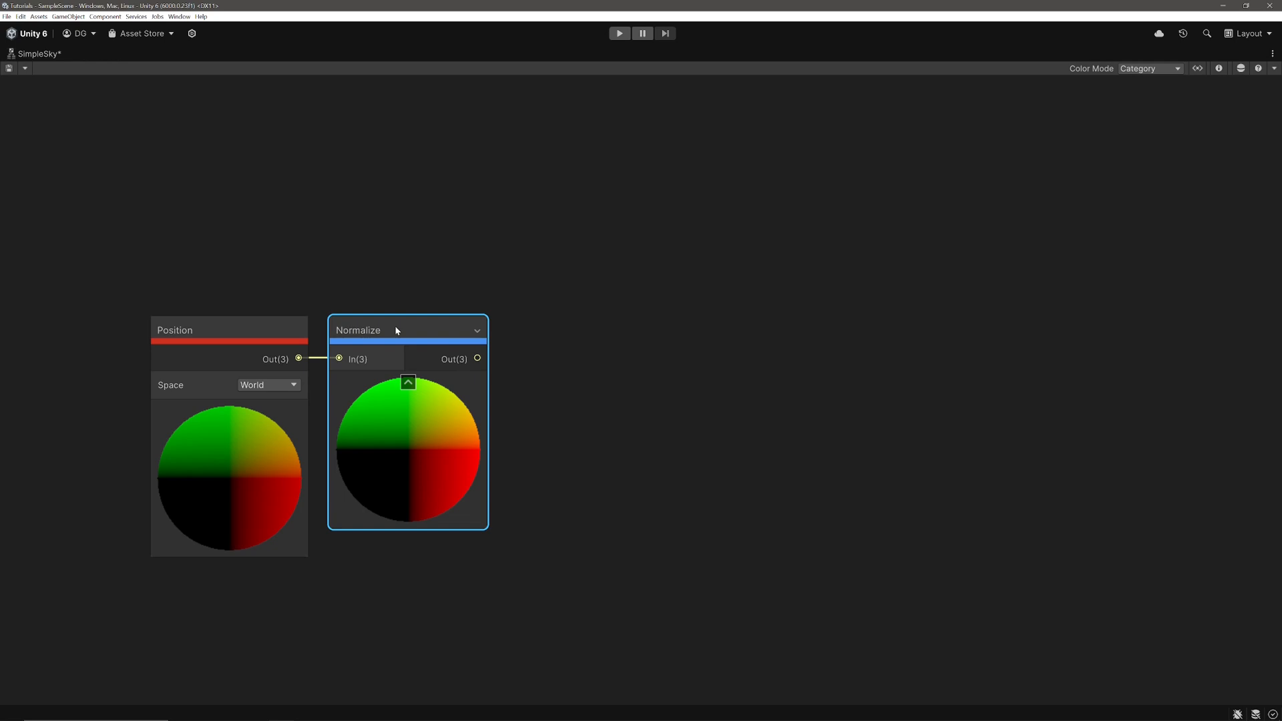
{"action": "mouse_move", "coordinate": [463, 353]}
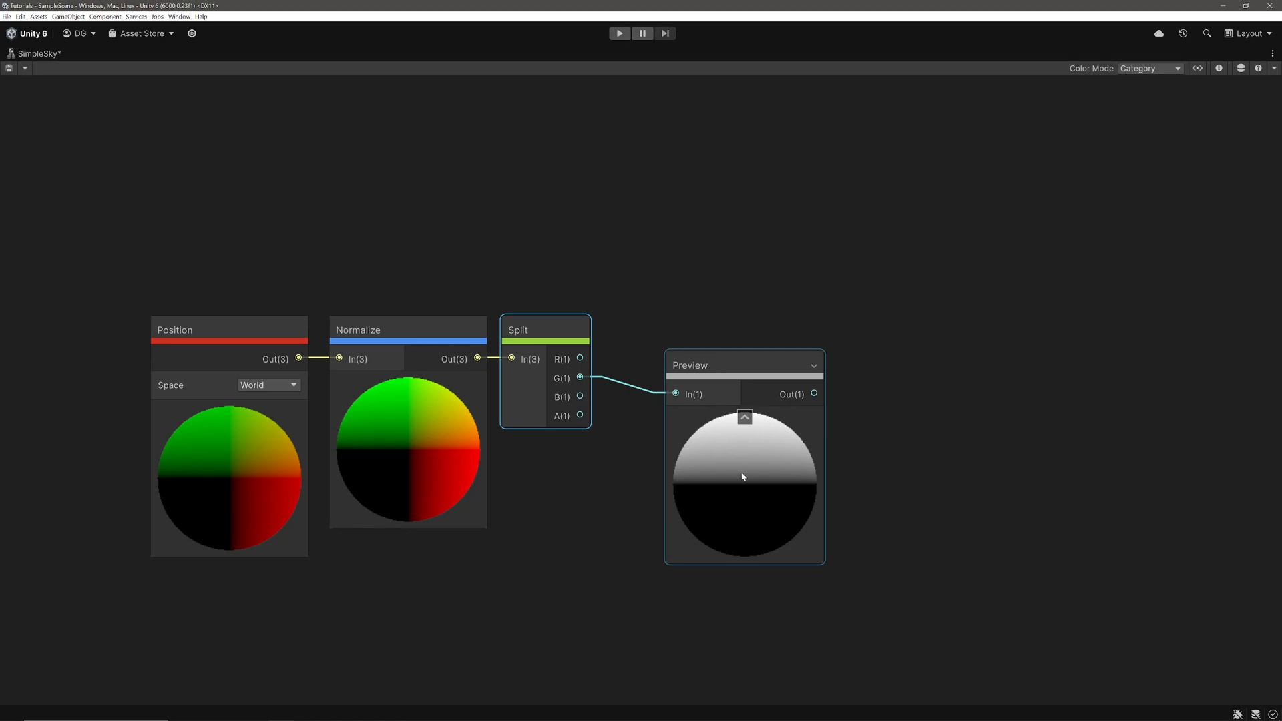
{"action": "mouse_move", "coordinate": [746, 484]}
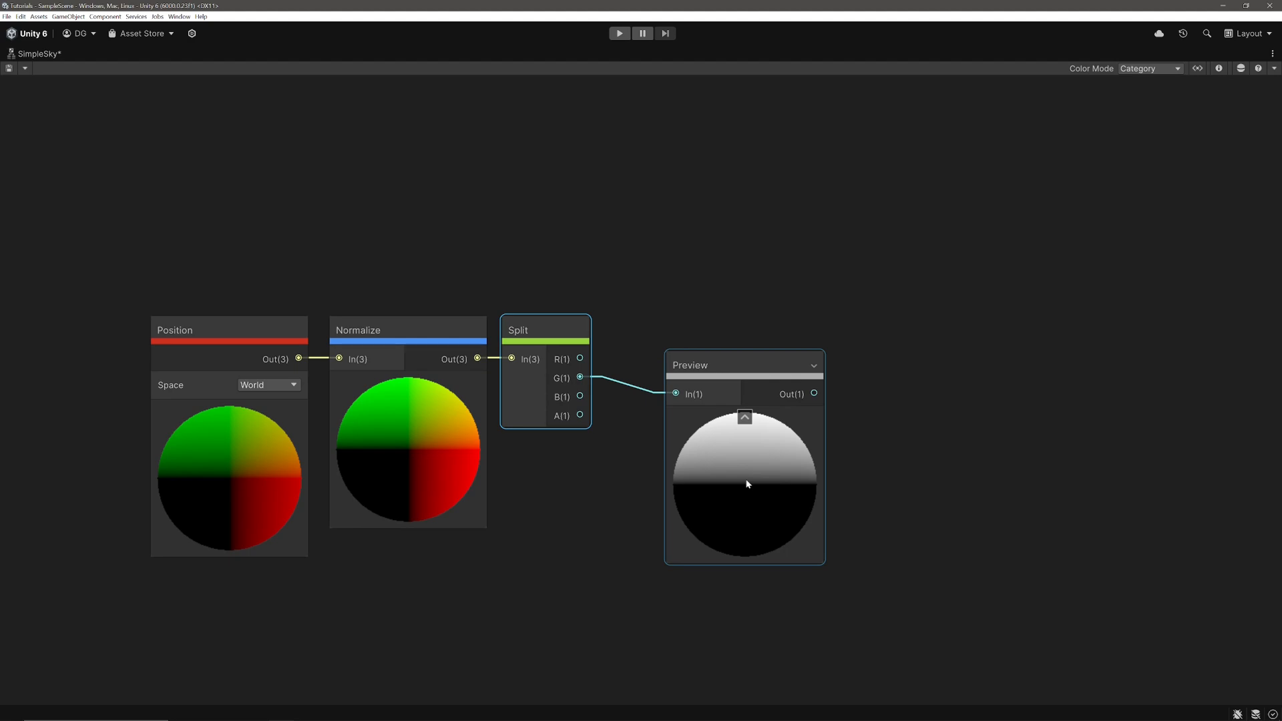
{"action": "mouse_move", "coordinate": [747, 564]}
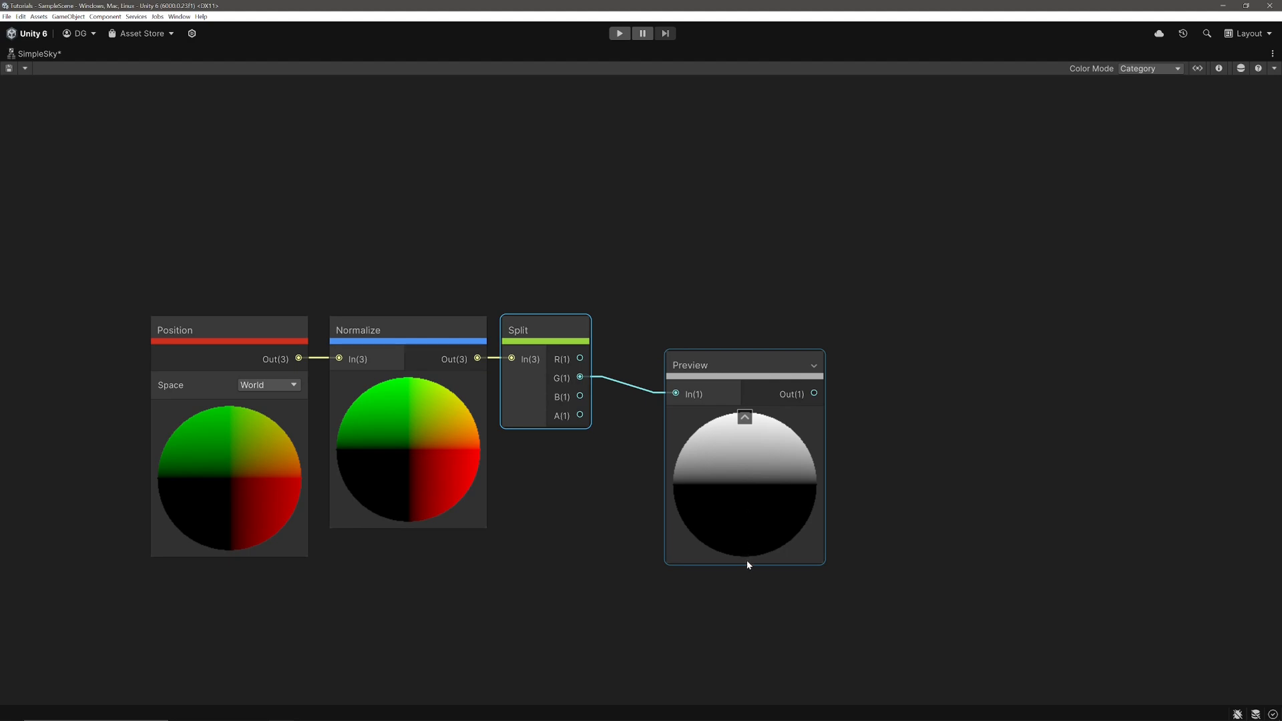
{"action": "mouse_move", "coordinate": [753, 558]}
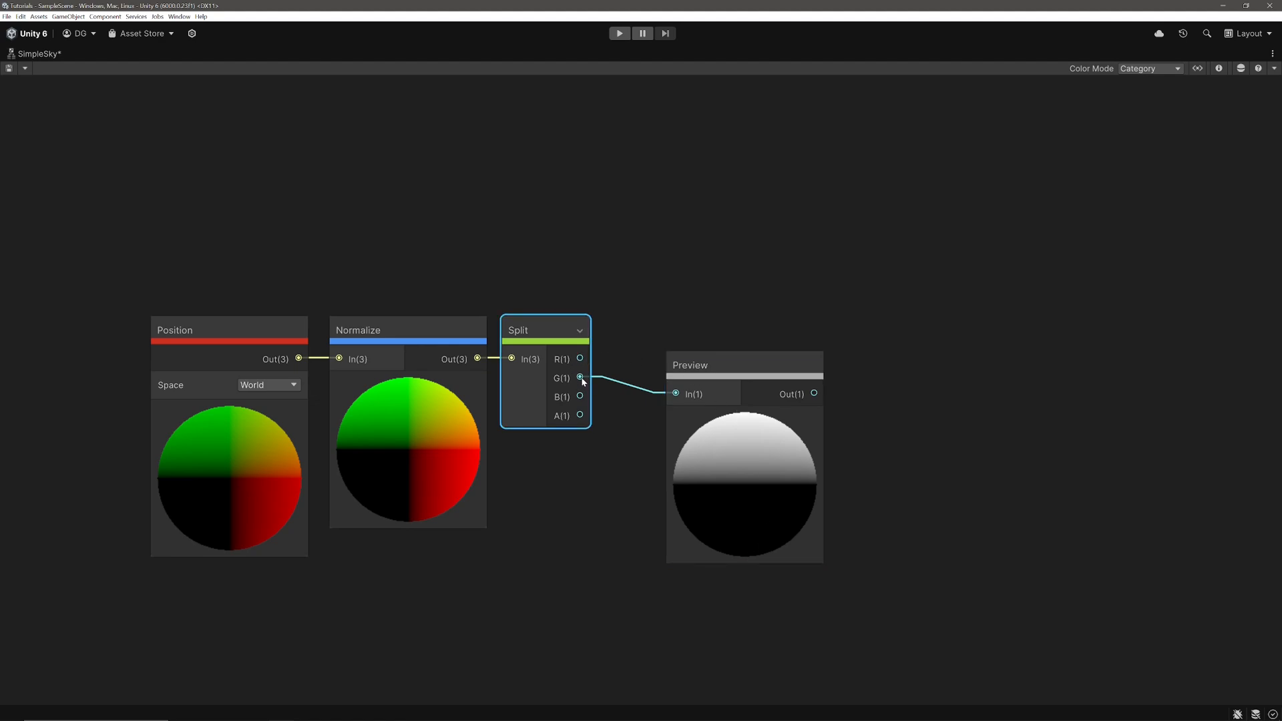
Step: Route Split's G channel into a new Smoothstep node with edges 0 and 1
{"action": "left_click_drag", "start_coordinate": [580, 377], "coordinate": [670, 226]}
{"action": "type", "text": "smoo"}
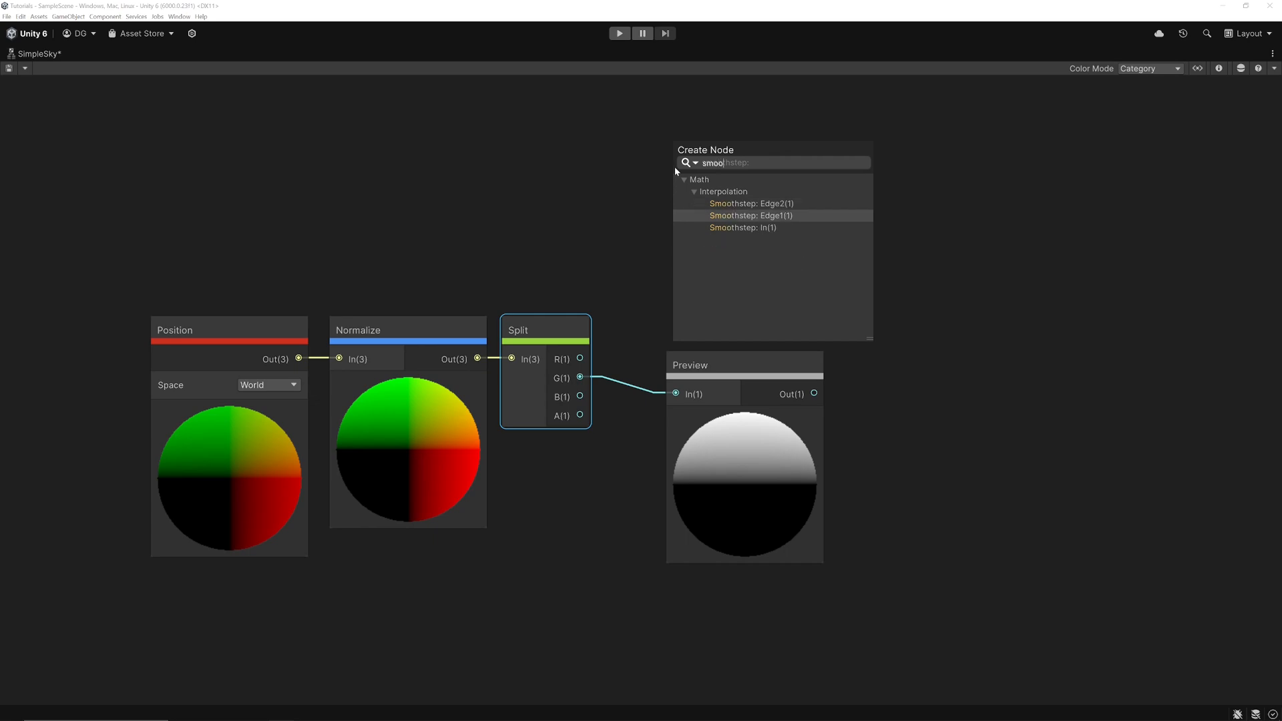
{"action": "left_click", "coordinate": [742, 227]}
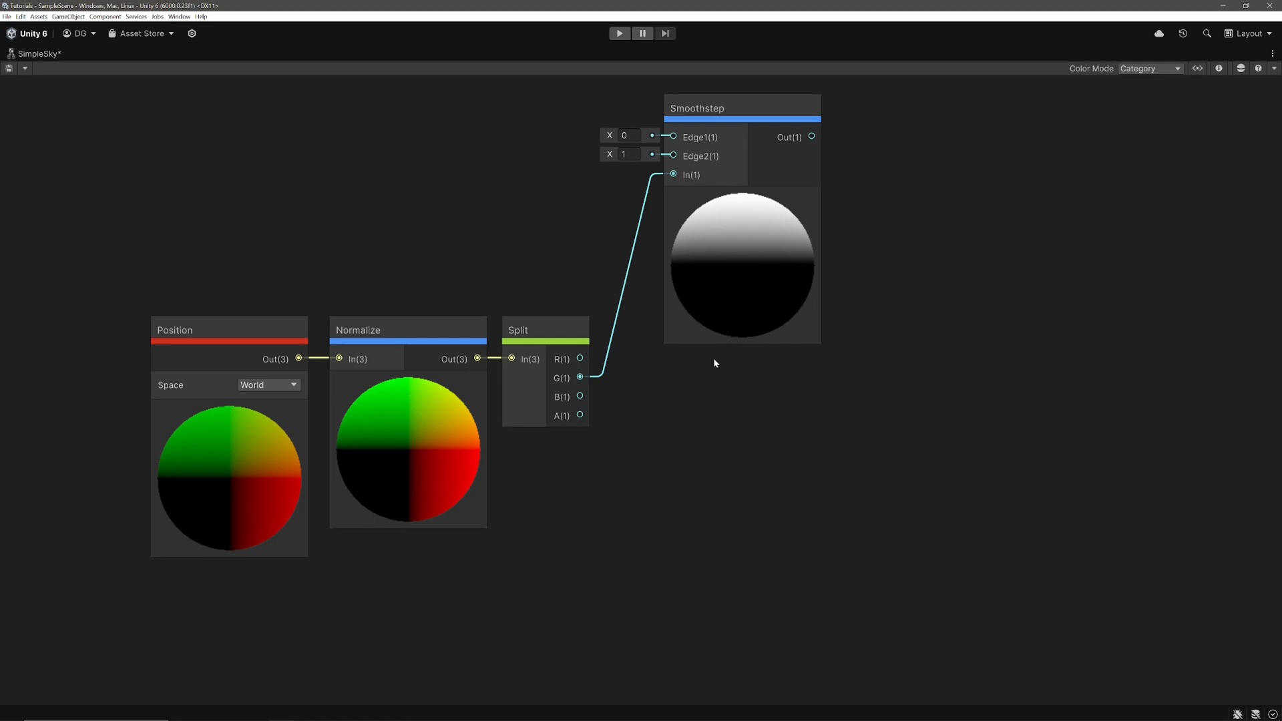
{"action": "mouse_move", "coordinate": [713, 361]}
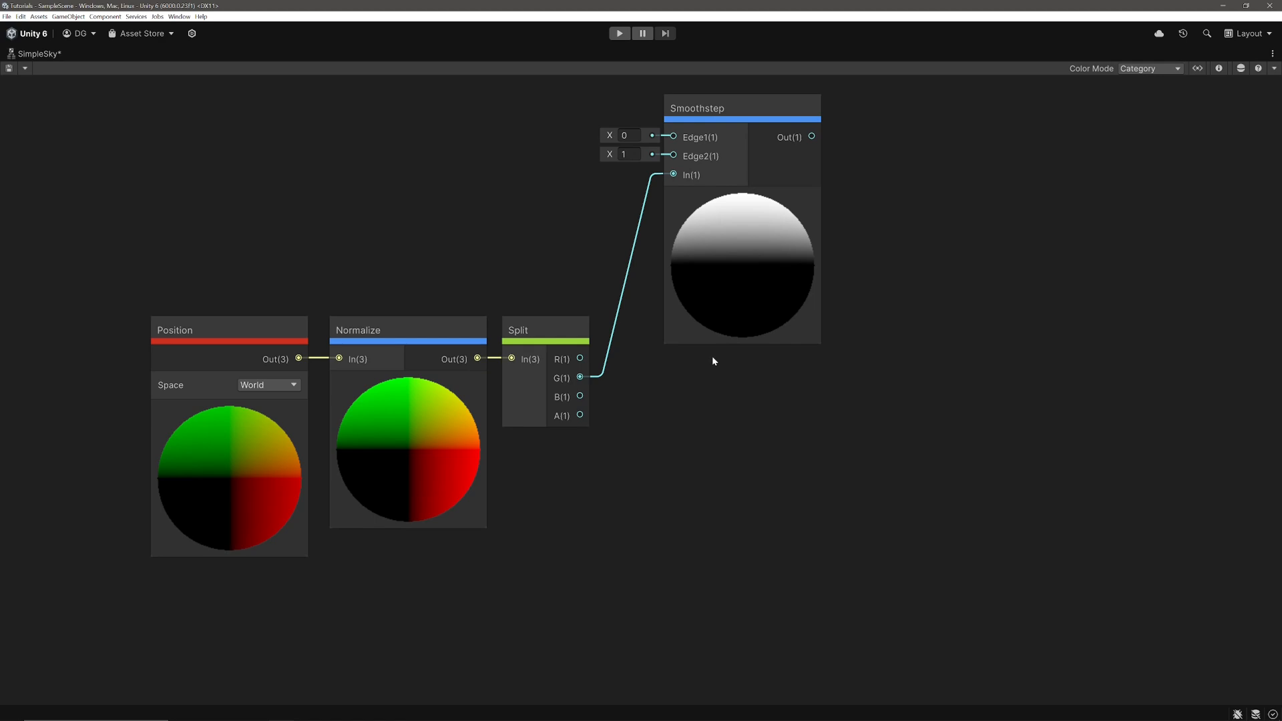
{"action": "mouse_move", "coordinate": [711, 362]}
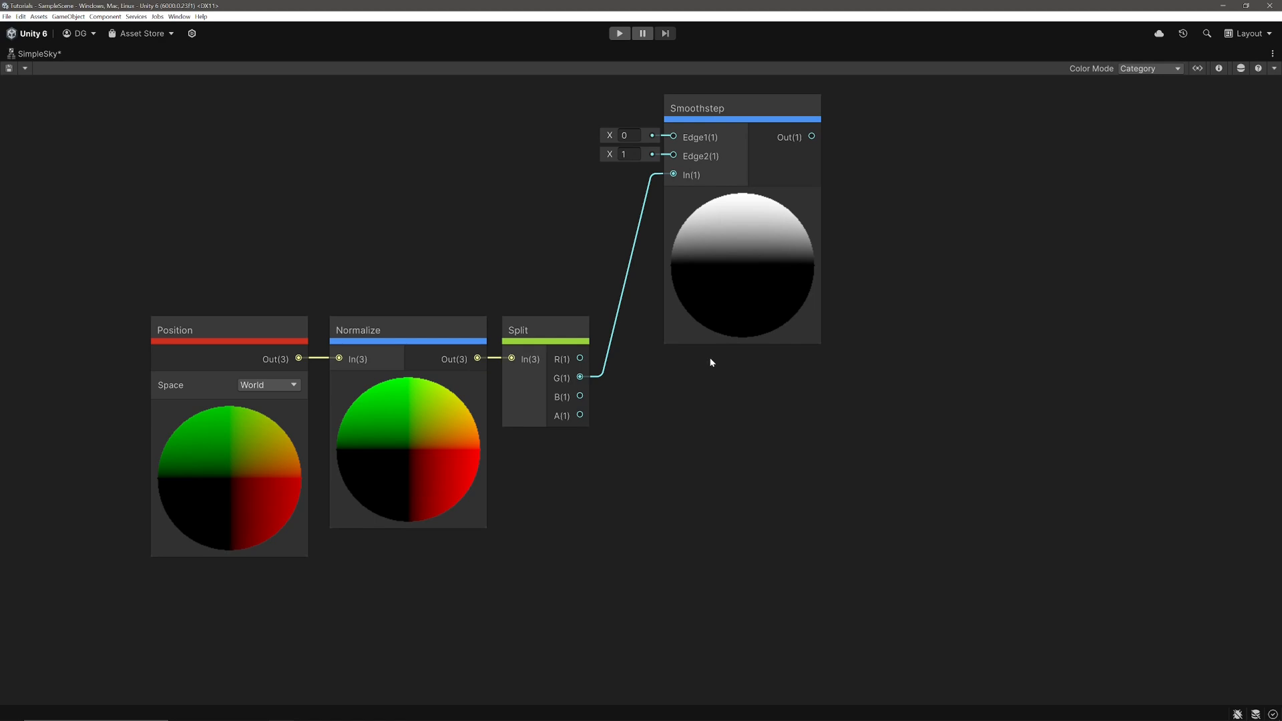
{"action": "left_click", "coordinate": [691, 174]}
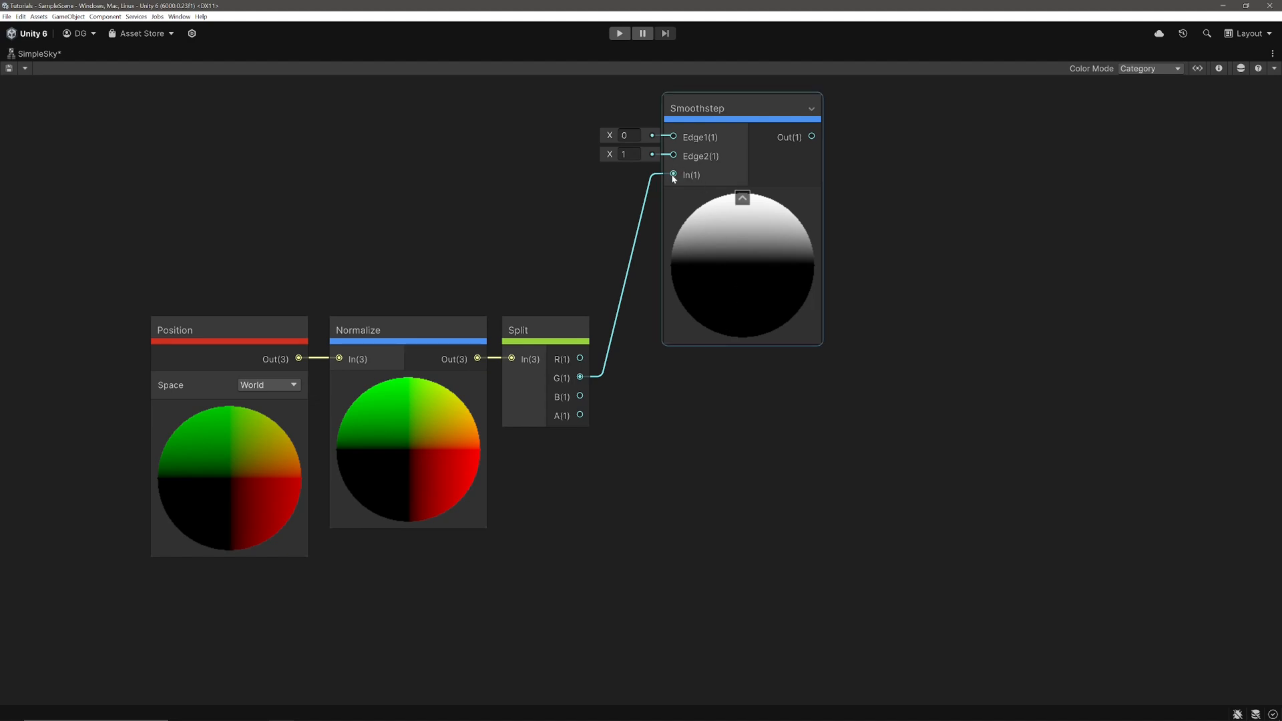
{"action": "mouse_move", "coordinate": [673, 179]}
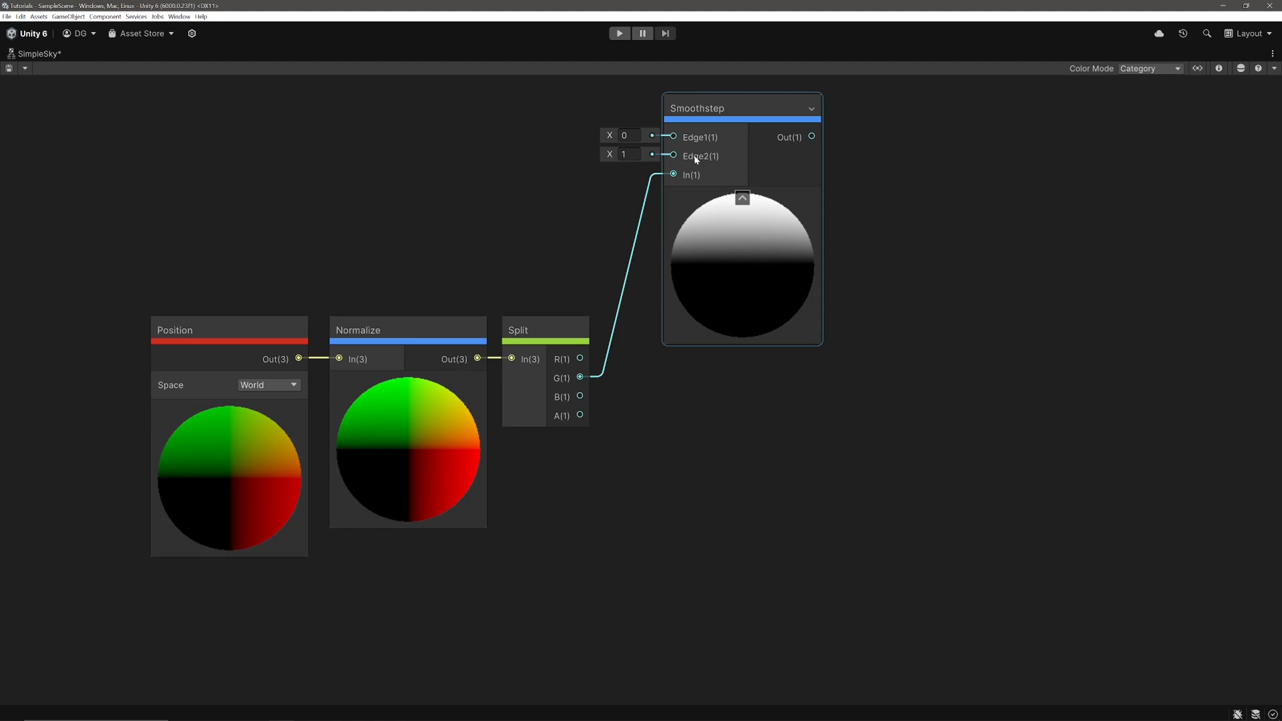
{"action": "mouse_move", "coordinate": [718, 222]}
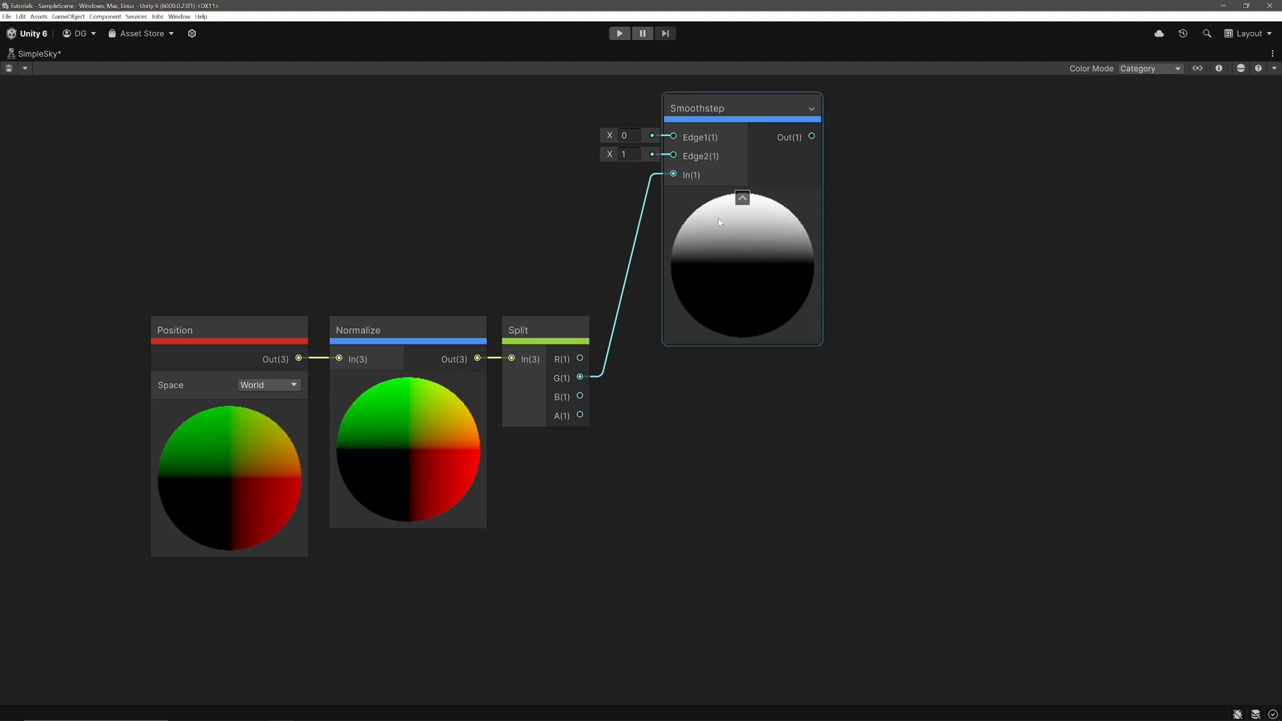
{"action": "mouse_move", "coordinate": [731, 300]}
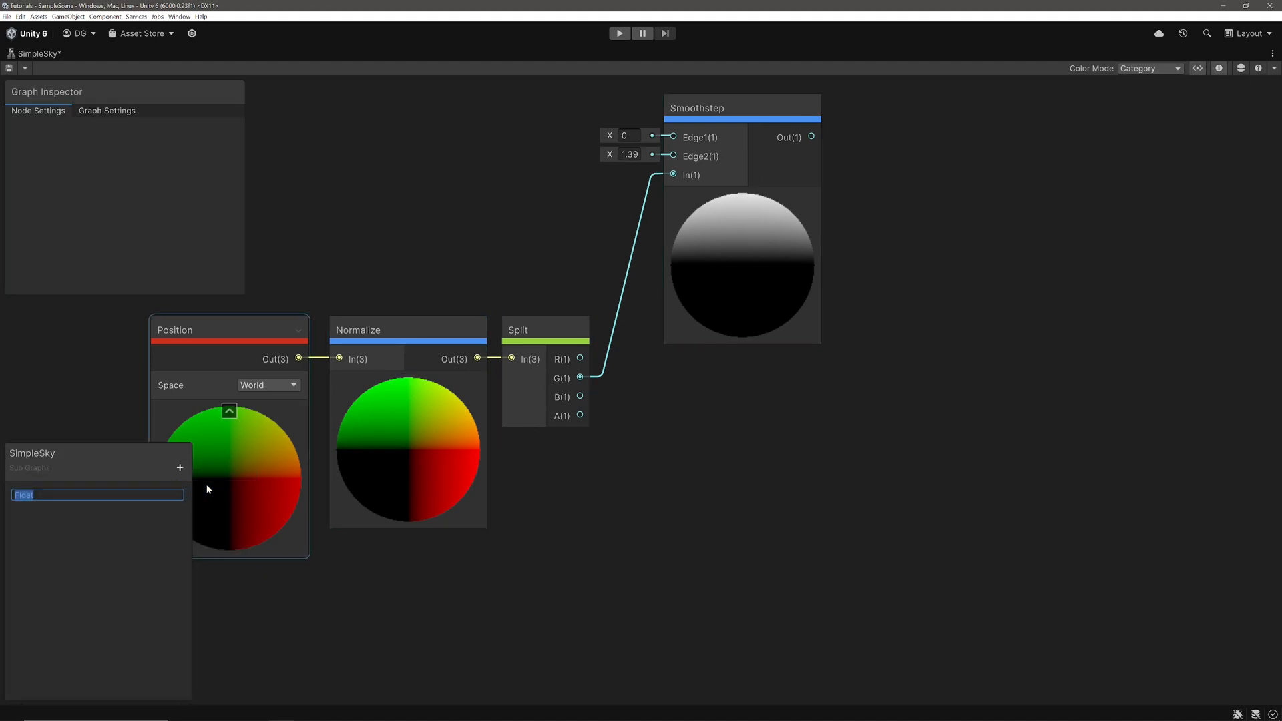
Step: Add a Float property ZenithBlend with default 0.2 for the Smoothstep Edge2
{"action": "type", "text": "ZenithBlend"}
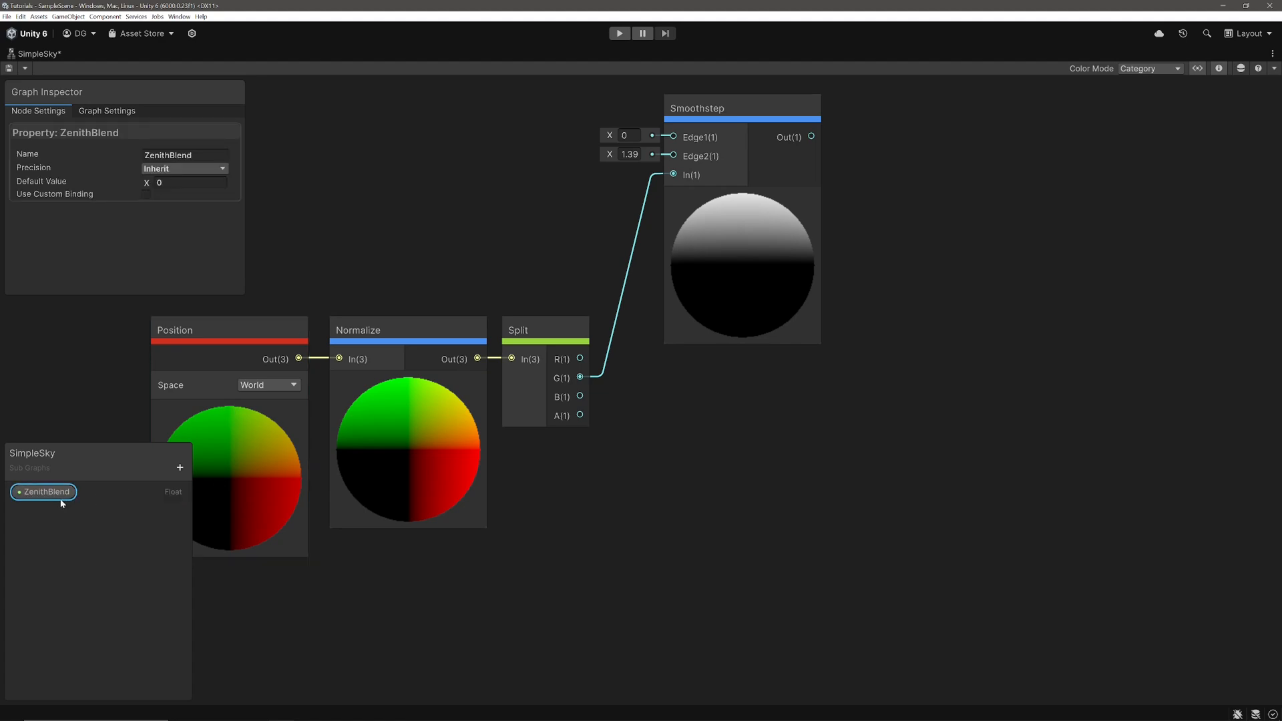
{"action": "left_click", "coordinate": [189, 182]}
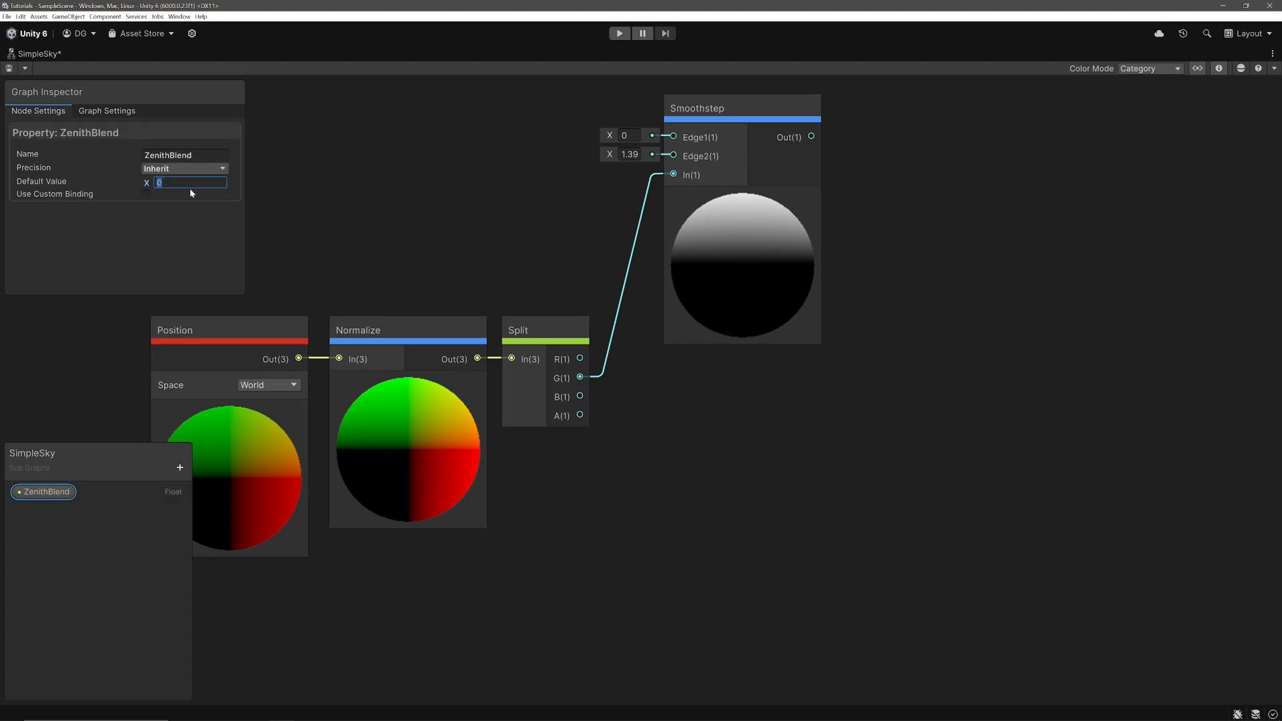
{"action": "type", "text": "0.2"}
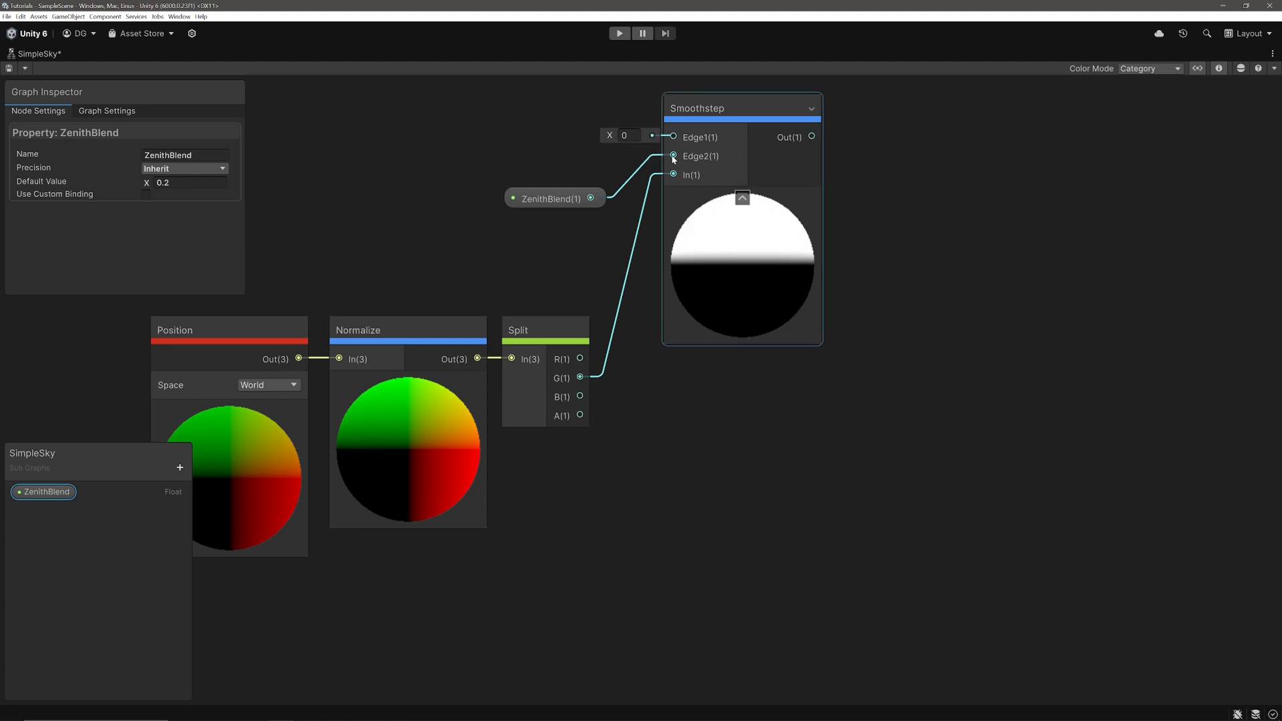
{"action": "mouse_move", "coordinate": [681, 136]}
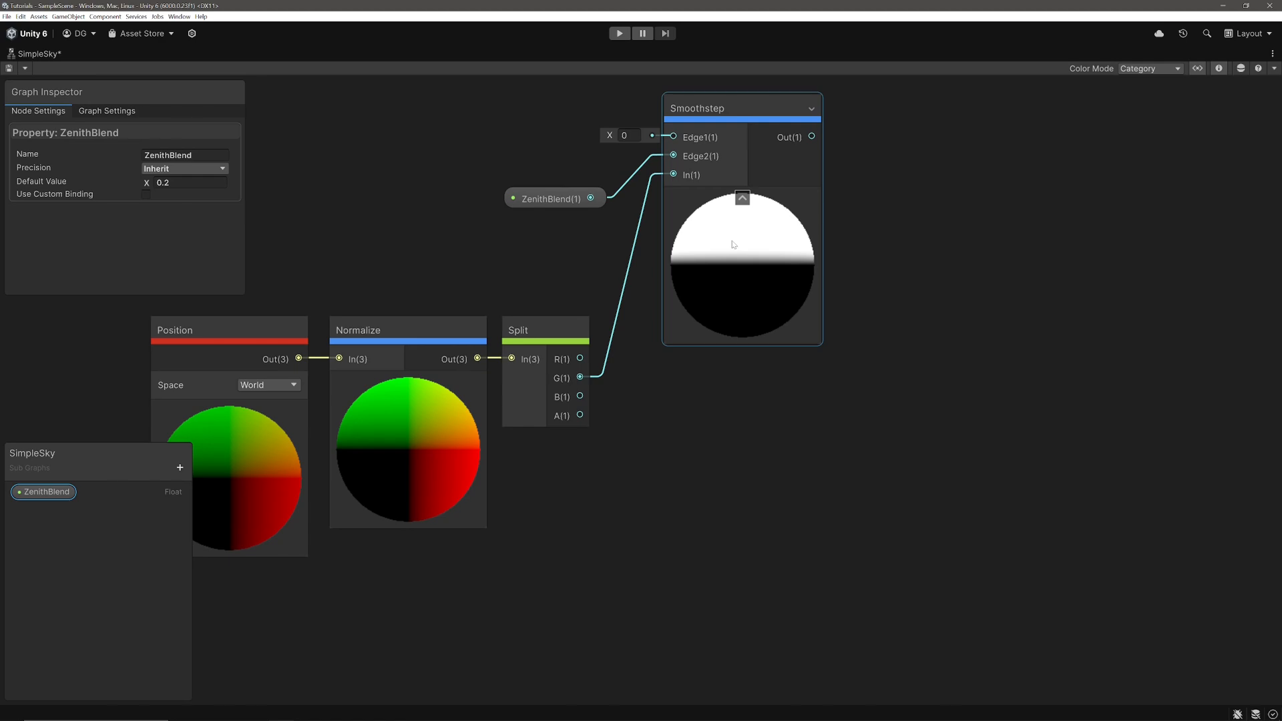
{"action": "mouse_move", "coordinate": [738, 284]}
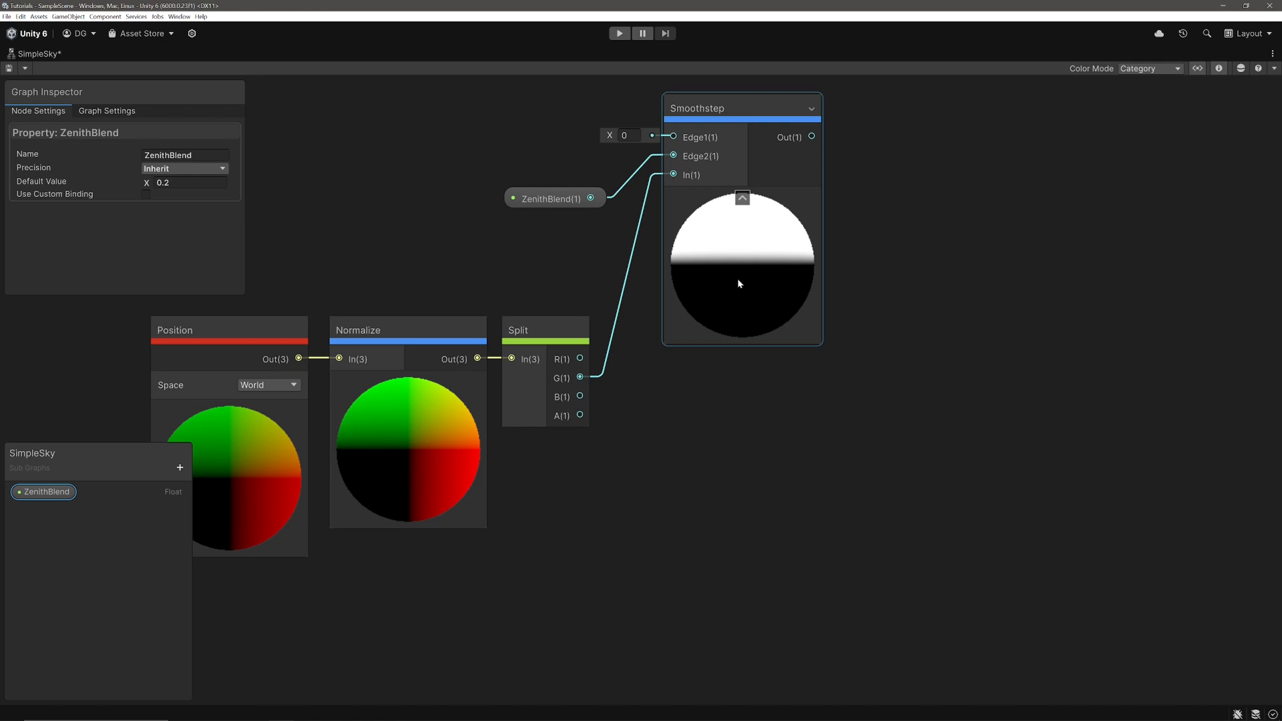
{"action": "mouse_move", "coordinate": [734, 279]}
{"action": "type", "text": "neg"}
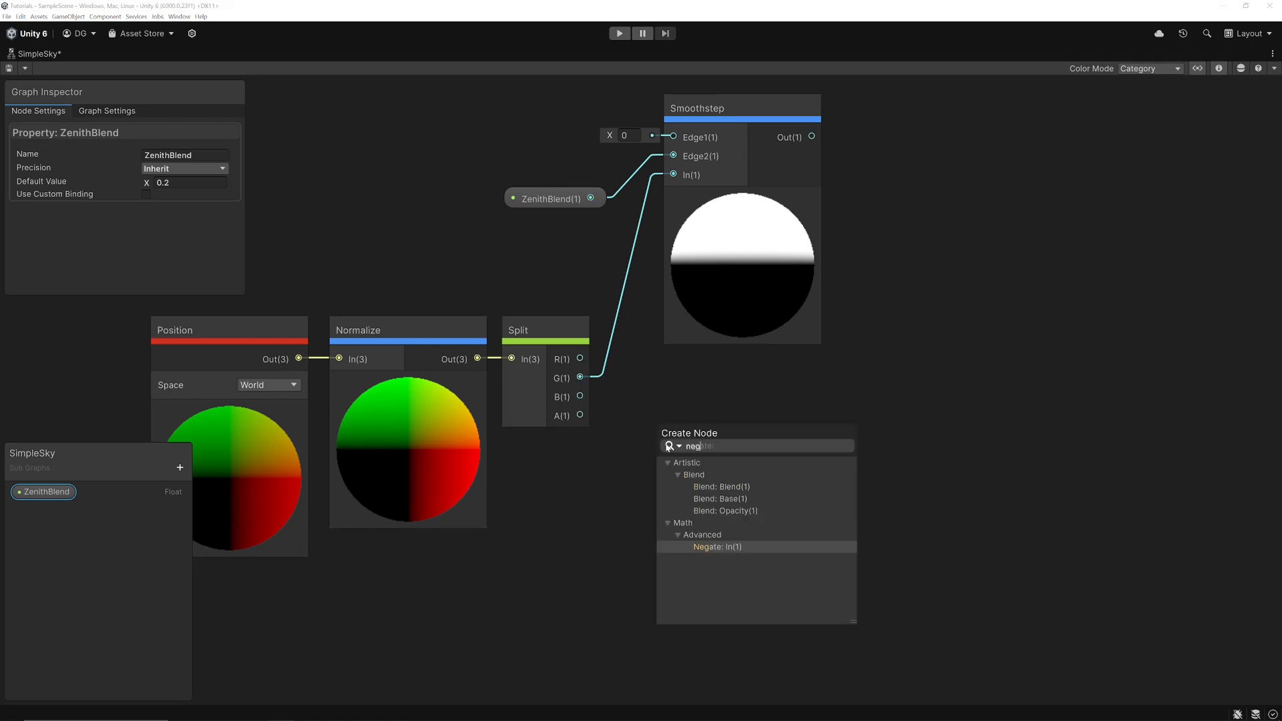
Step: Pass Split's G through a Negate node into a second Smoothstep's In port
{"action": "left_click", "coordinate": [714, 546]}
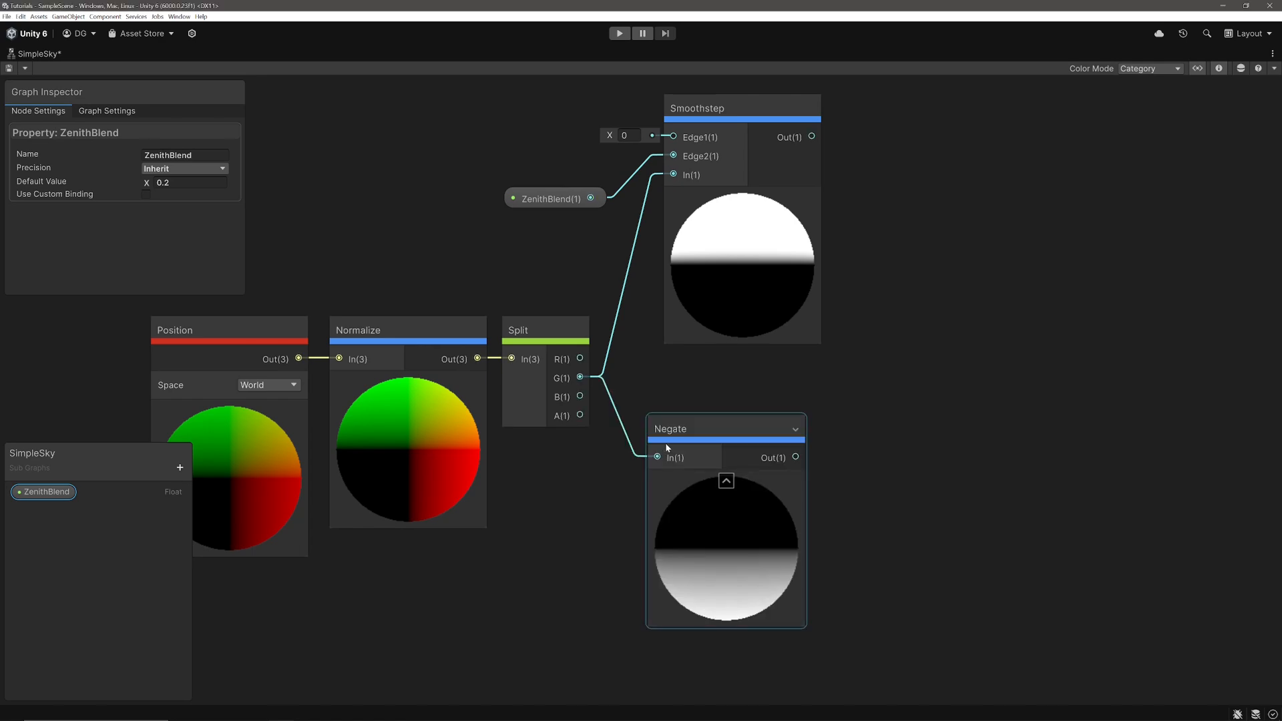
{"action": "mouse_move", "coordinate": [655, 460]}
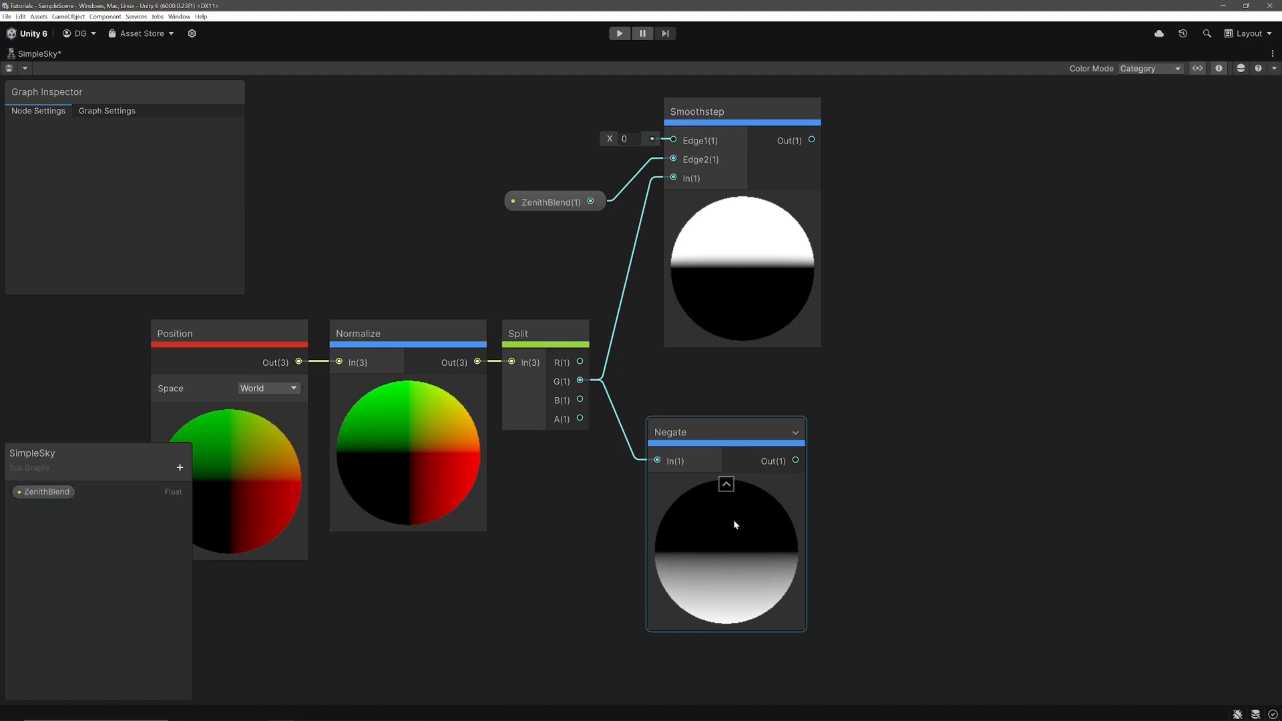
{"action": "left_click", "coordinate": [725, 484]}
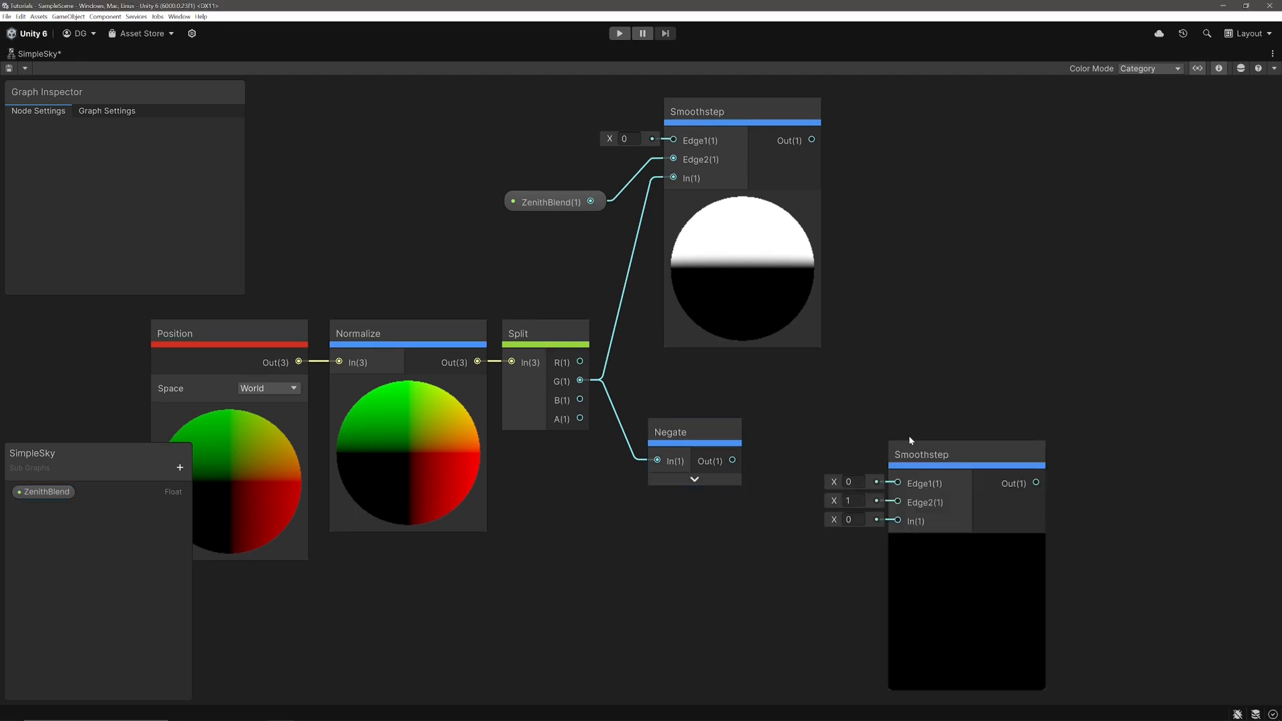
{"action": "left_click_drag", "start_coordinate": [731, 460], "coordinate": [896, 521]}
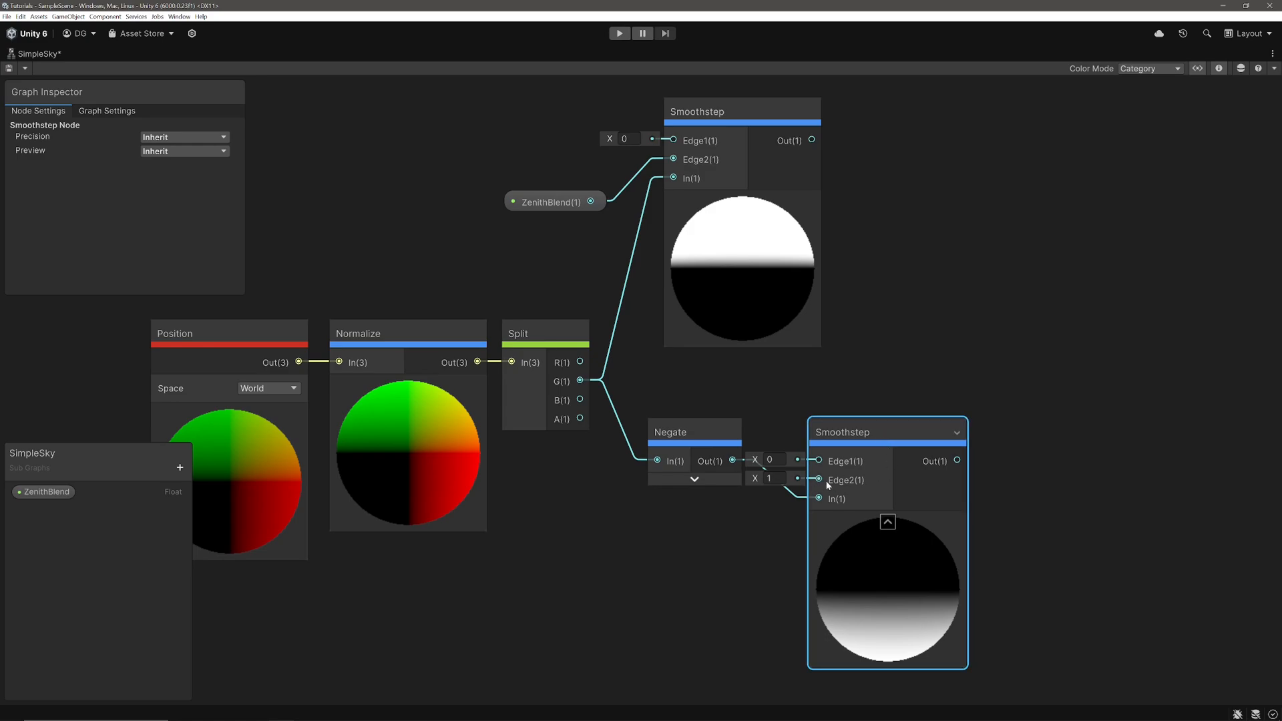
Step: Duplicate ZenithBlend as NadirBlend with default 0.1 for the second Smoothstep's Edge2
{"action": "left_click", "coordinate": [44, 492]}
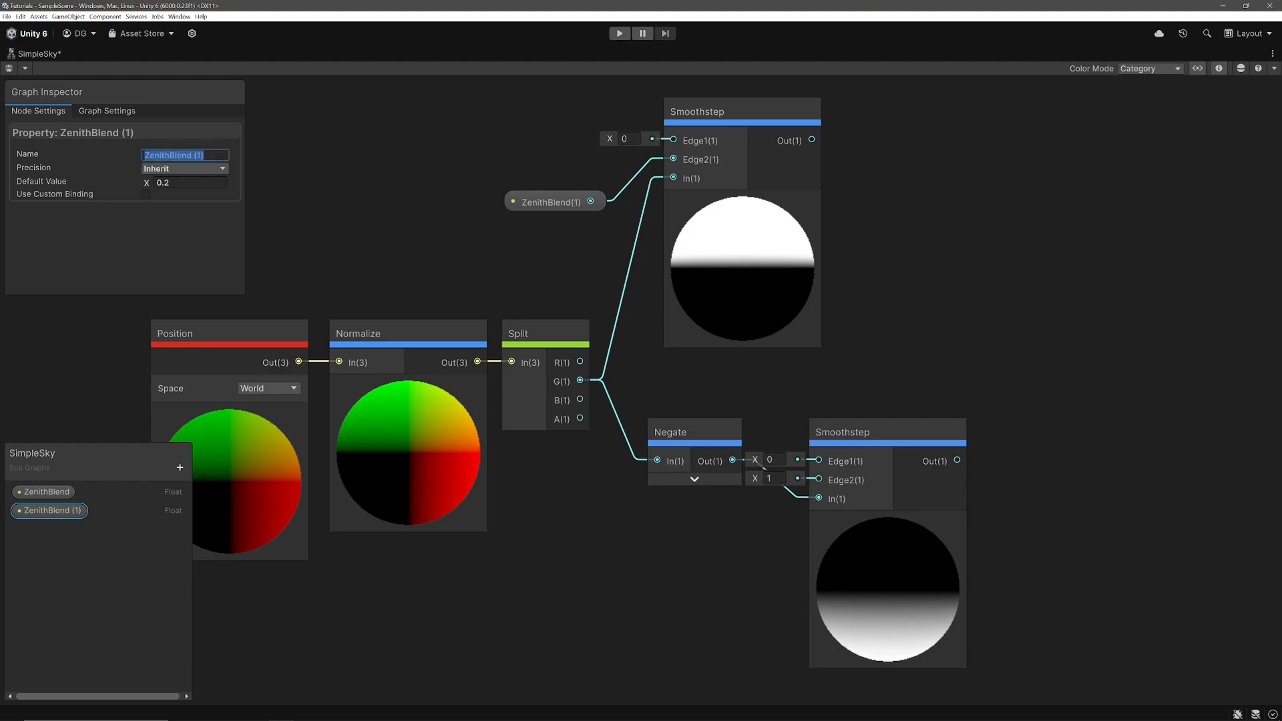
{"action": "type", "text": "NadirBlend"}
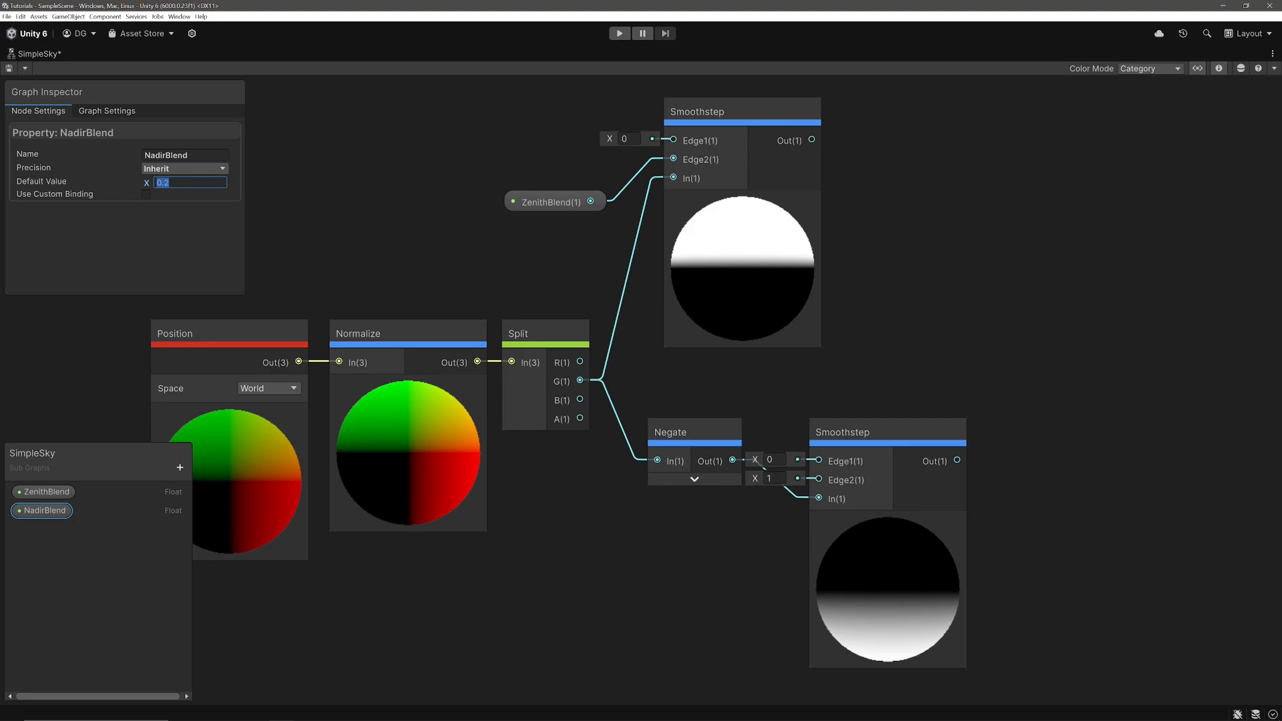
{"action": "type", "text": "0.1"}
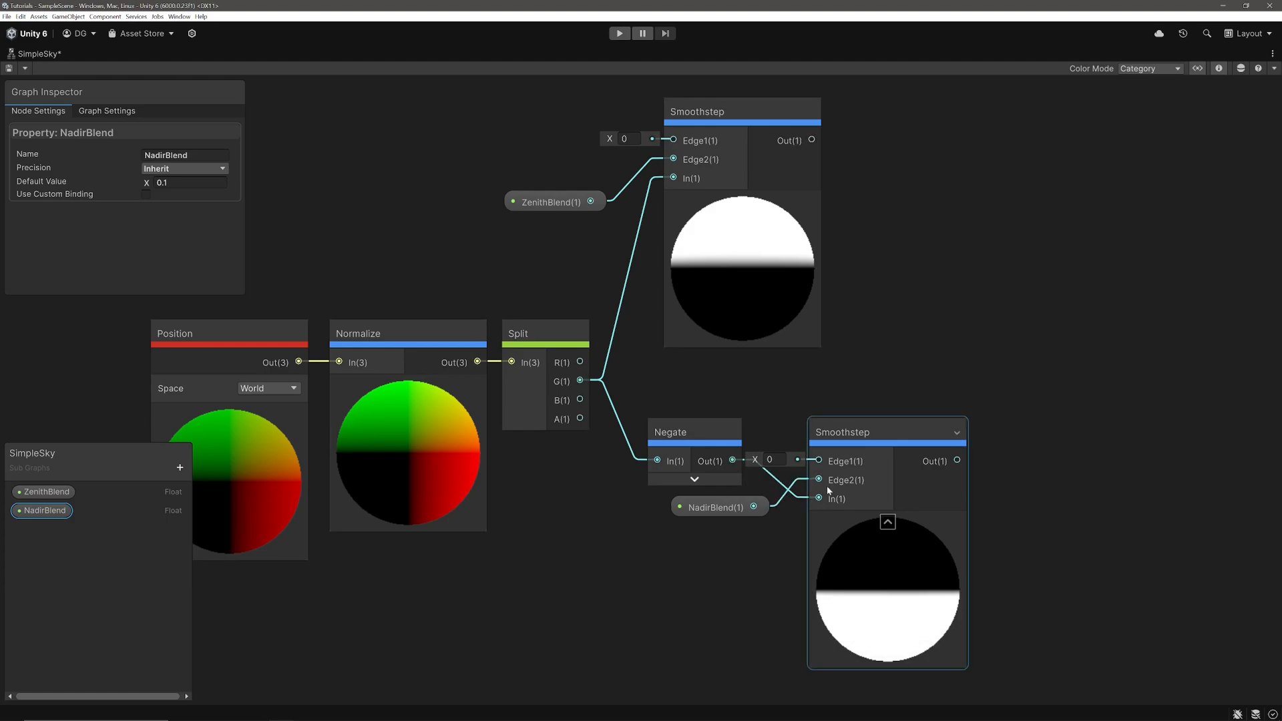
{"action": "mouse_move", "coordinate": [881, 592]}
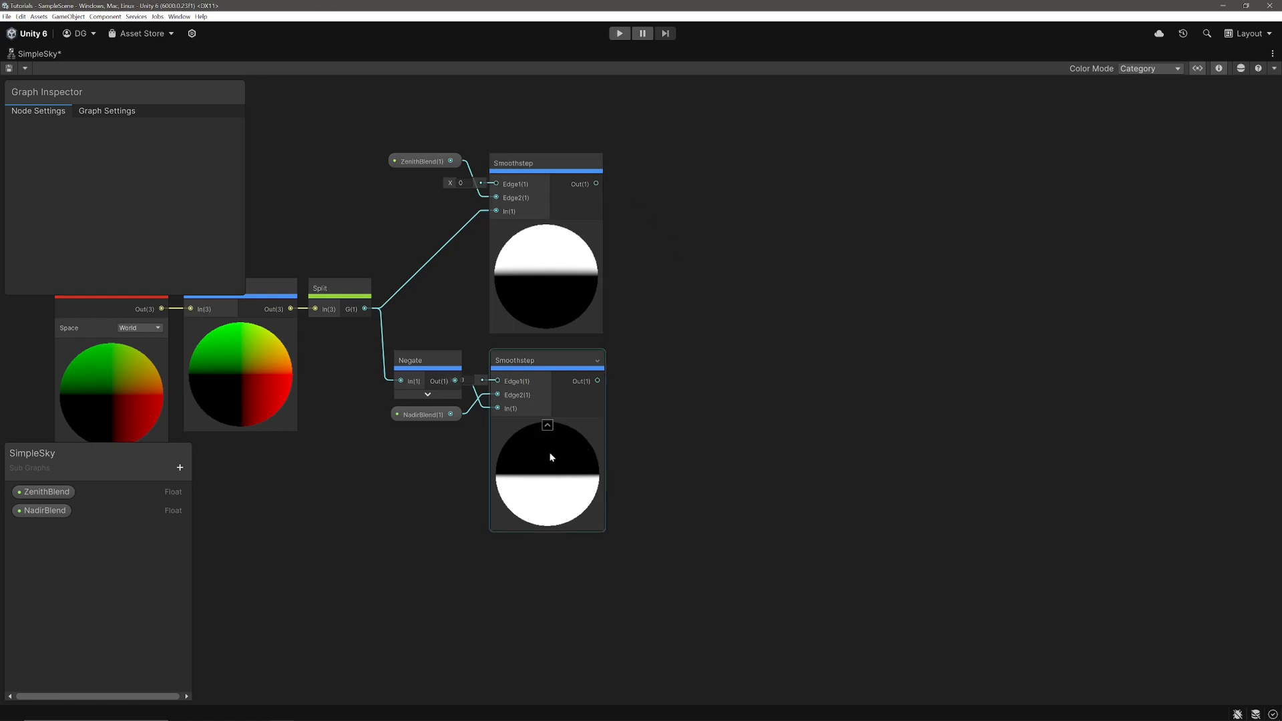
{"action": "mouse_move", "coordinate": [542, 400]}
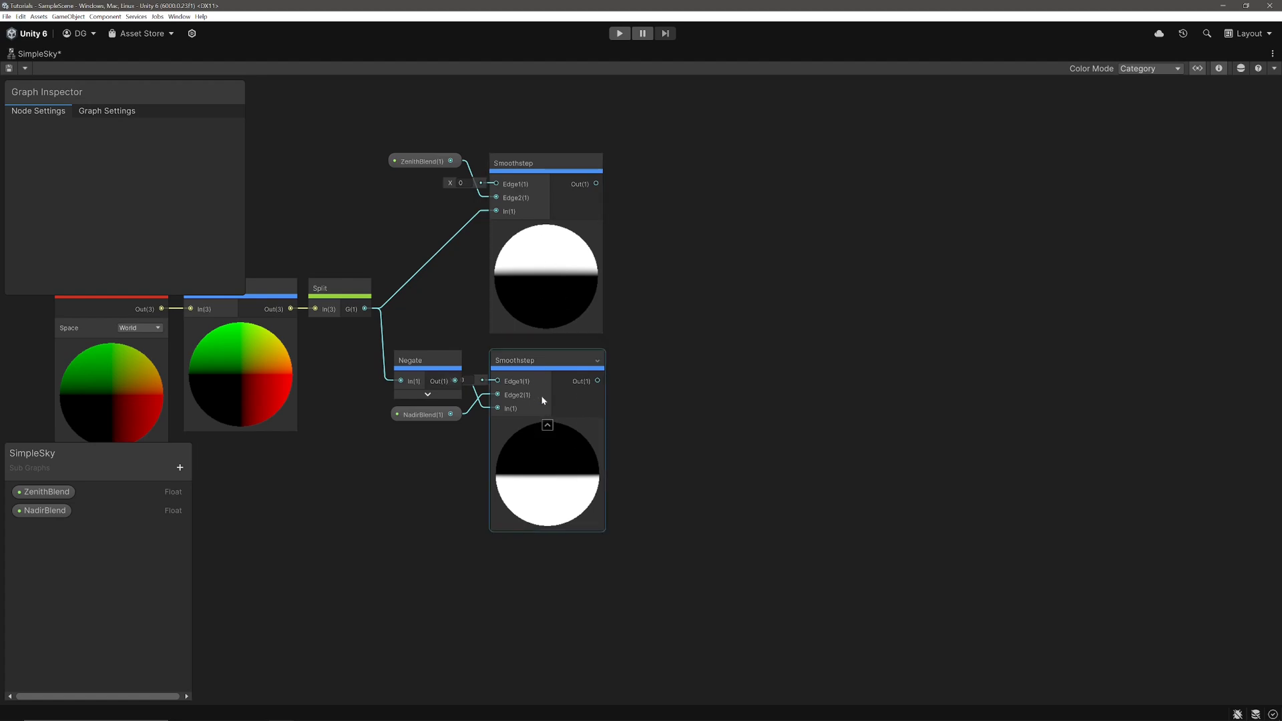
Step: Sum both Smoothsteps with an Add node and place a Power node after One Minus
{"action": "type", "text": "add"}
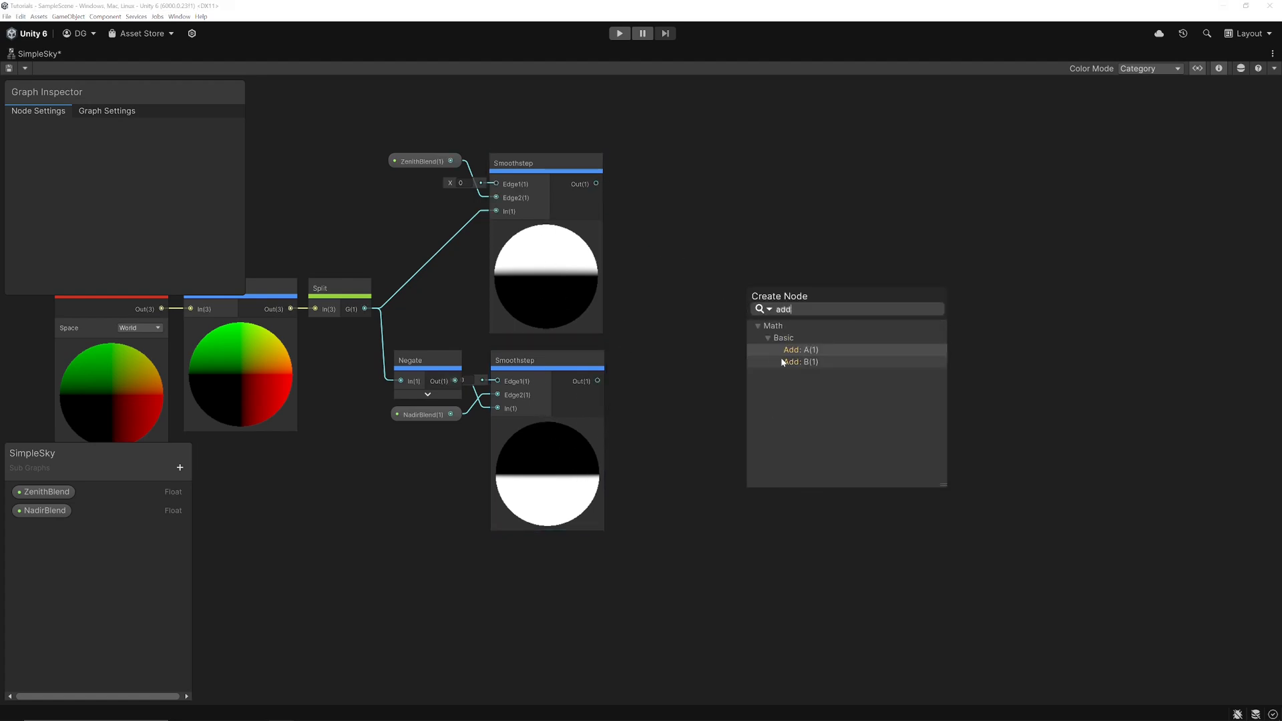
{"action": "left_click", "coordinate": [800, 349]}
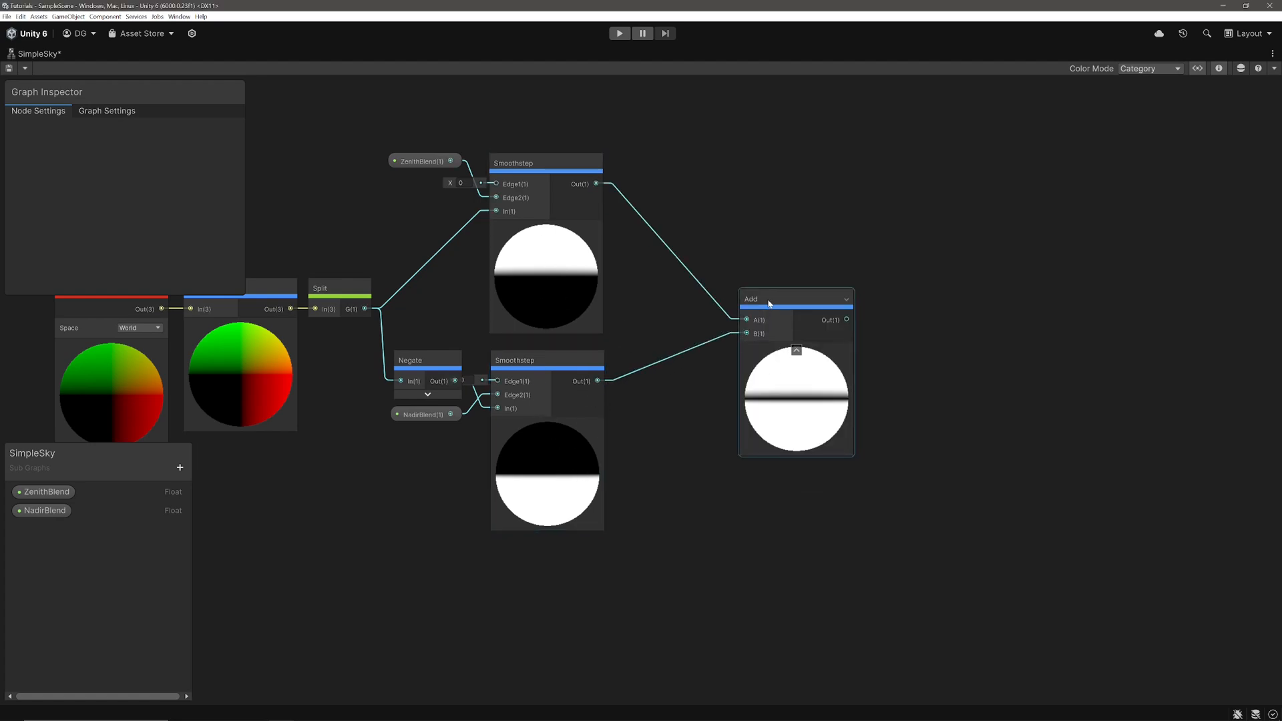
{"action": "left_click_drag", "start_coordinate": [795, 298], "coordinate": [727, 273]}
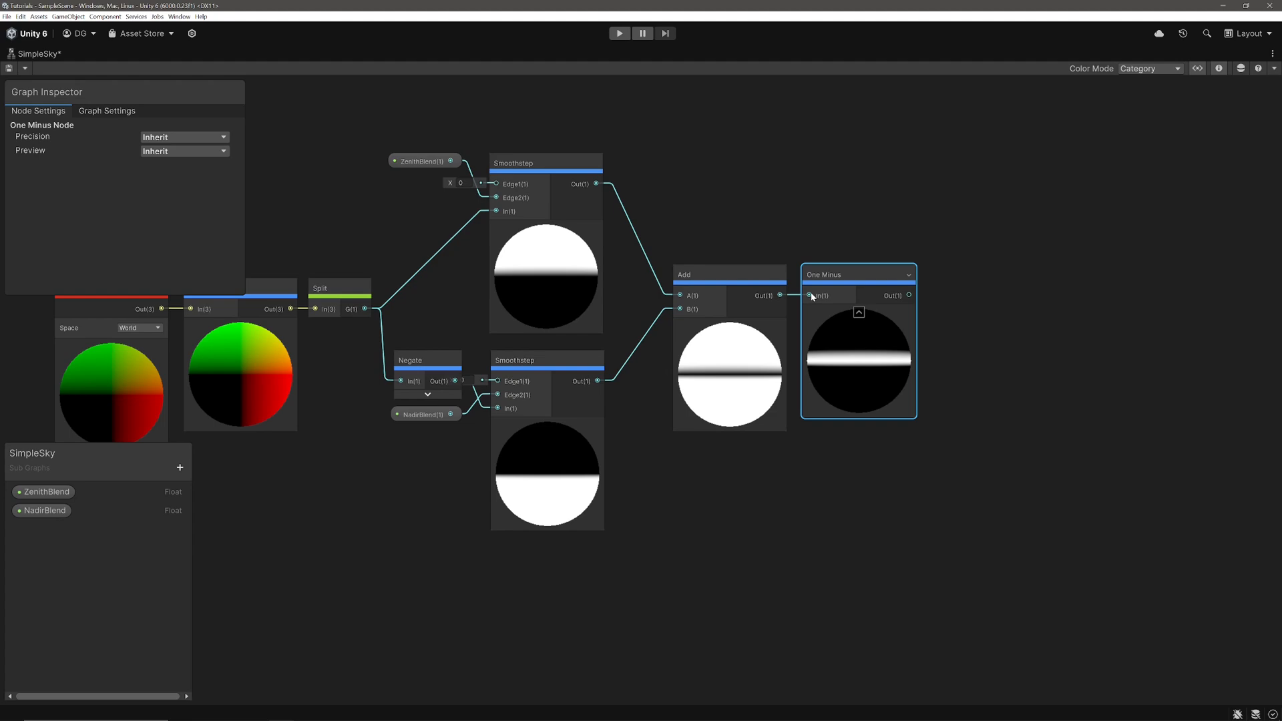
{"action": "mouse_move", "coordinate": [815, 339]}
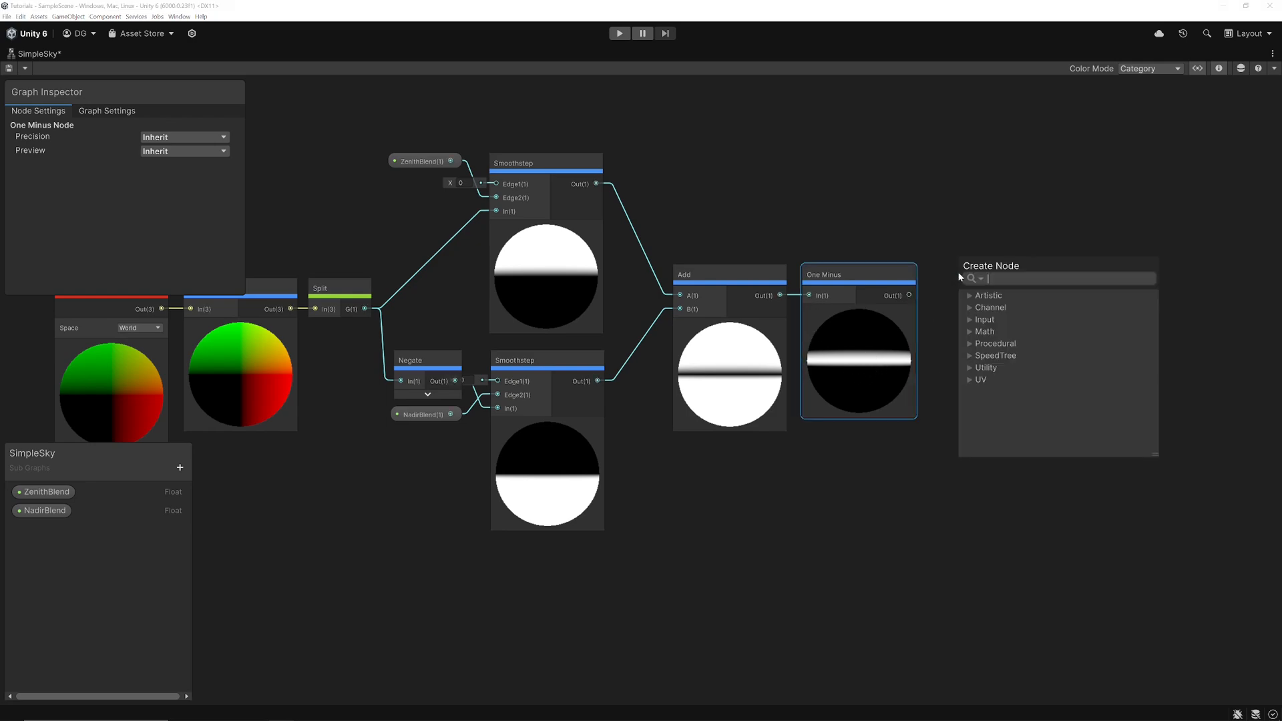
{"action": "type", "text": "pow"}
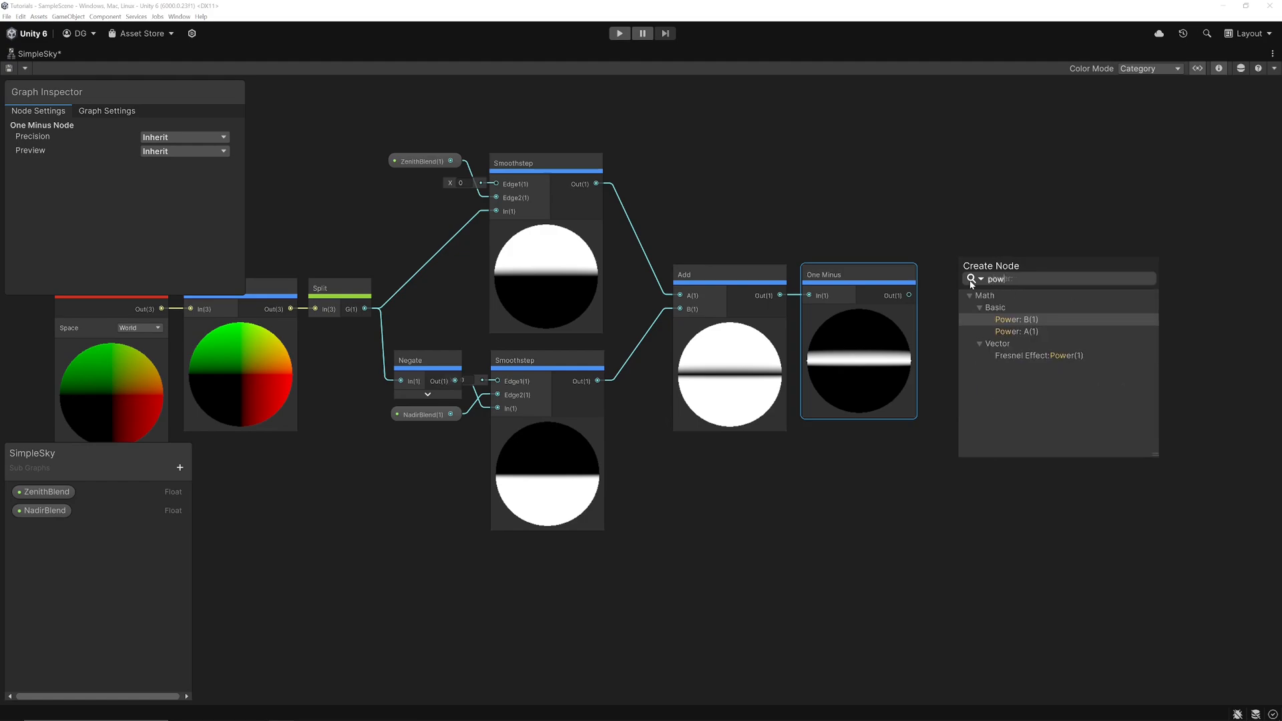
{"action": "left_click", "coordinate": [1016, 319]}
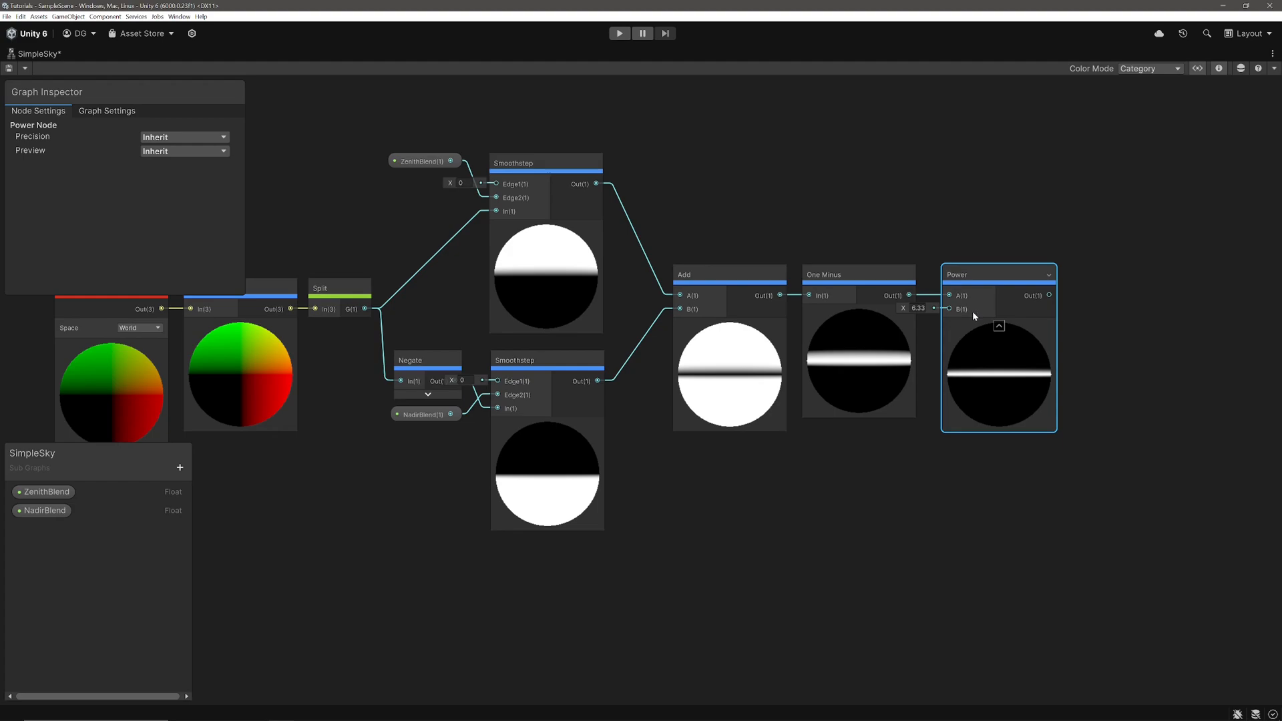
{"action": "mouse_move", "coordinate": [940, 319]}
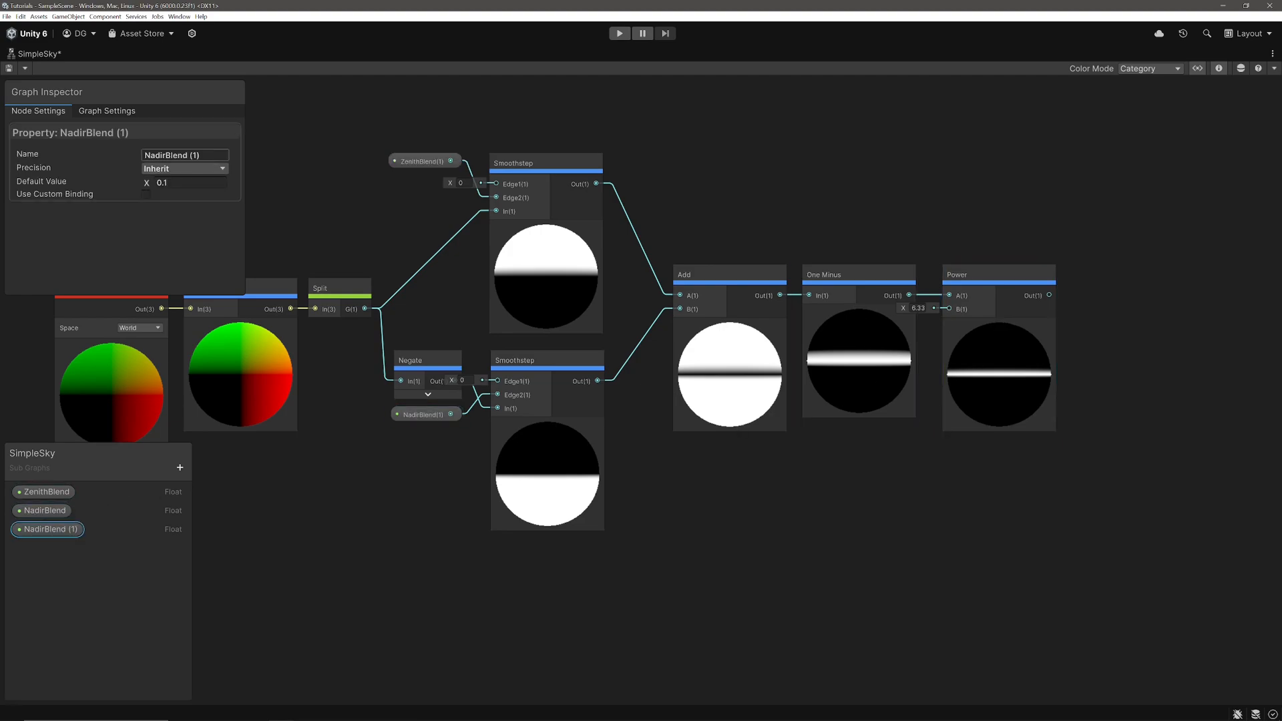
Step: Duplicate NadirBlend as a HorizonBlend property to drive the Power exponent
{"action": "type", "text": "Ho"}
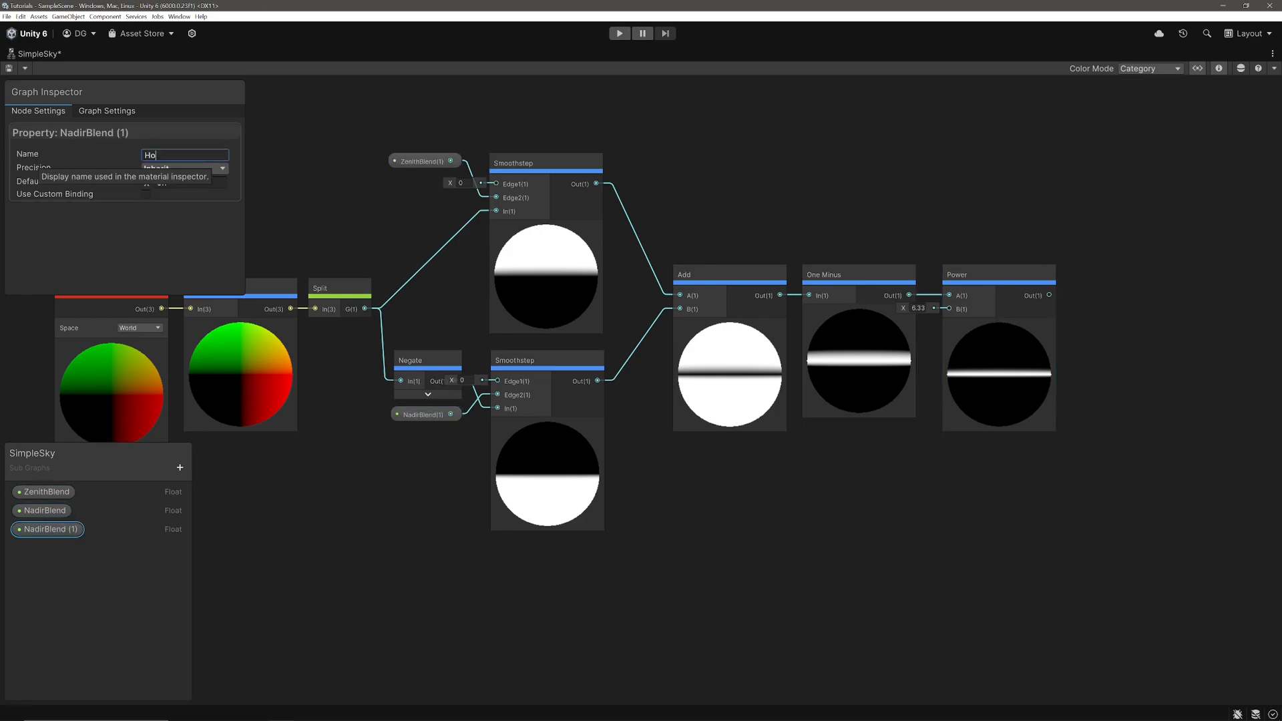
{"action": "type", "text": "HorizonBlend"}
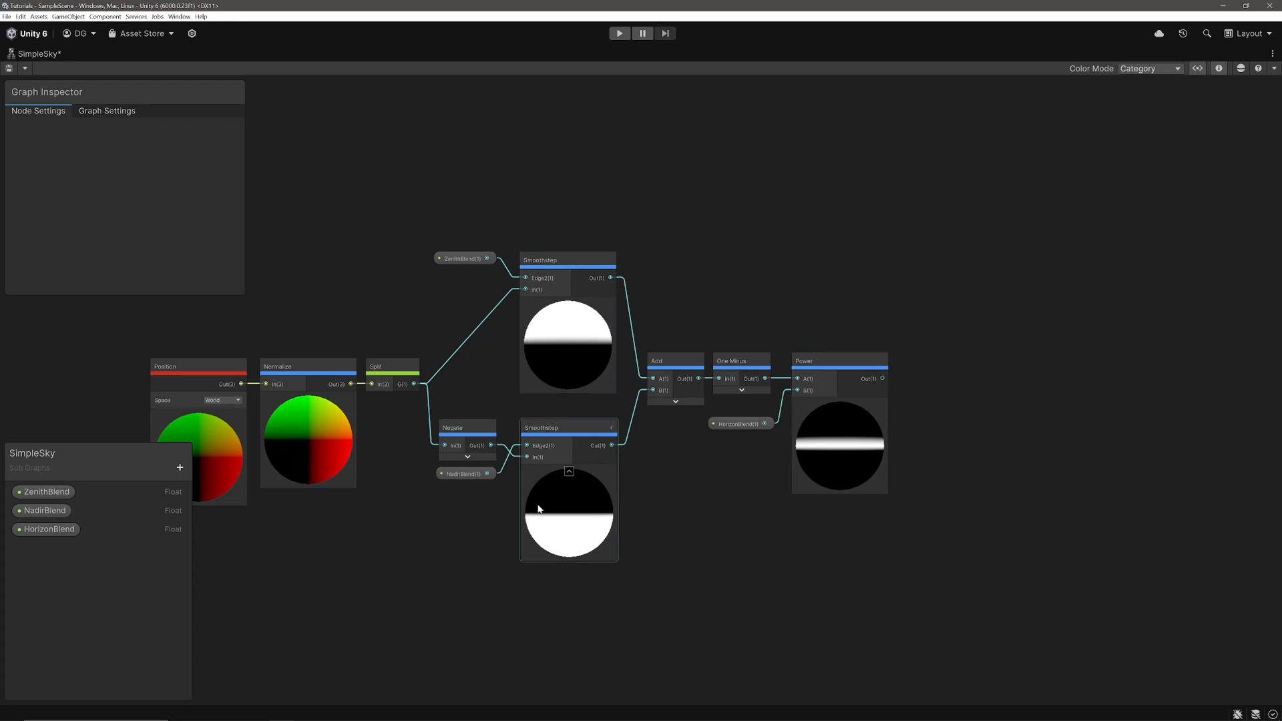
{"action": "mouse_move", "coordinate": [573, 522]}
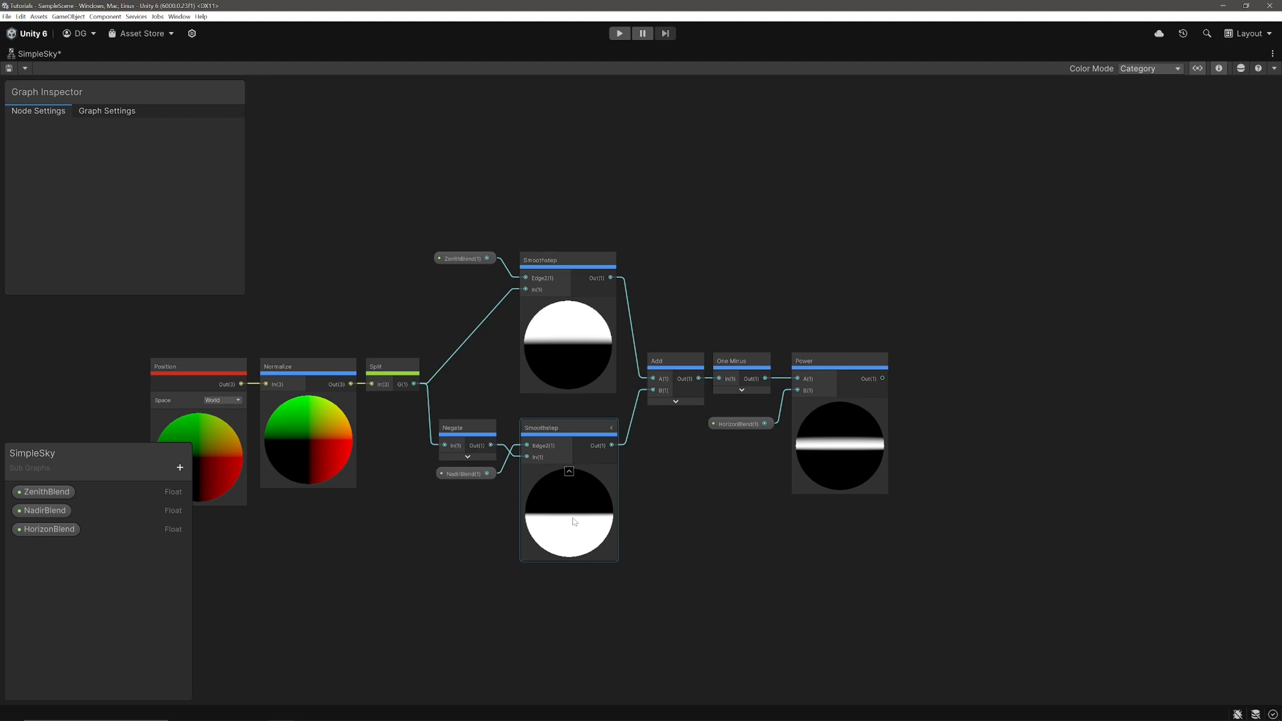
Step: Add SkyColor, HorizonColor and GroundColor Color properties with their default colours
{"action": "left_click", "coordinate": [179, 468]}
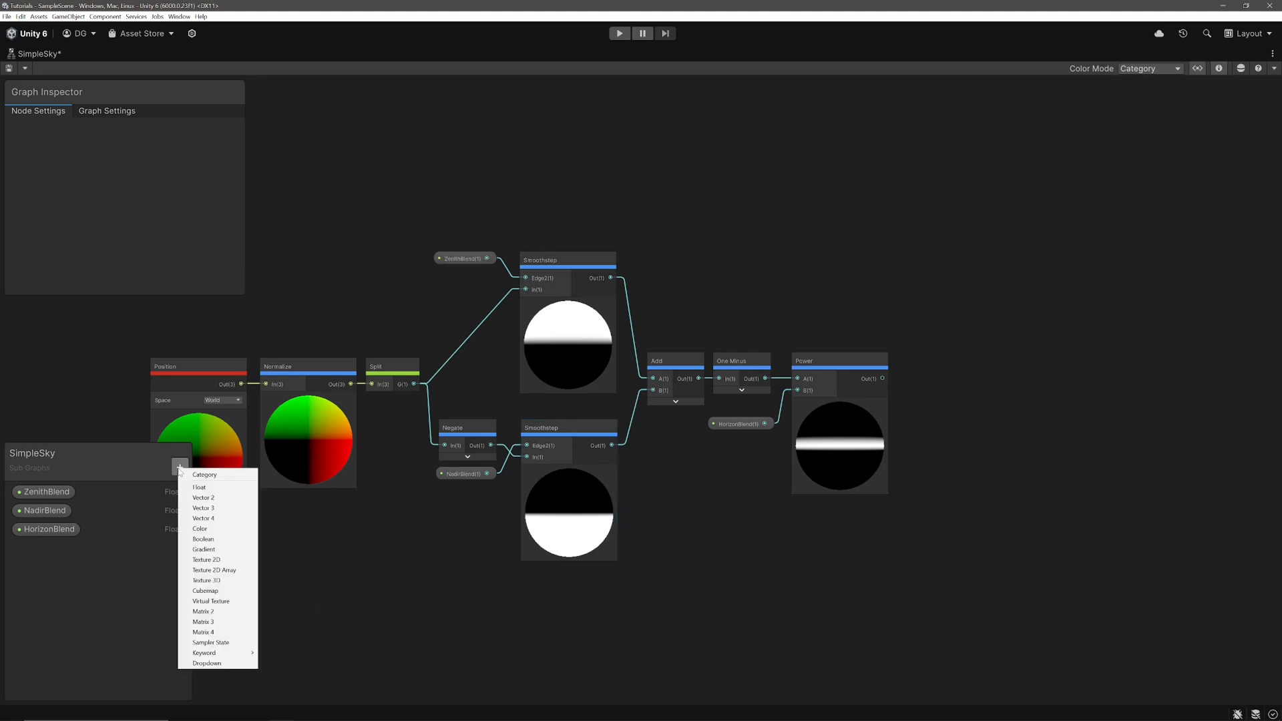
{"action": "left_click", "coordinate": [200, 528]}
{"action": "type", "text": "GroundColor"}
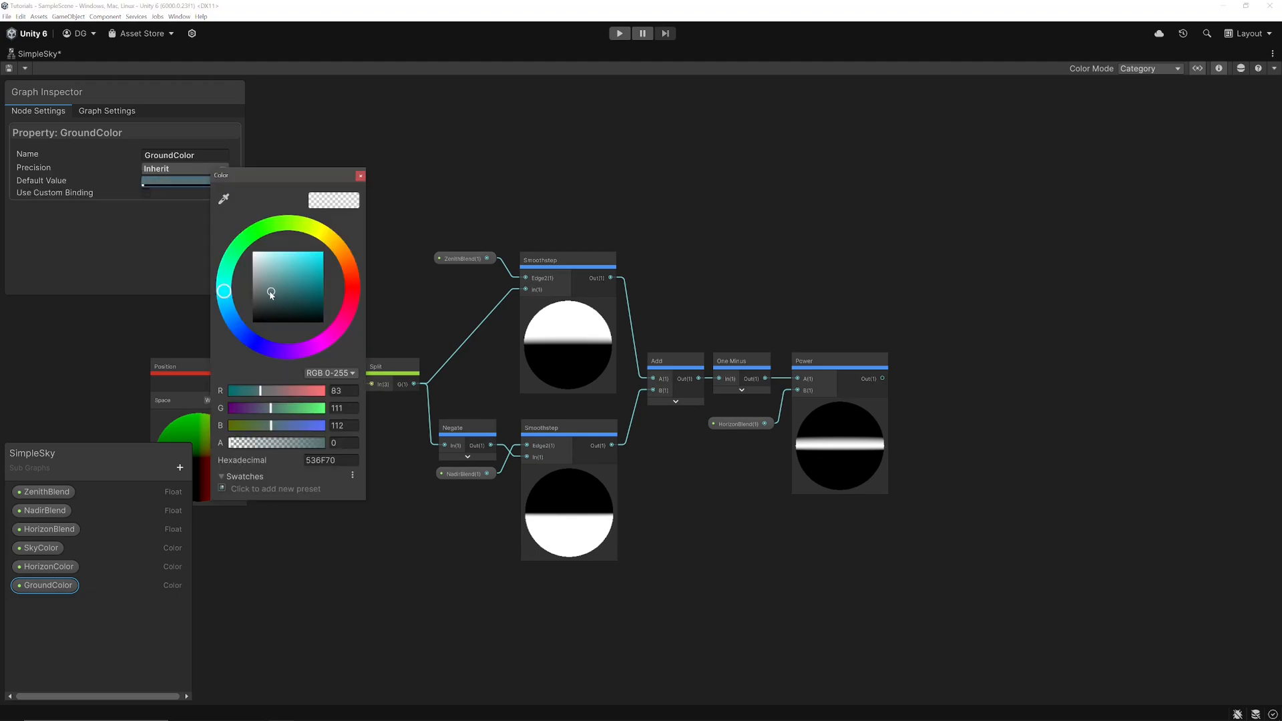
{"action": "left_click", "coordinate": [360, 175]}
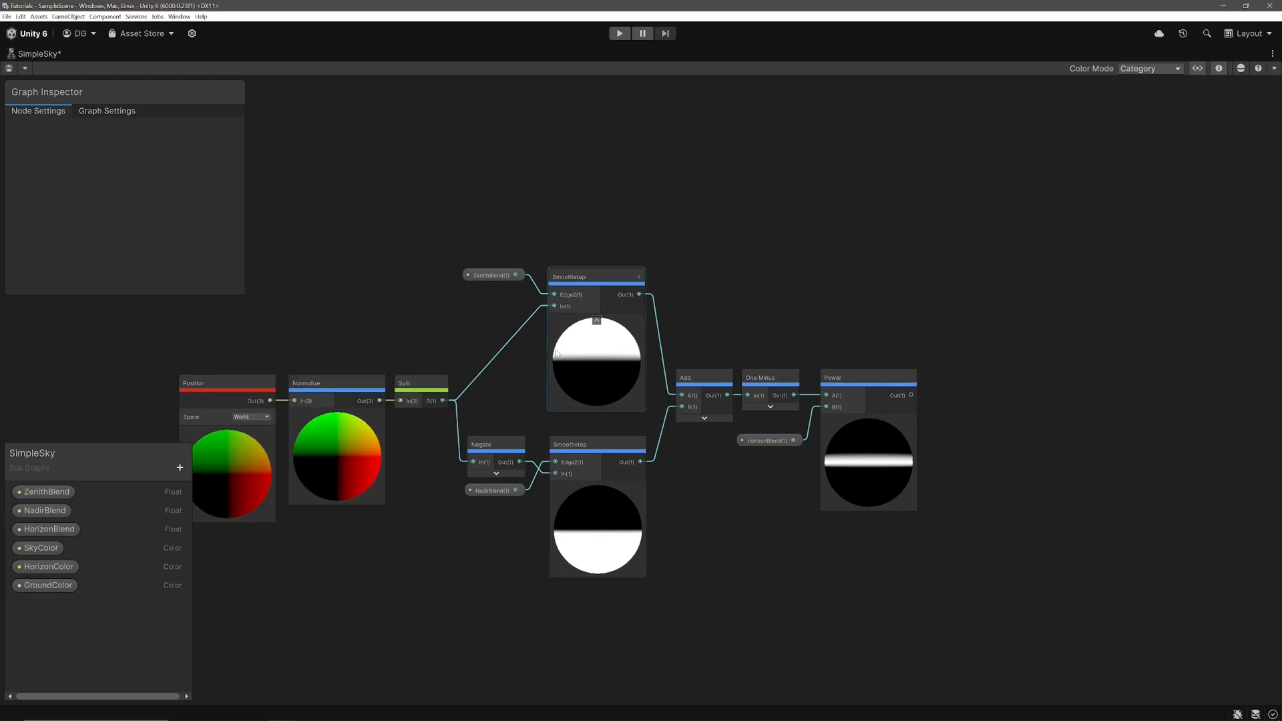
Step: Multiply each colour property by its sky mask and sum the results through two Add nodes
{"action": "left_click", "coordinate": [40, 548]}
{"action": "type", "text": "m"}
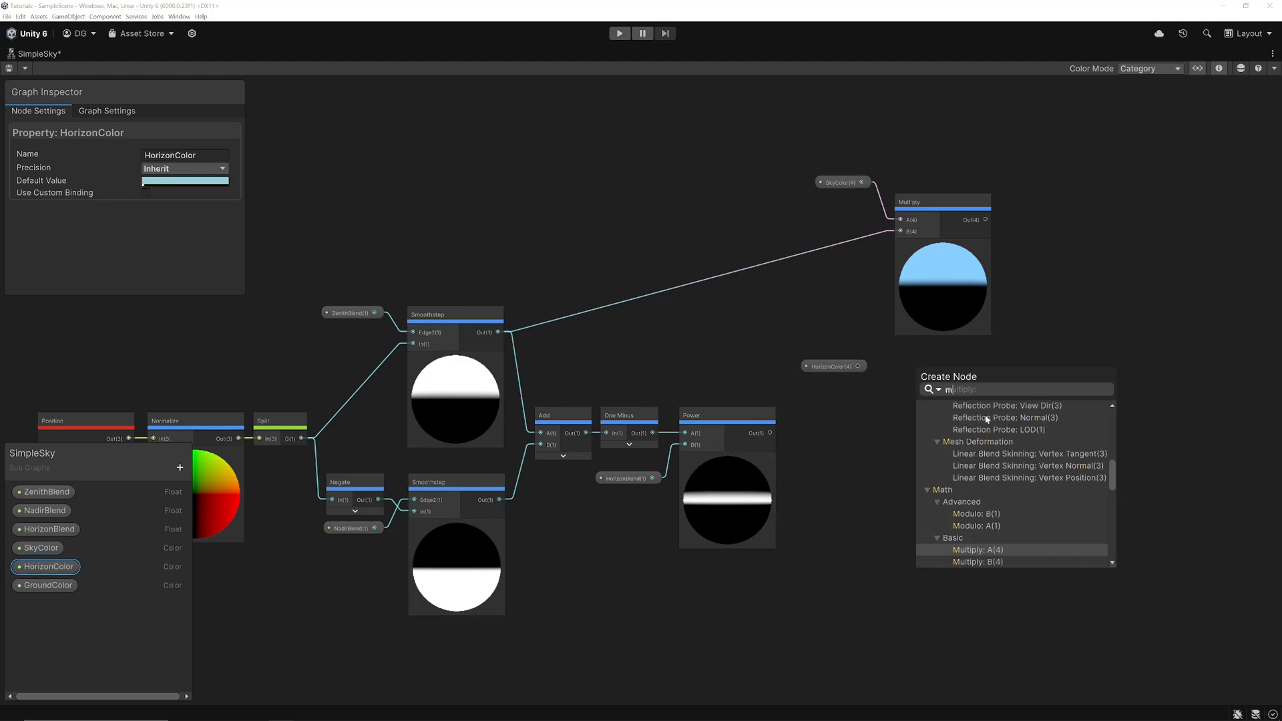
{"action": "left_click", "coordinate": [976, 550]}
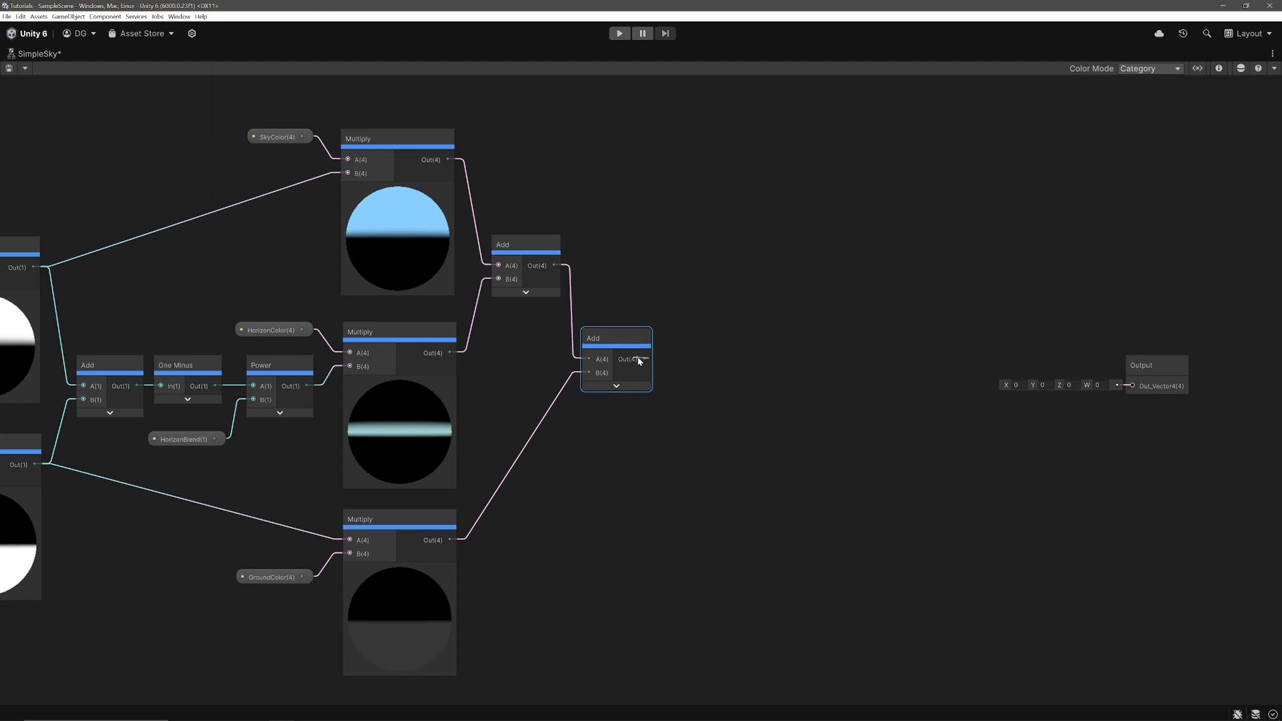
Step: Clamp the summed colour with a Saturate node wired into the subgraph Output
{"action": "type", "text": "sat"}
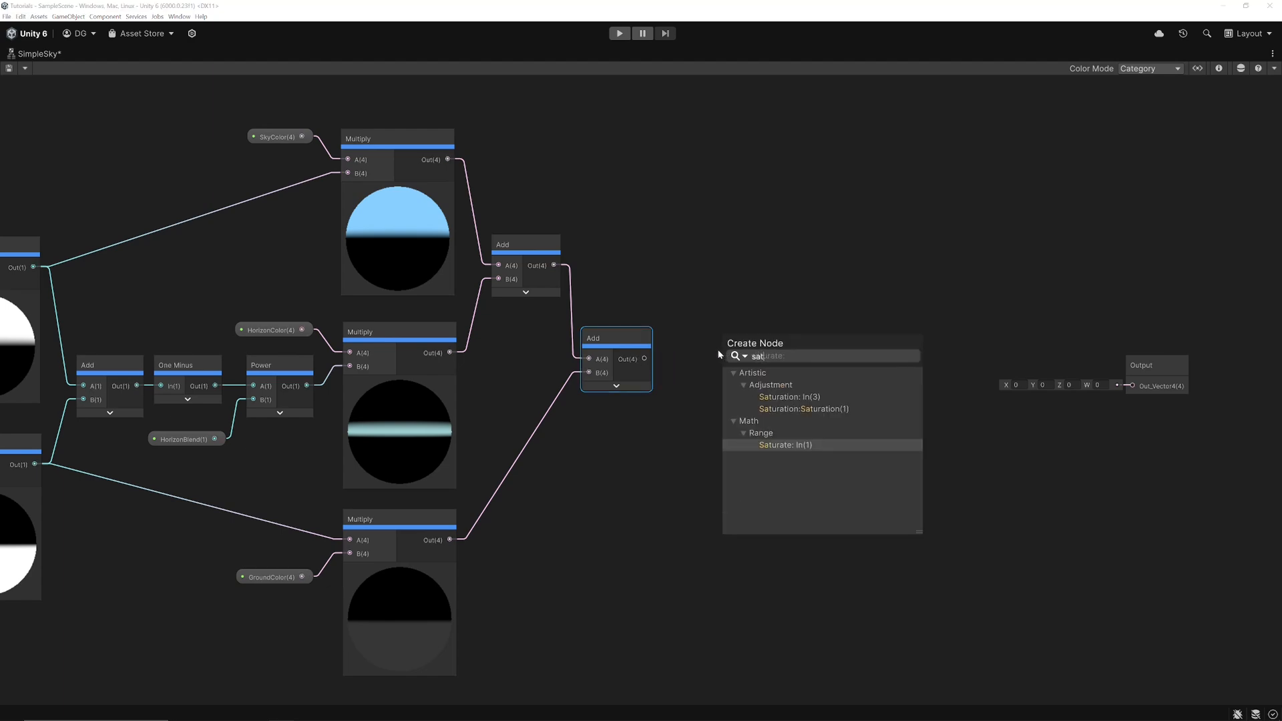
{"action": "left_click", "coordinate": [783, 444]}
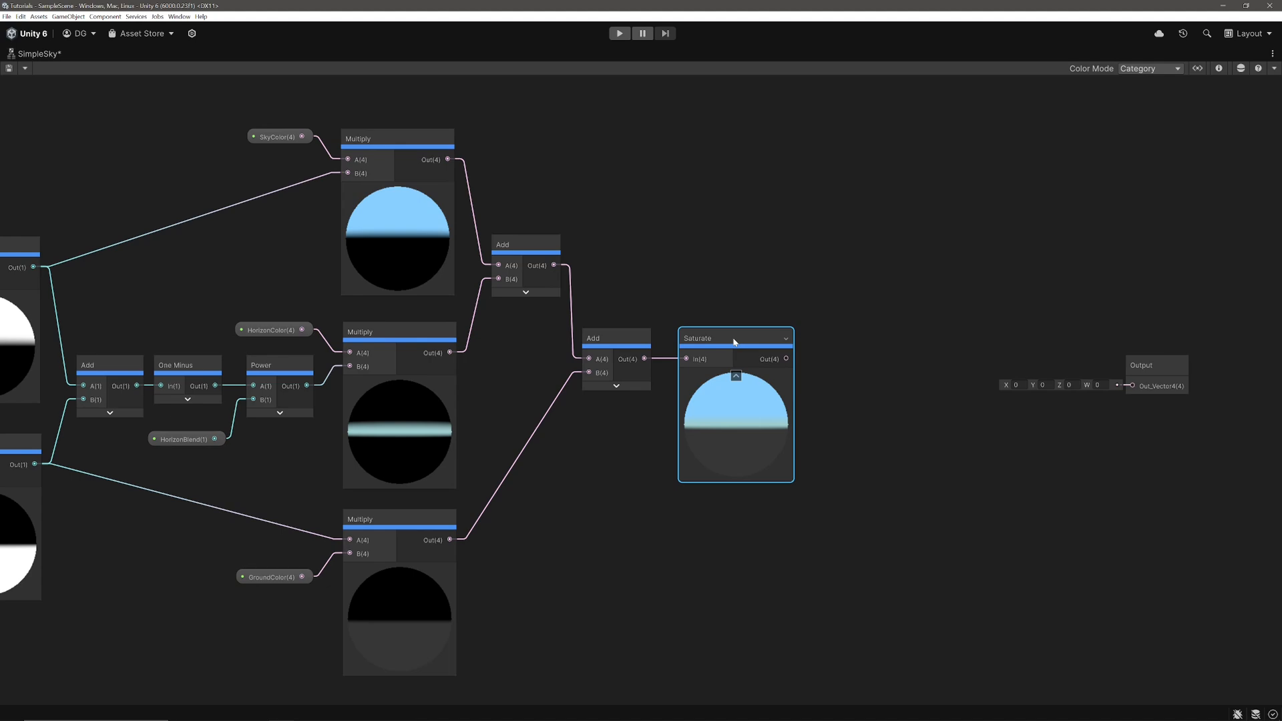
{"action": "mouse_move", "coordinate": [953, 403]}
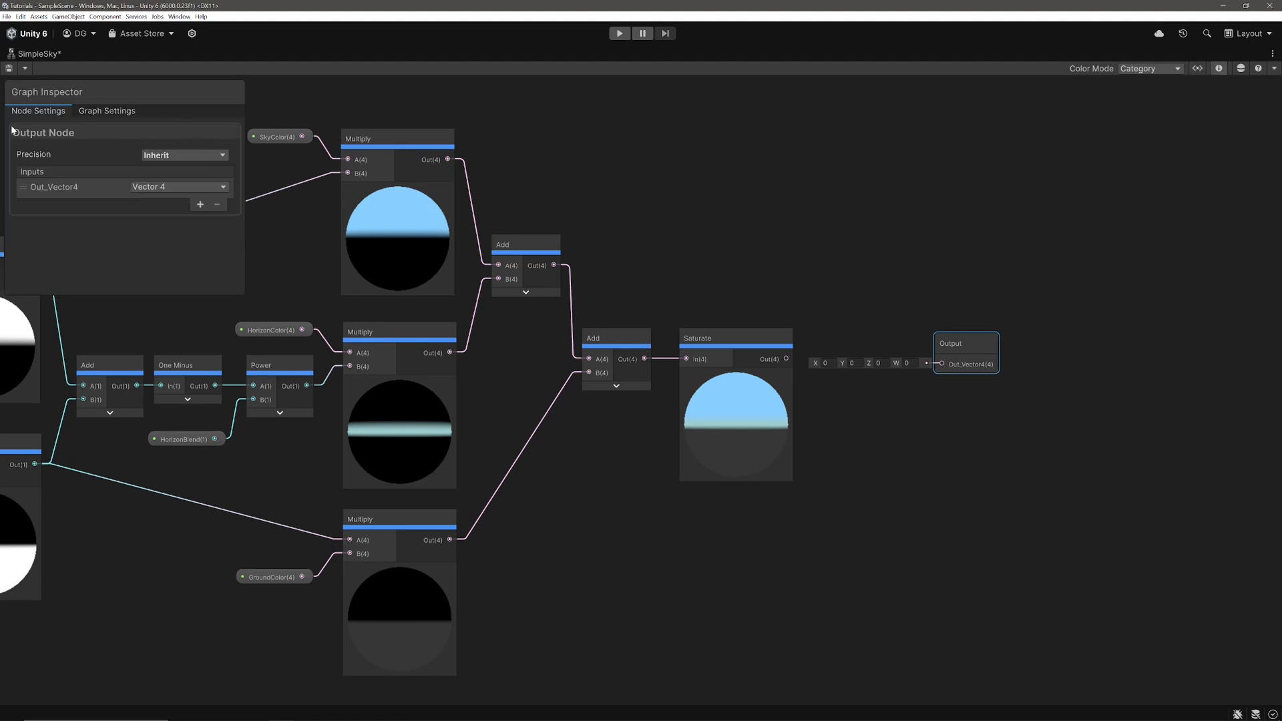
{"action": "mouse_move", "coordinate": [15, 168]}
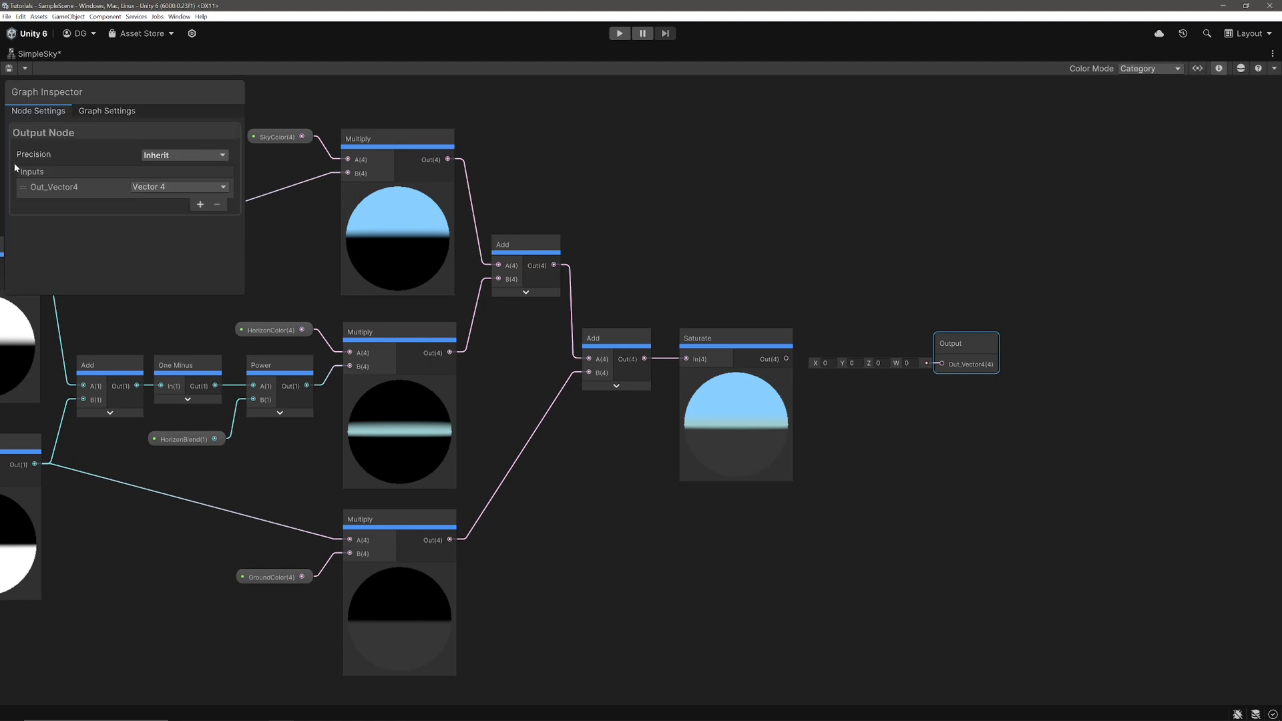
Step: Rename the Output input to Color and make it a Vector 3
{"action": "double_click", "coordinate": [54, 186]}
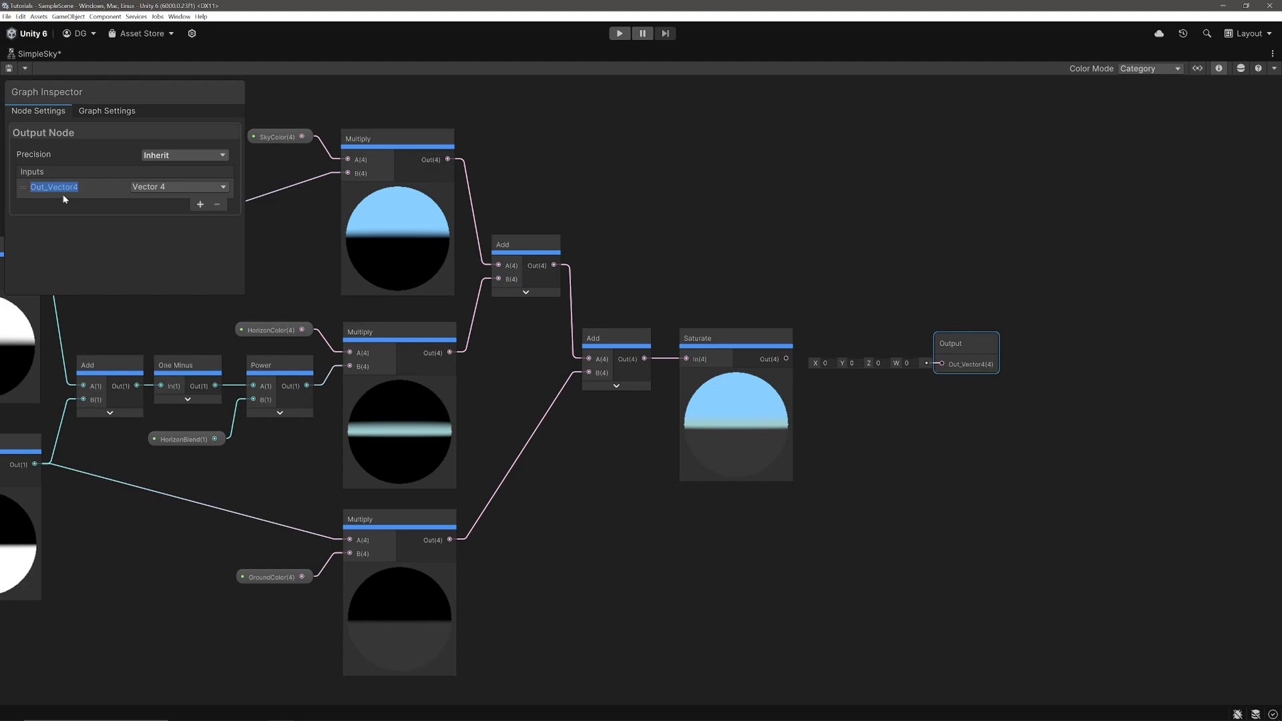
{"action": "type", "text": "Color"}
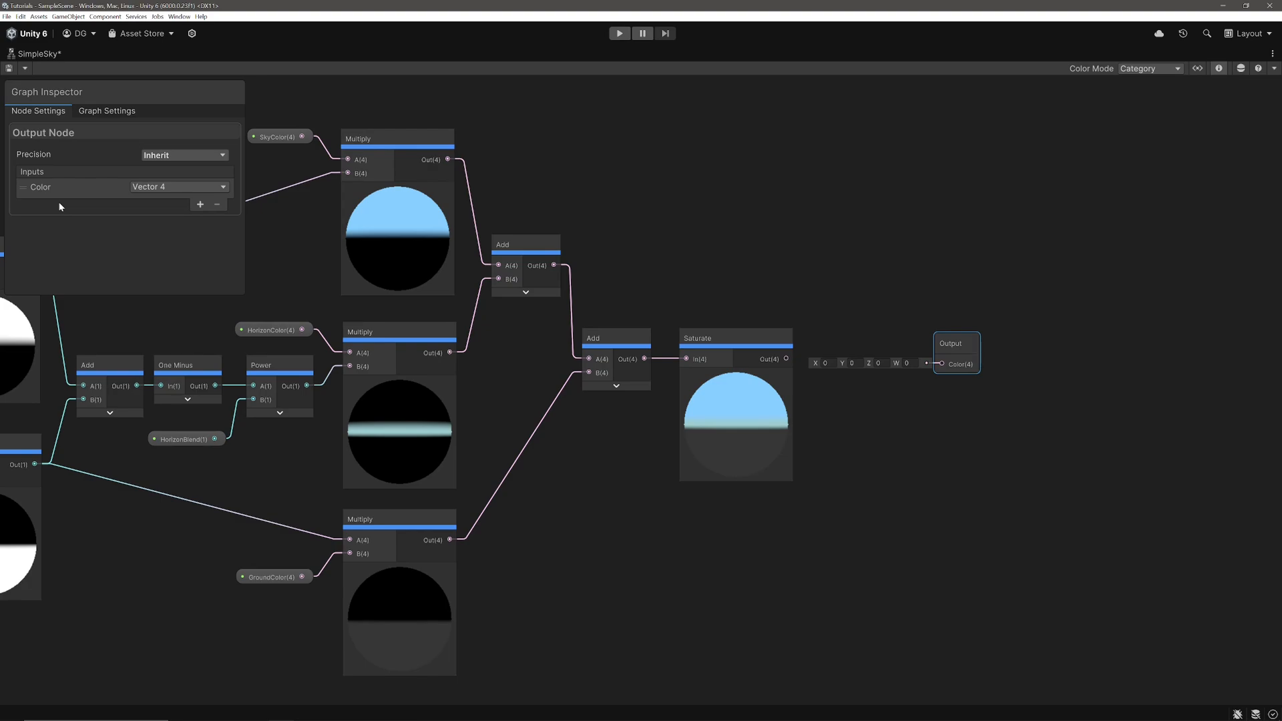
{"action": "mouse_move", "coordinate": [183, 194]}
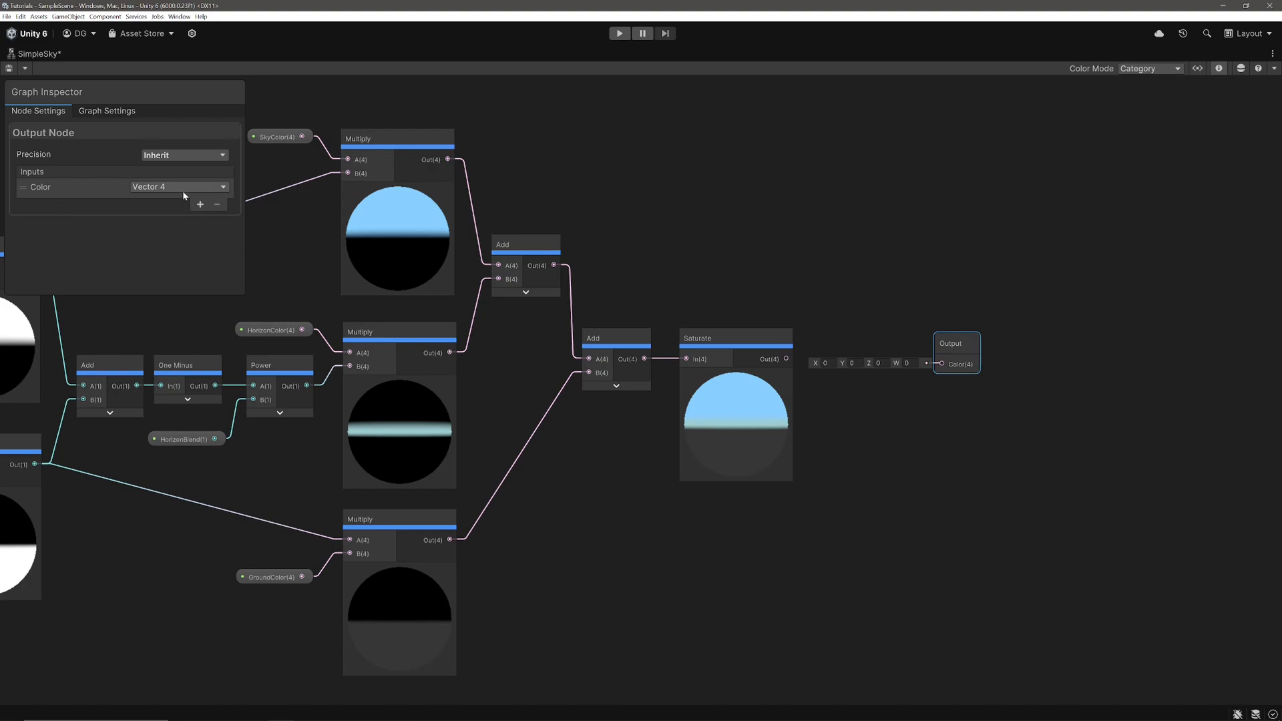
{"action": "left_click", "coordinate": [178, 187]}
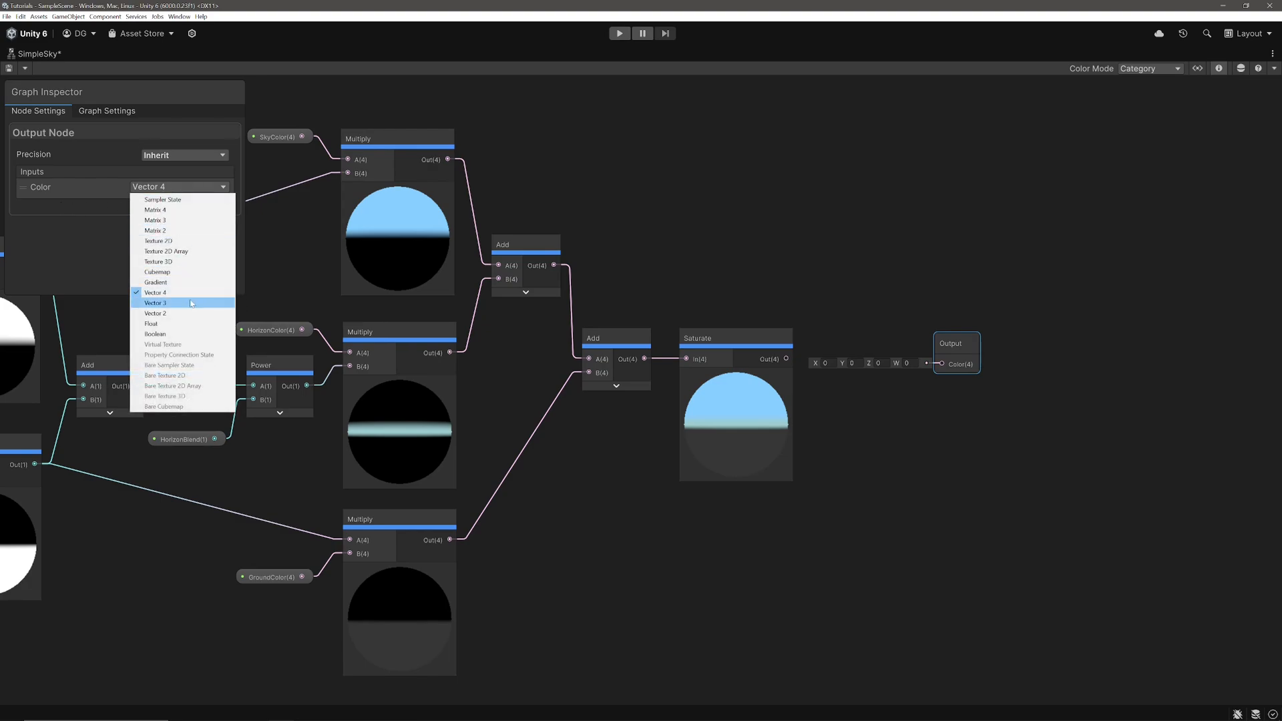
{"action": "left_click", "coordinate": [155, 302]}
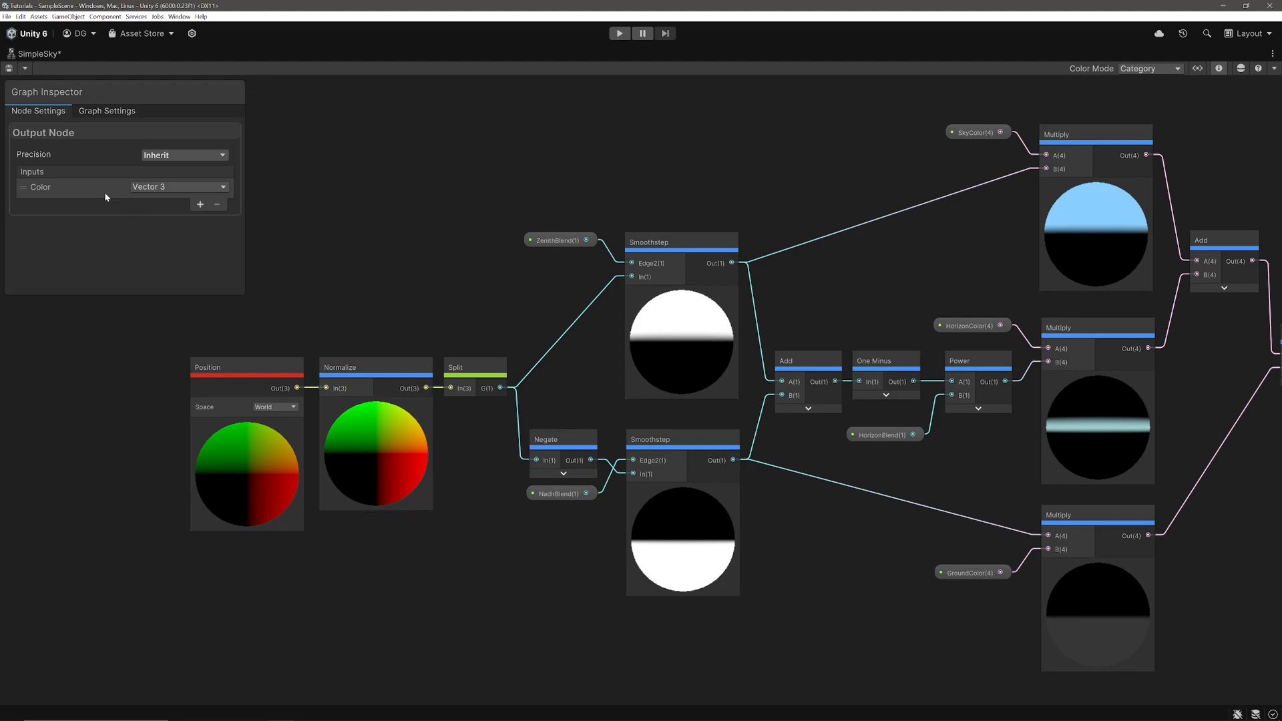
Step: Add a SkyDir Vector 3 output fed by the normalized position and return to the scene
{"action": "type", "text": "SkyDir"}
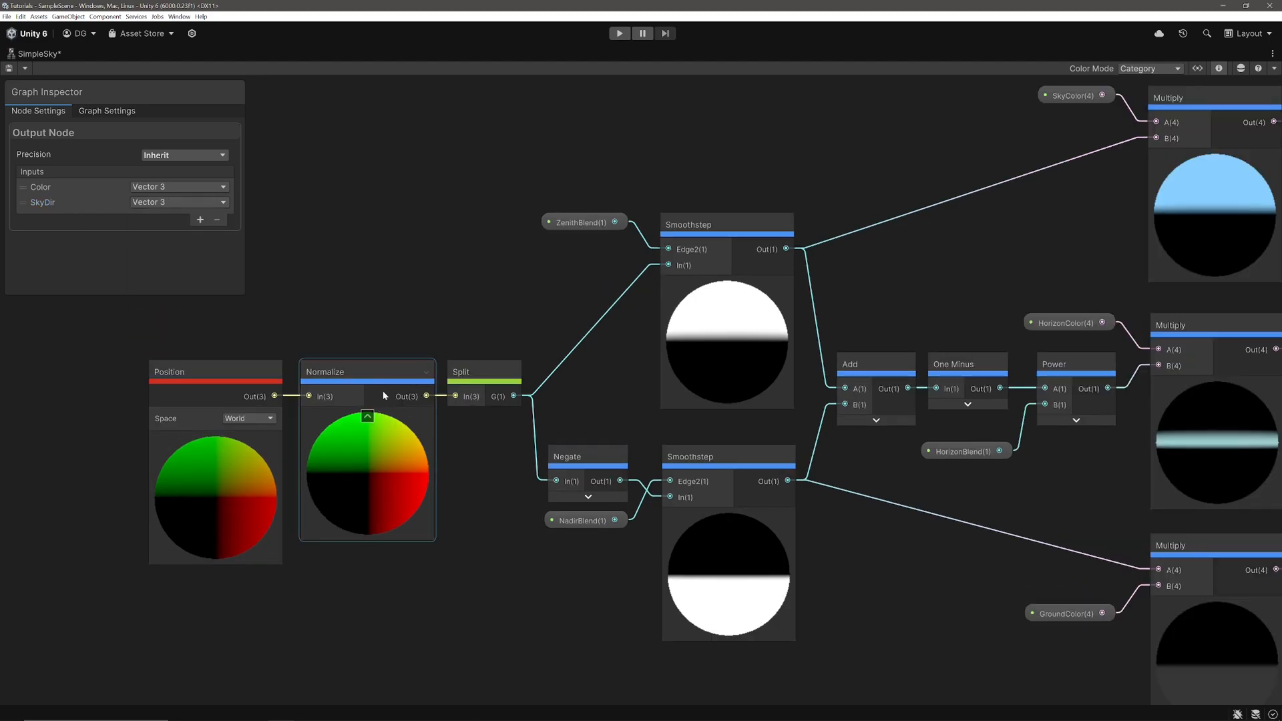
{"action": "scroll", "scroll_direction": "down", "scroll_amount": 3}
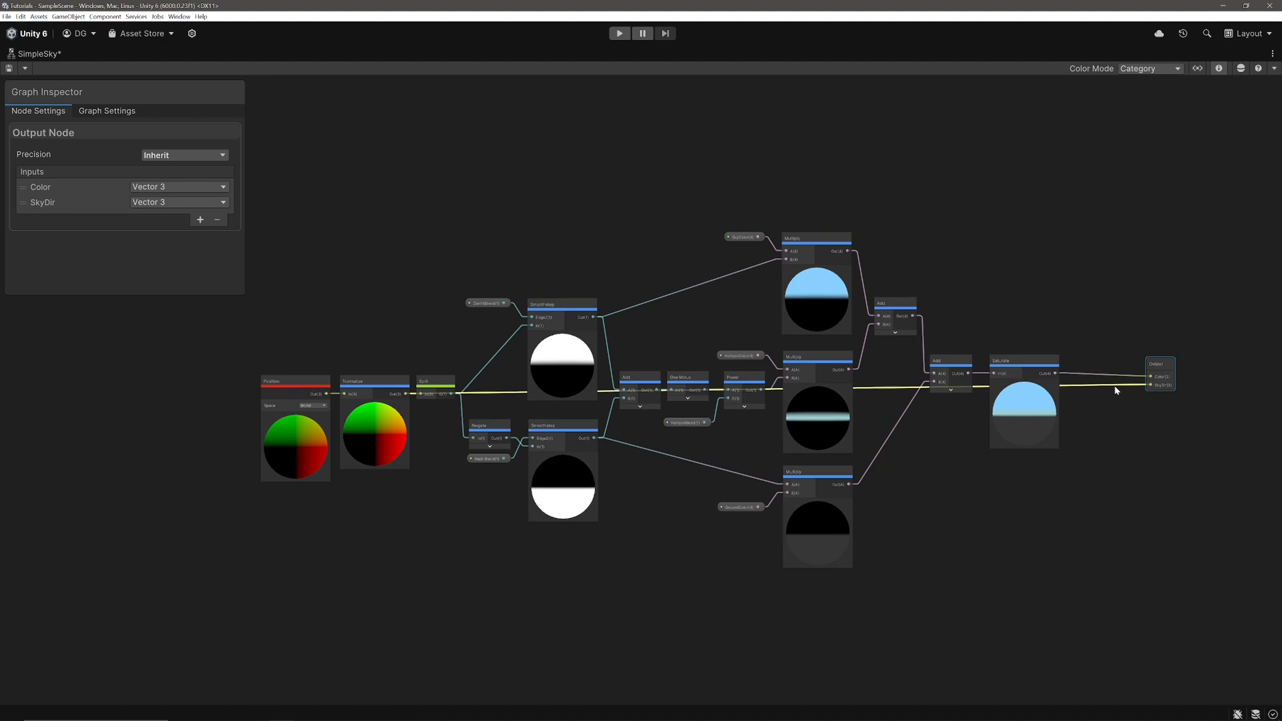
{"action": "left_click", "coordinate": [1158, 364]}
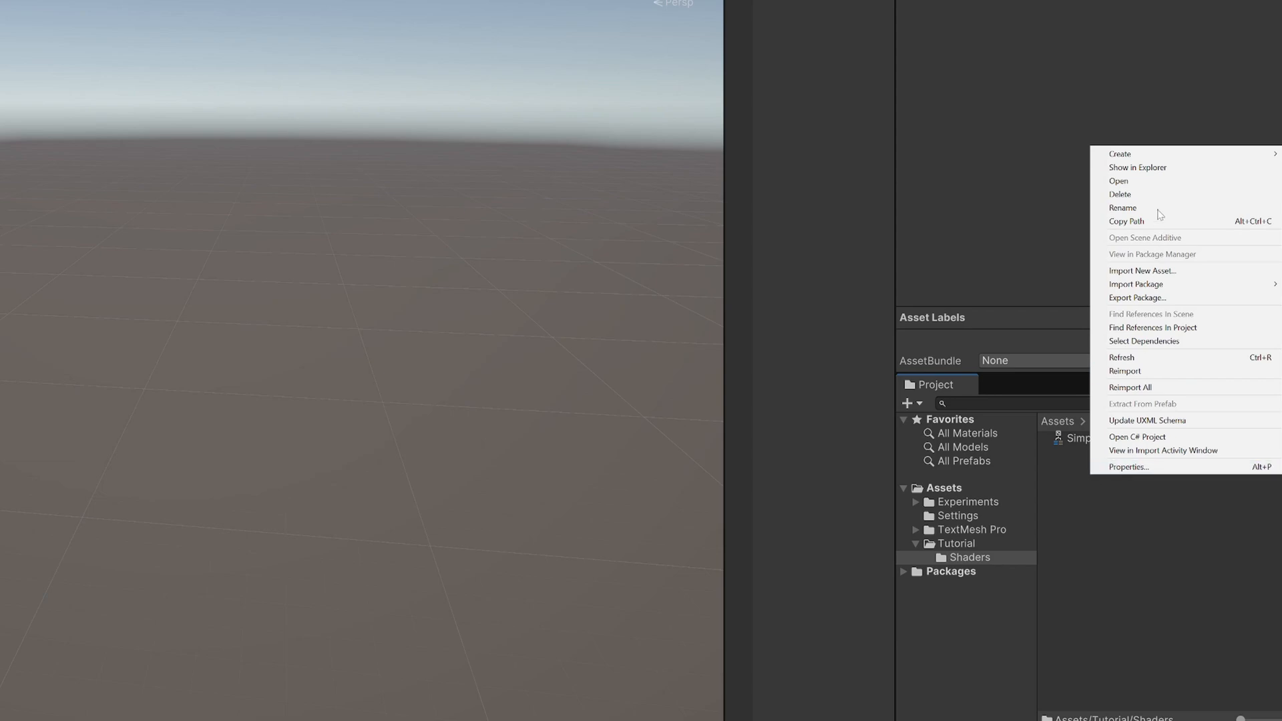
{"action": "mouse_move", "coordinate": [1119, 153]}
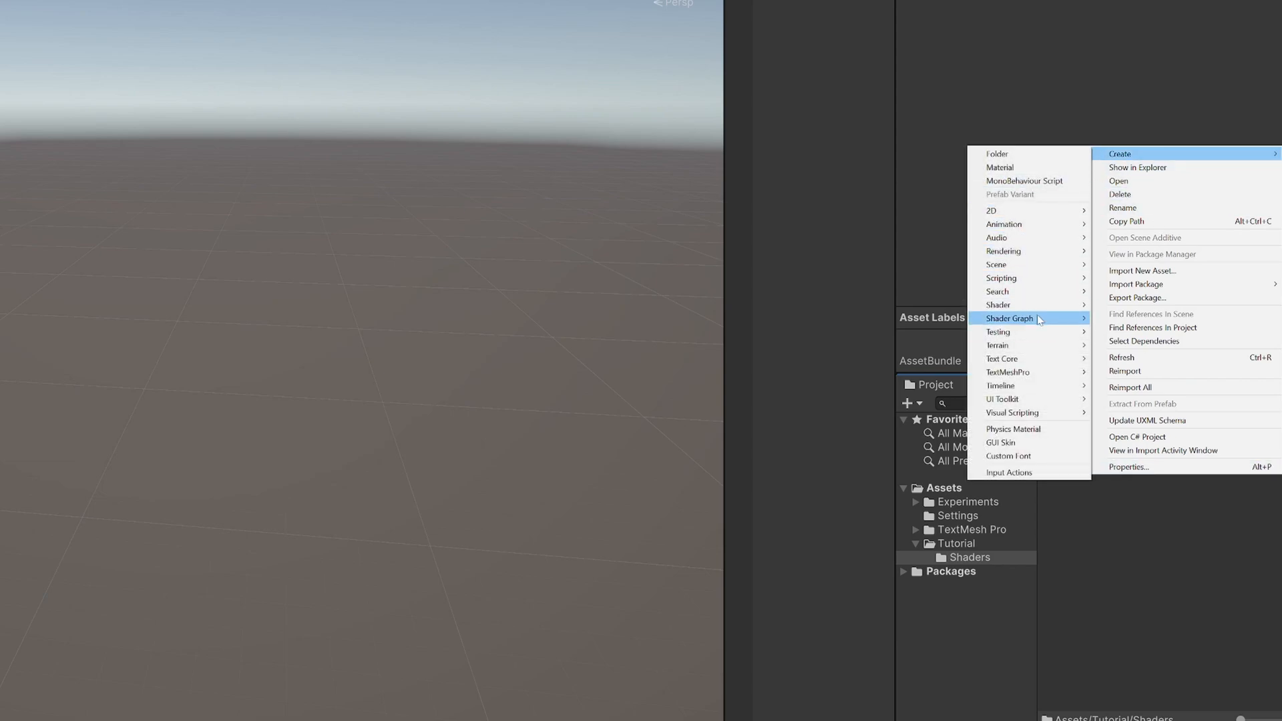
{"action": "mouse_move", "coordinate": [1012, 318]}
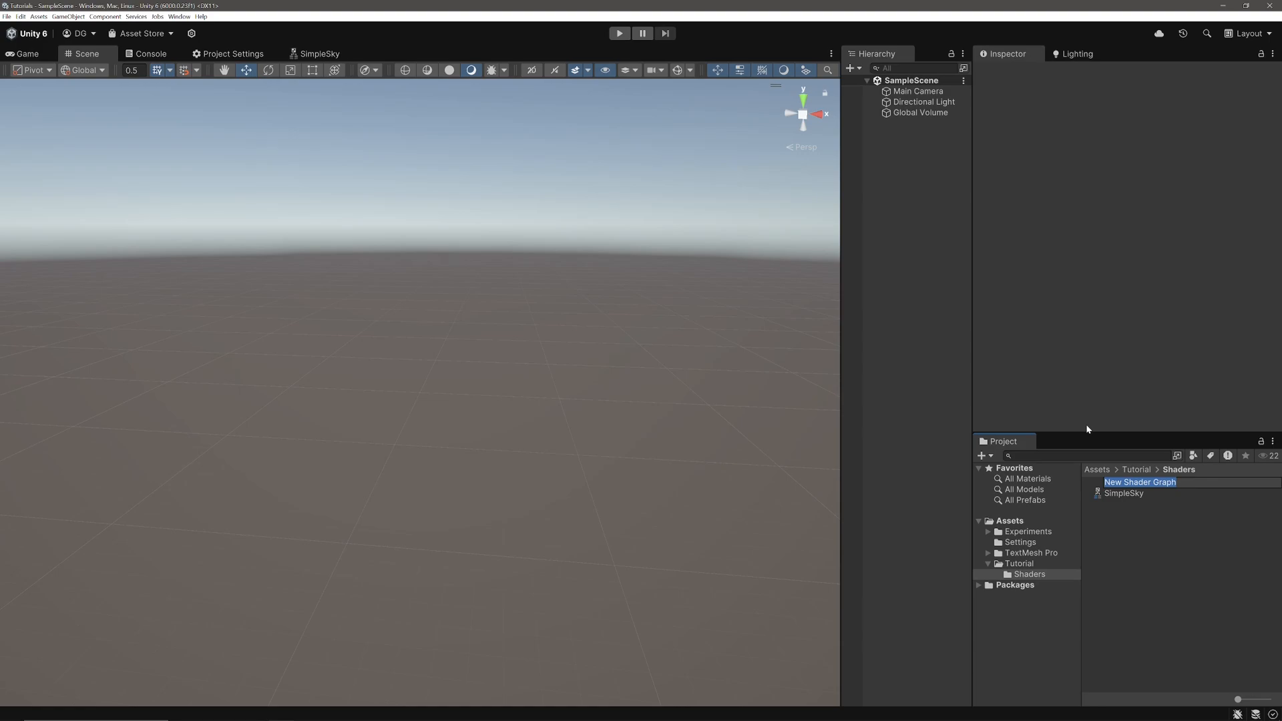
Step: Create a new Shader Graph named SkyboxShader in the Tutorial Shaders folder
{"action": "type", "text": "Skybox"}
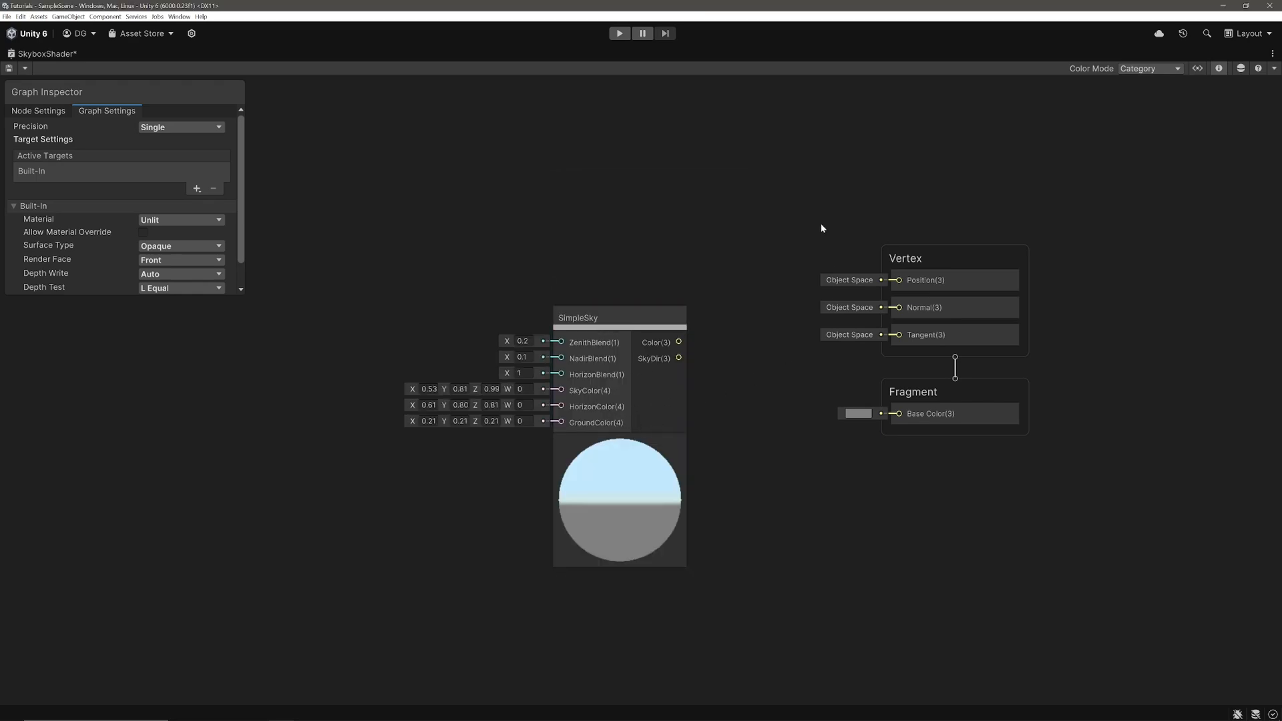
{"action": "mouse_move", "coordinate": [743, 241]}
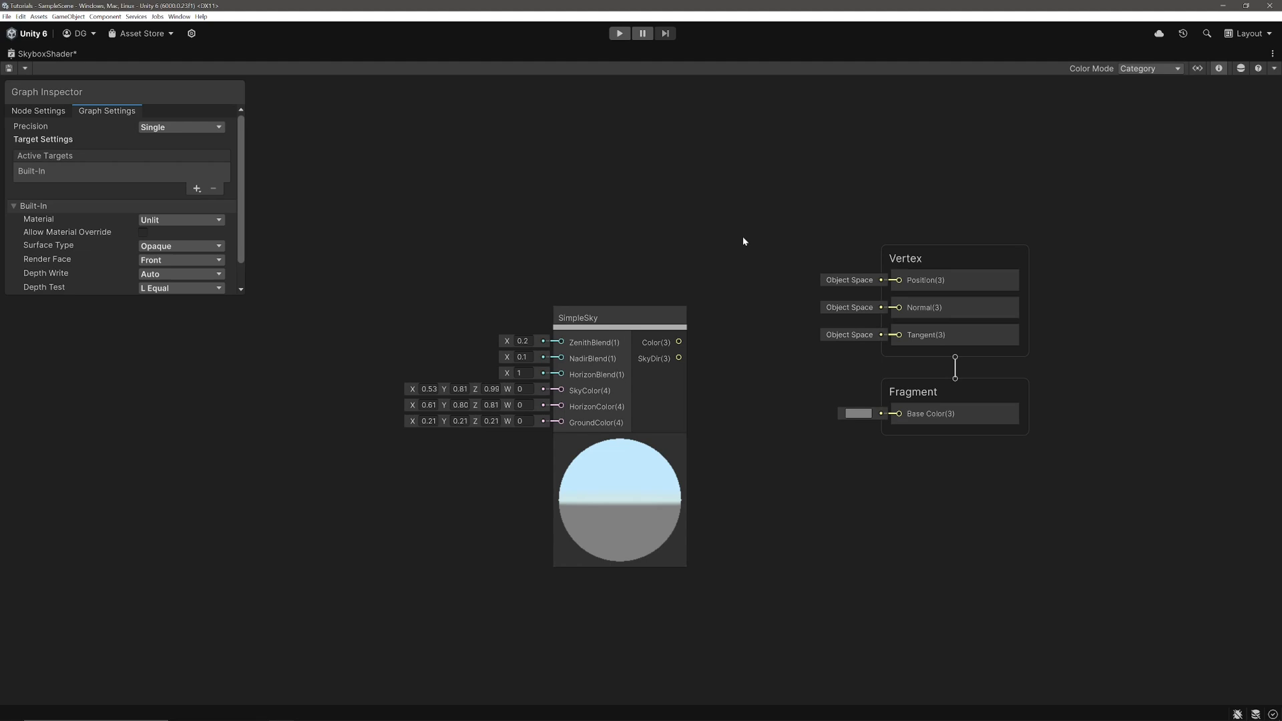
Step: Feed the SimpleSky node's Color output into Fragment Base Color and start a new property
{"action": "left_click_drag", "start_coordinate": [678, 342], "coordinate": [871, 427]}
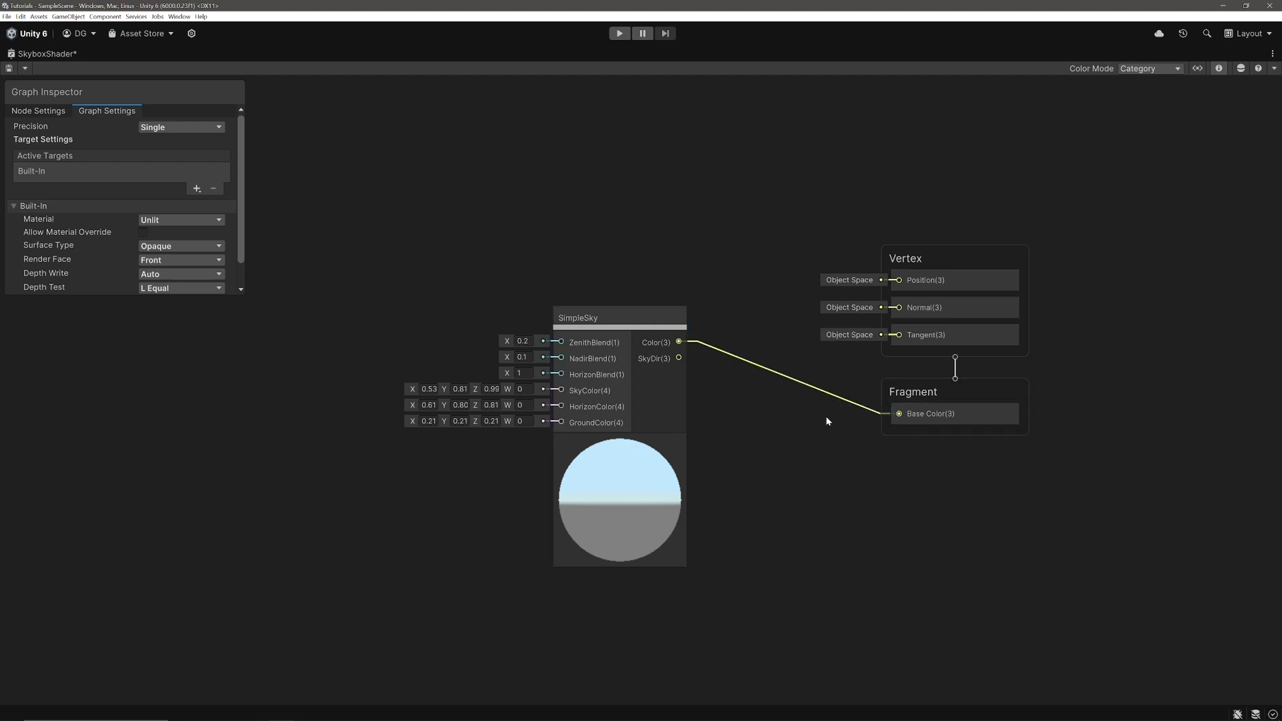
{"action": "left_click", "coordinate": [588, 317]}
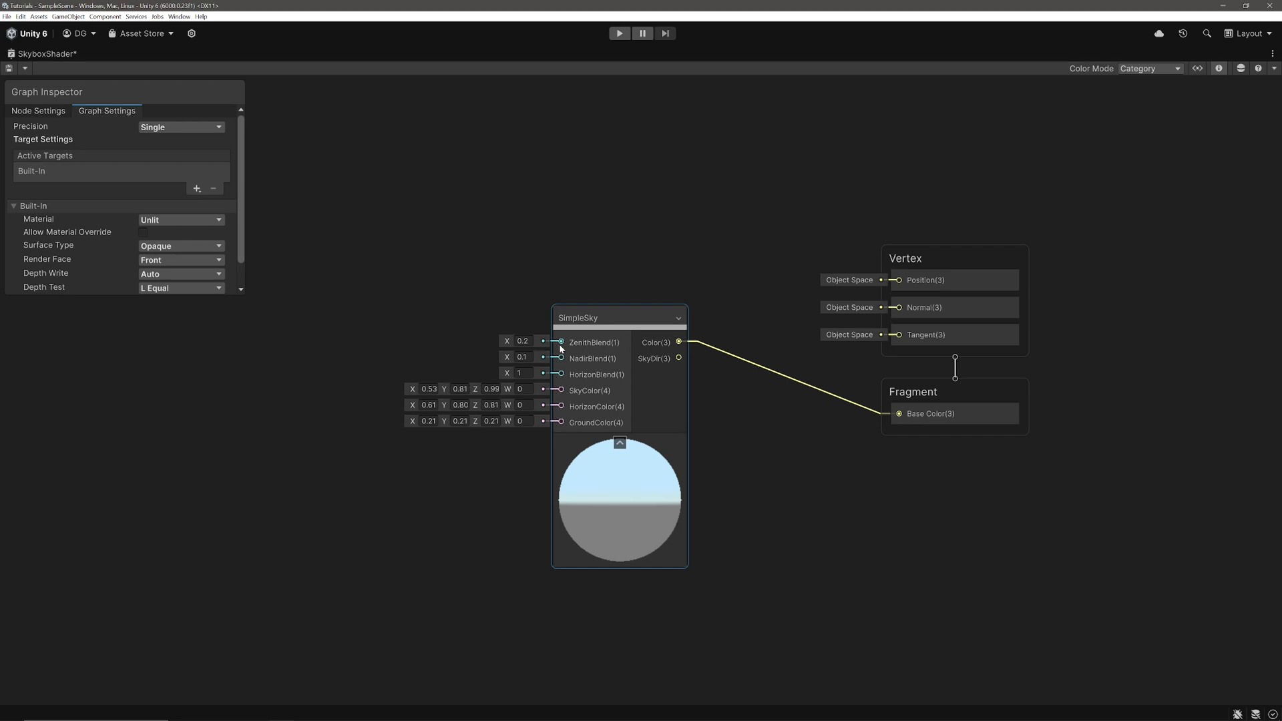
{"action": "left_click", "coordinate": [180, 466]}
{"action": "type", "text": ".2"}
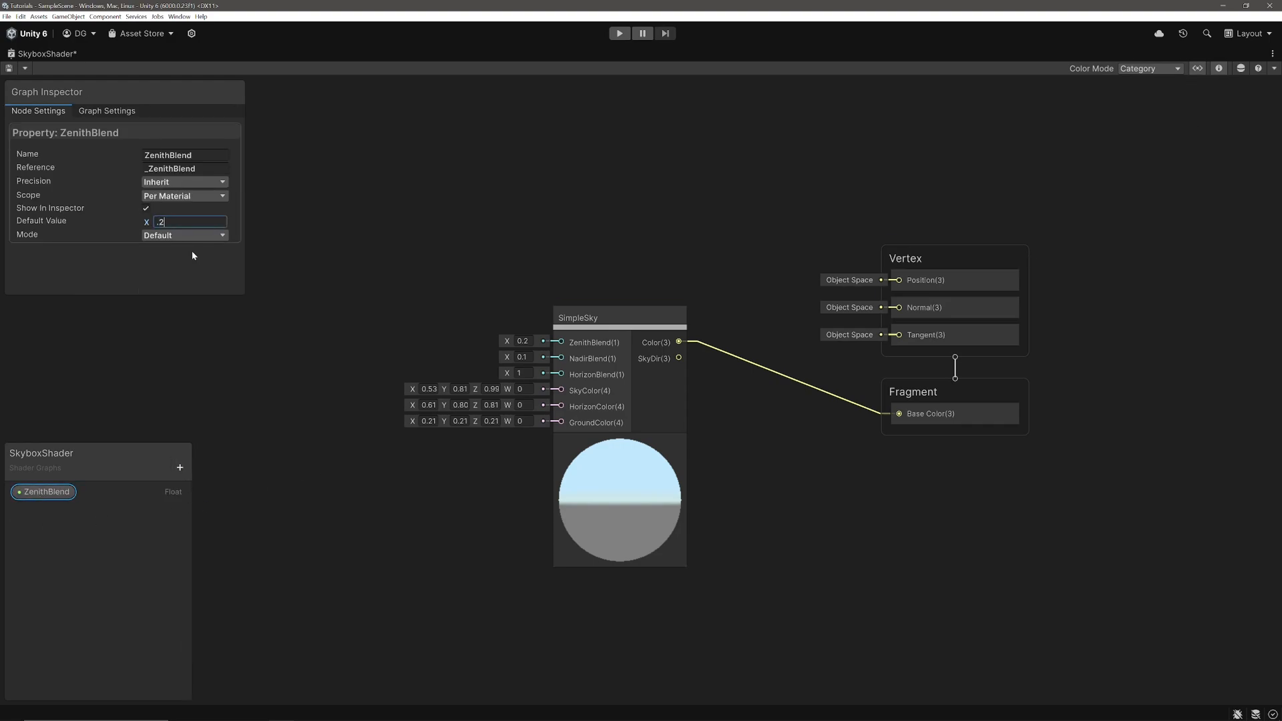
Step: Make ZenithBlend a slider, default 0.2, max 10, and wire it to SimpleSky's ZenithBlend input
{"action": "type", "text": "0.2"}
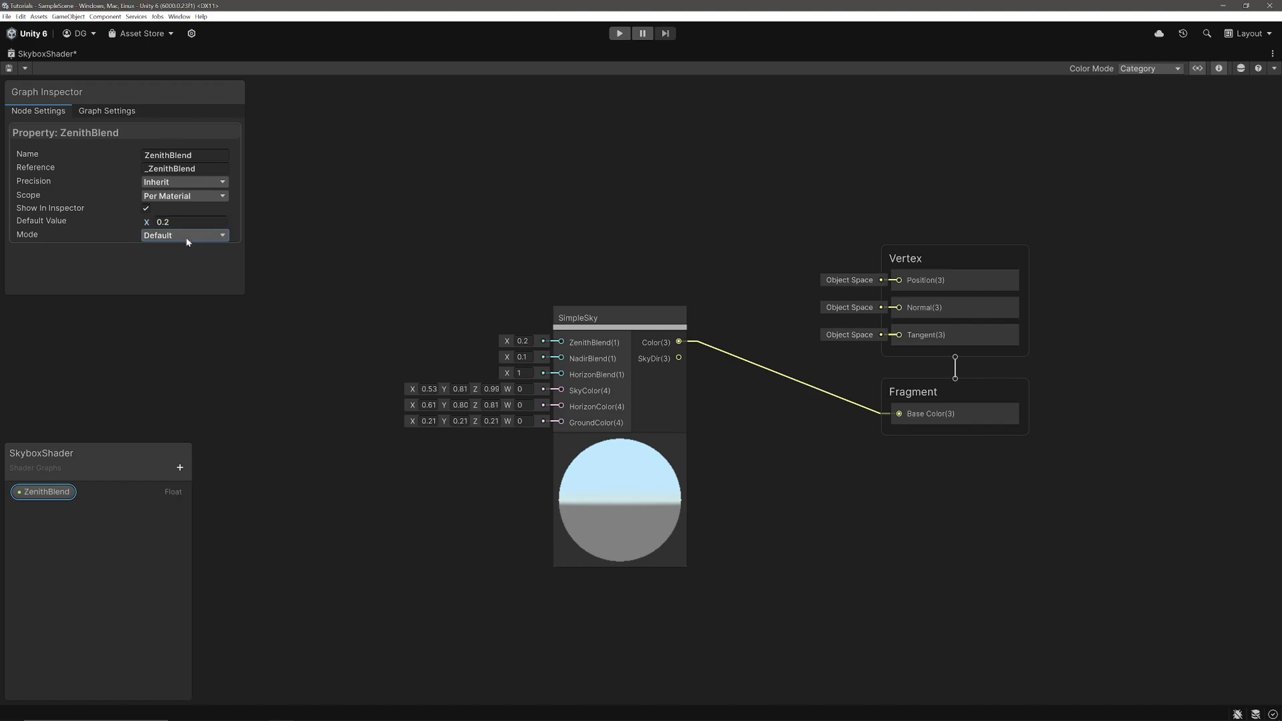
{"action": "left_click", "coordinate": [185, 234]}
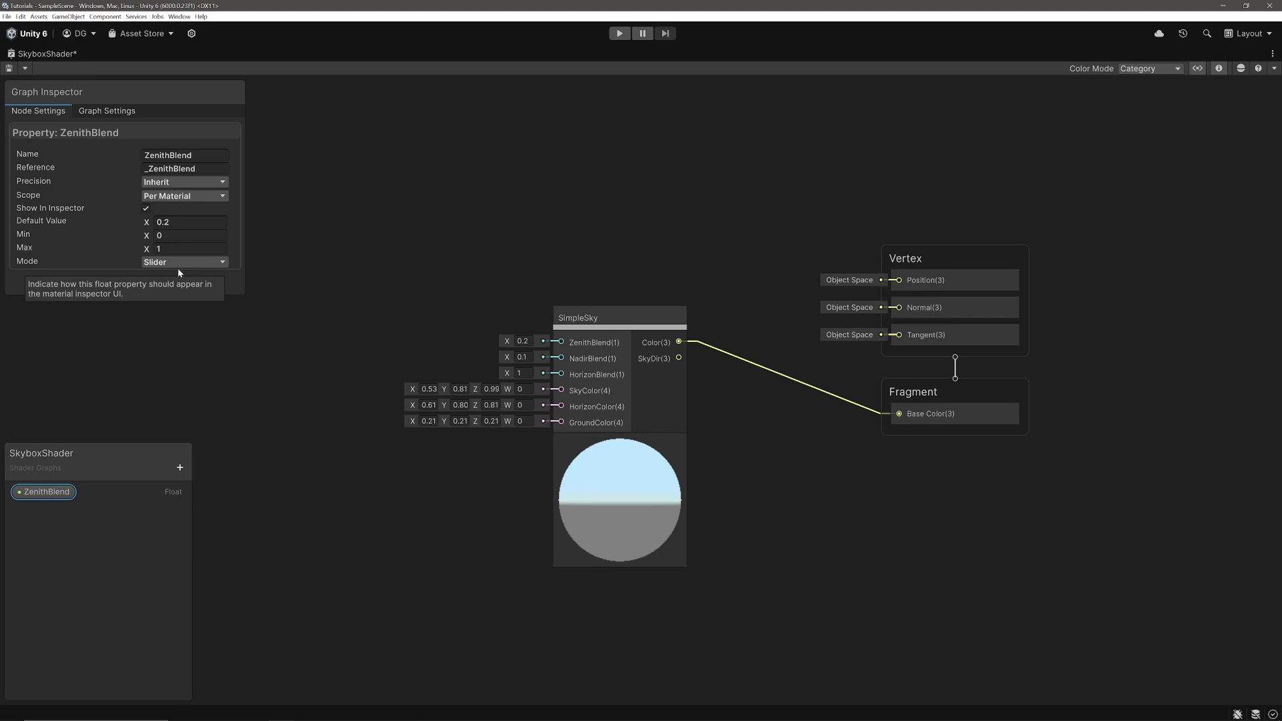
{"action": "left_click", "coordinate": [189, 248]}
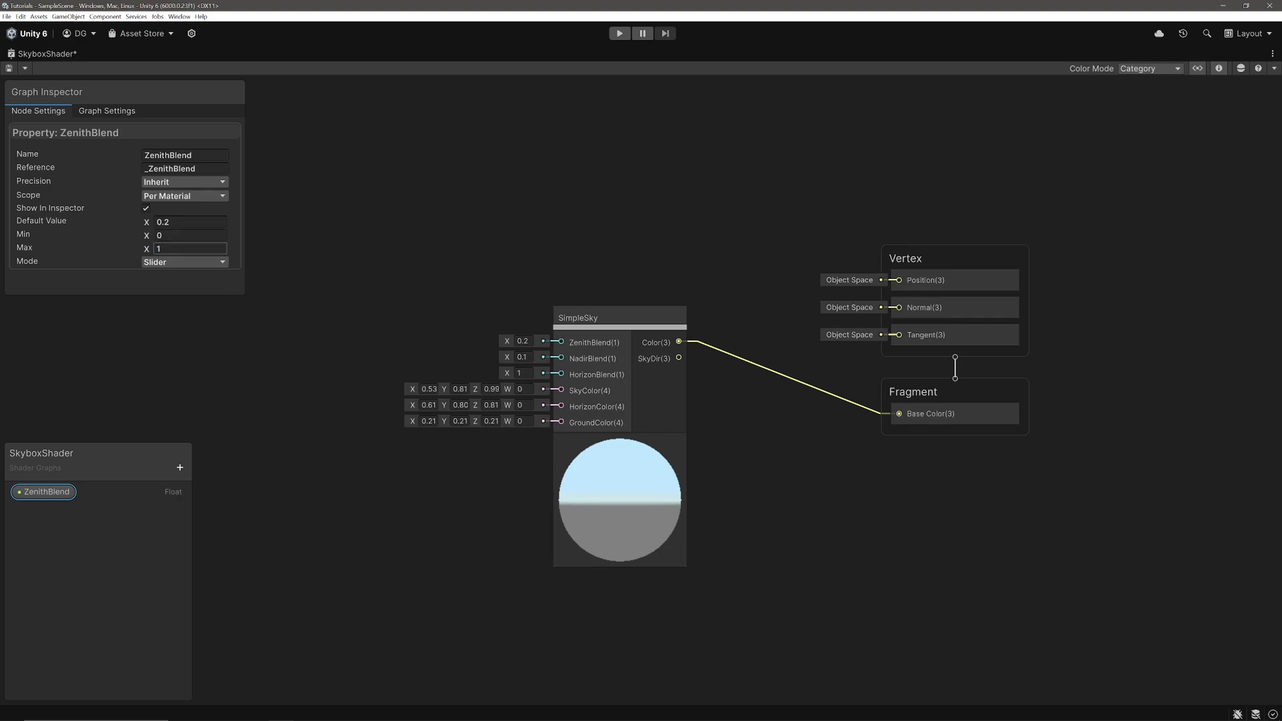
{"action": "type", "text": "10"}
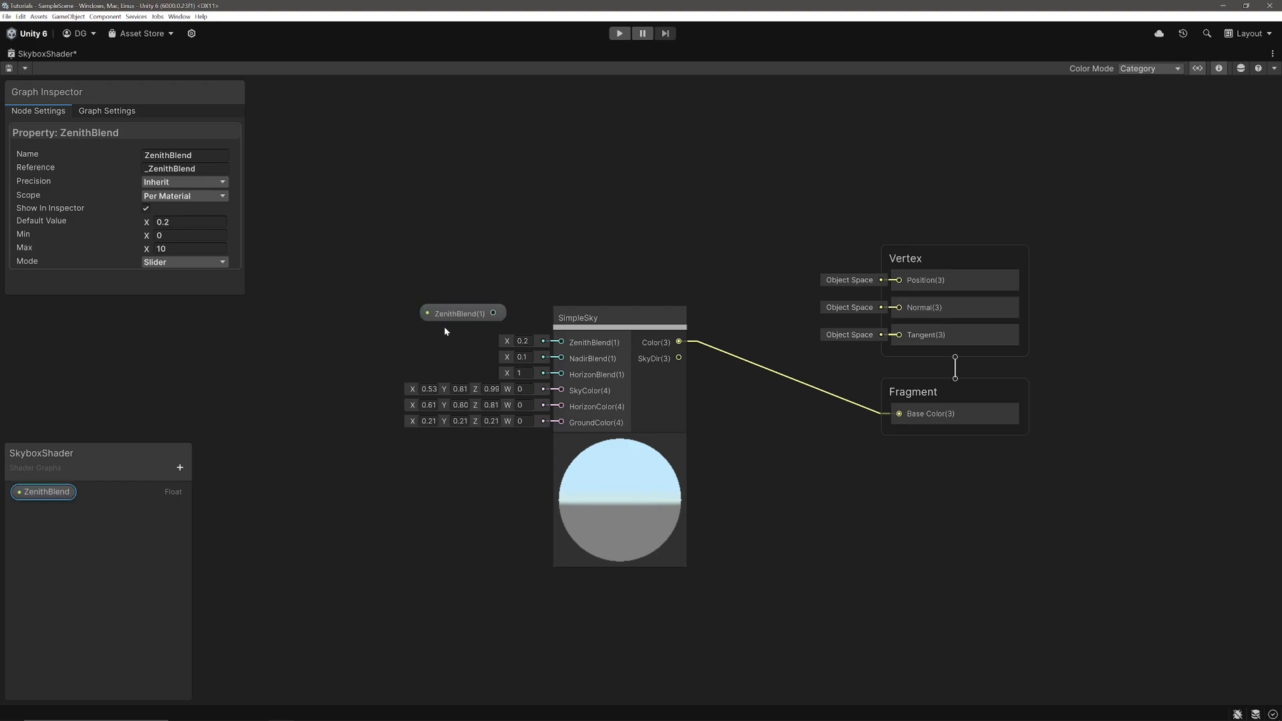
{"action": "left_click_drag", "start_coordinate": [492, 313], "coordinate": [560, 341]}
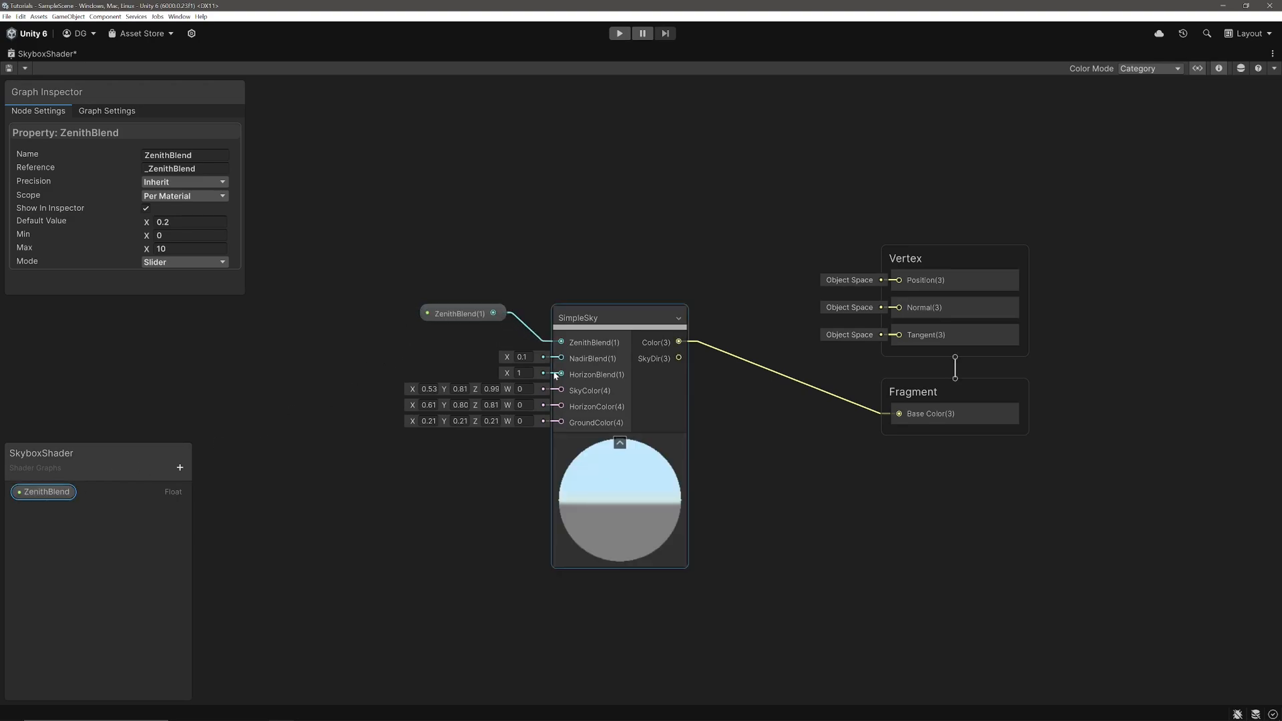
{"action": "left_click", "coordinate": [456, 426]}
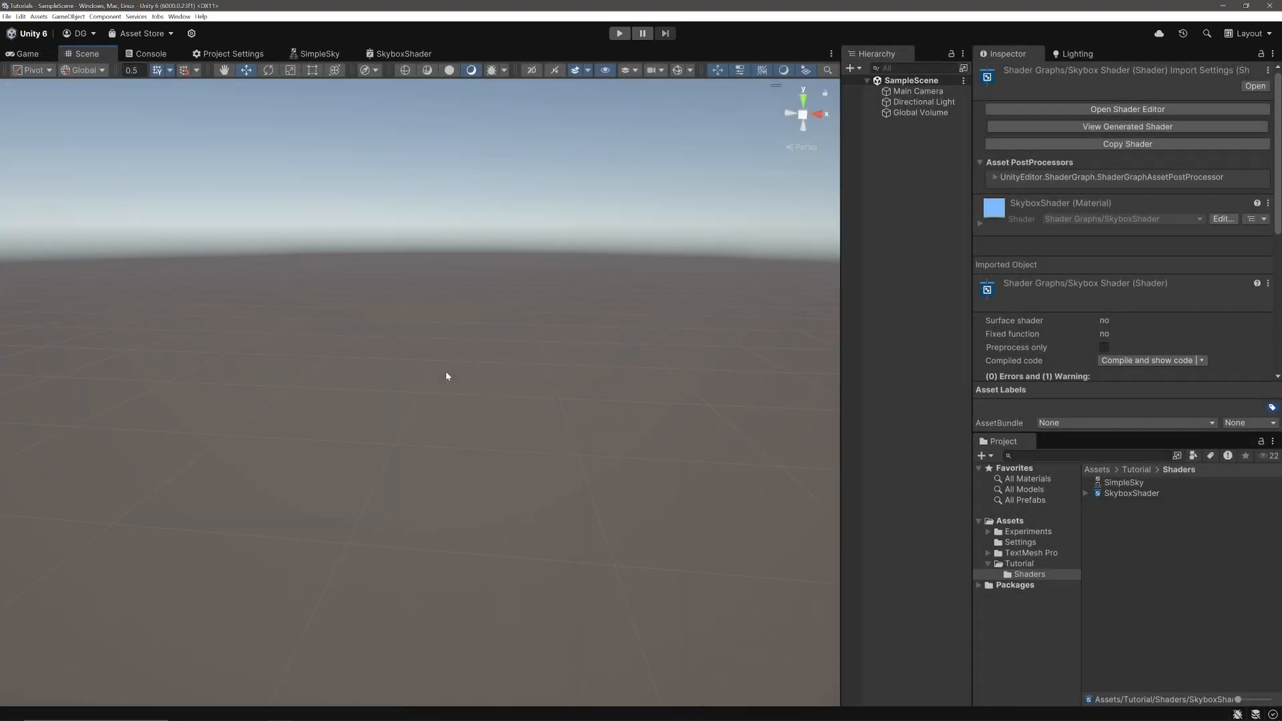
{"action": "mouse_move", "coordinate": [1183, 569]}
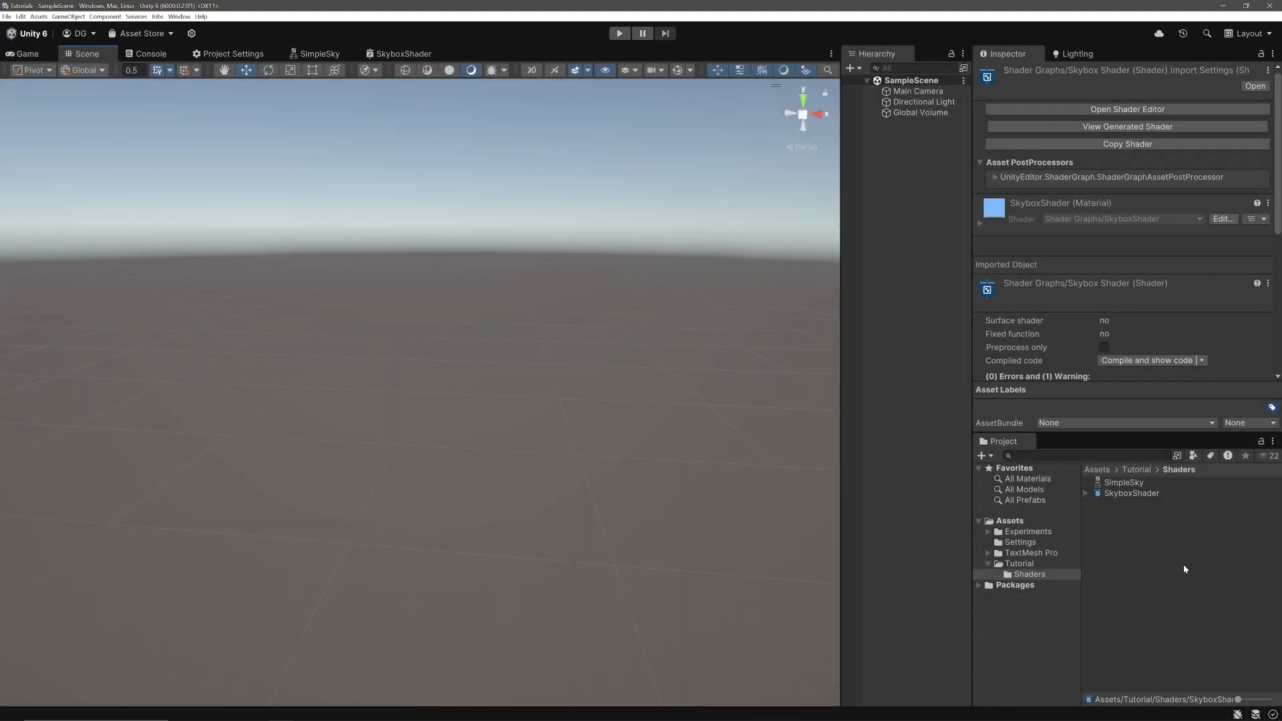
Step: Create a material from the SkyboxShader asset in the Shaders folder
{"action": "left_click", "coordinate": [1132, 493]}
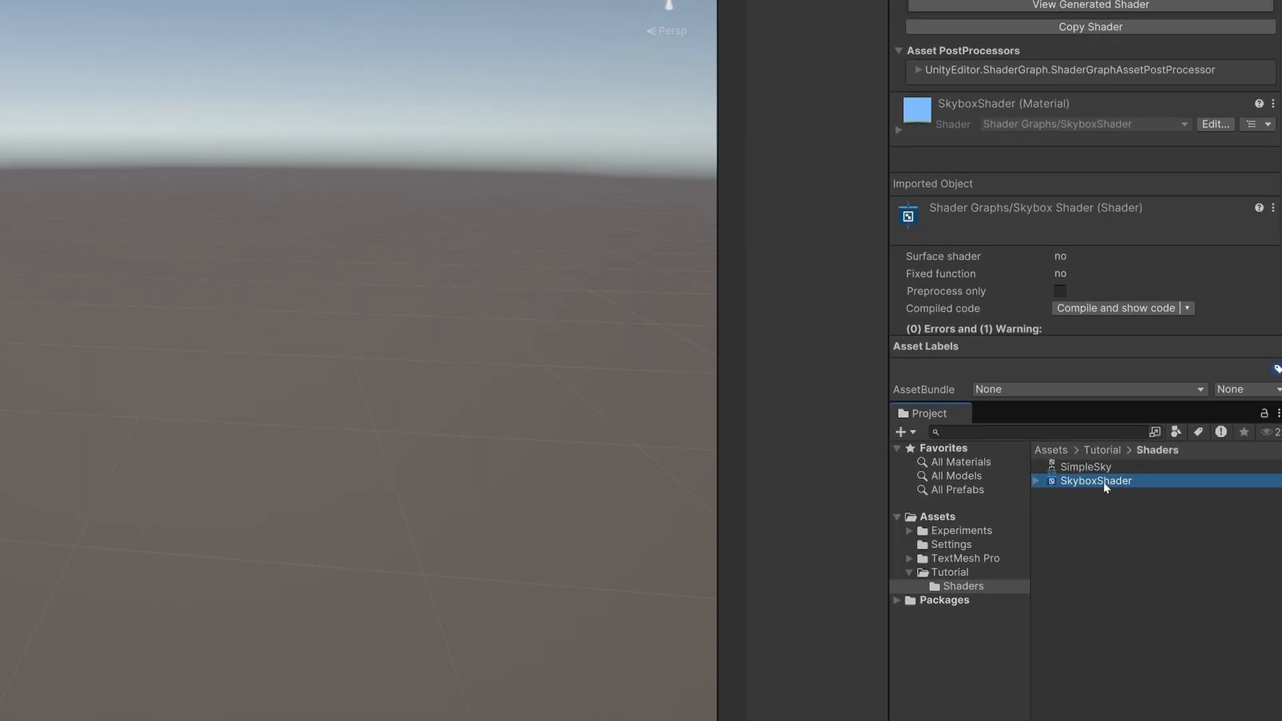
{"action": "right_click", "coordinate": [1096, 480]}
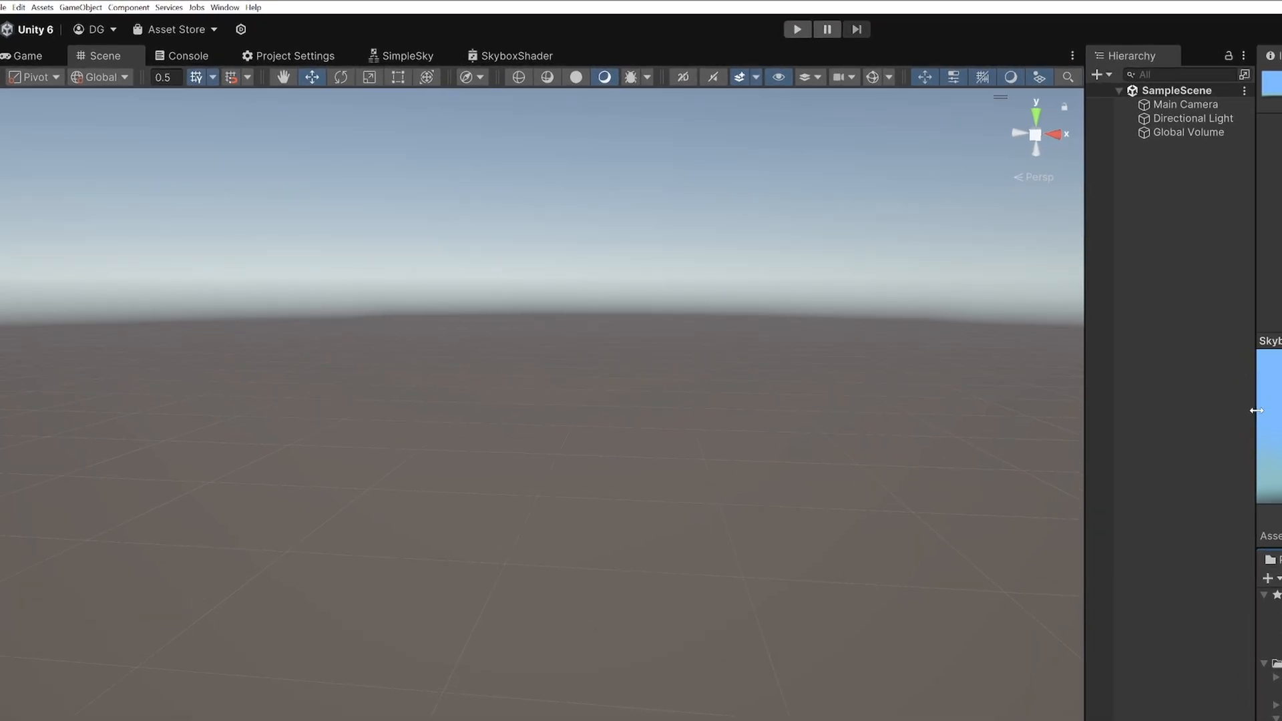
Step: Assign SkyboxMat as the Skybox Material in Lighting > Environment and show its properties
{"action": "left_click", "coordinate": [225, 7]}
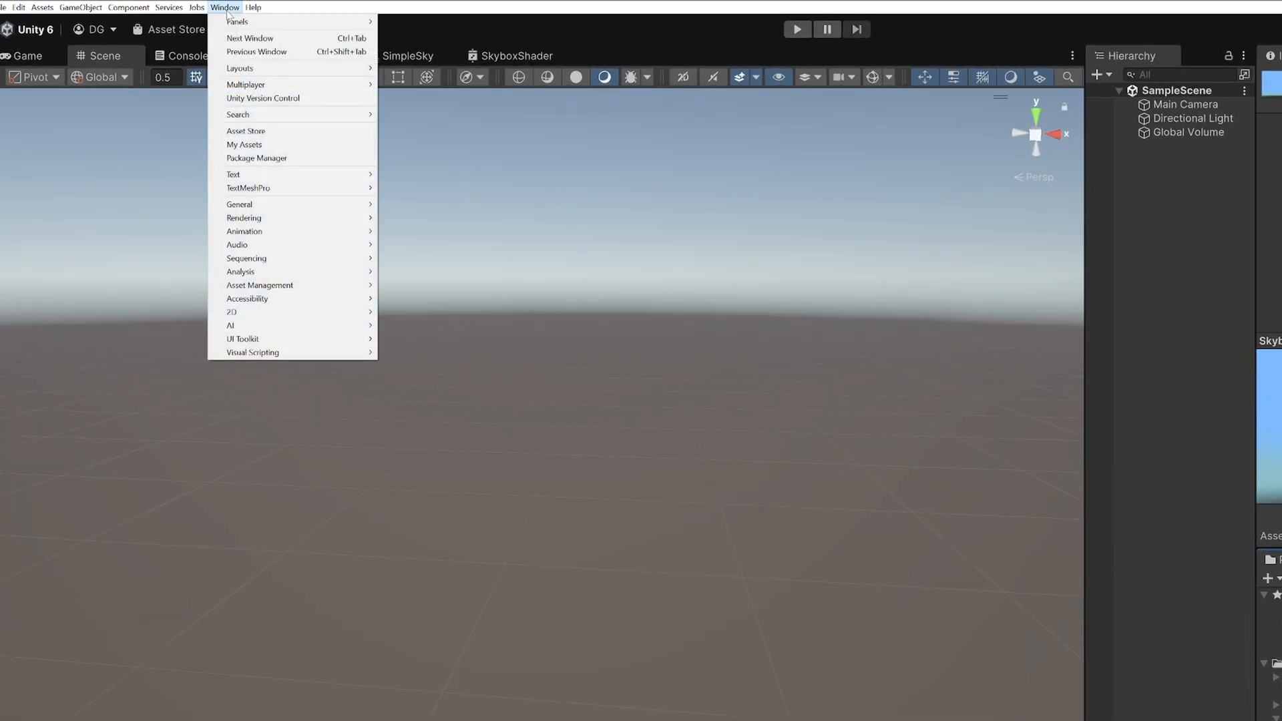
{"action": "mouse_move", "coordinate": [243, 217]}
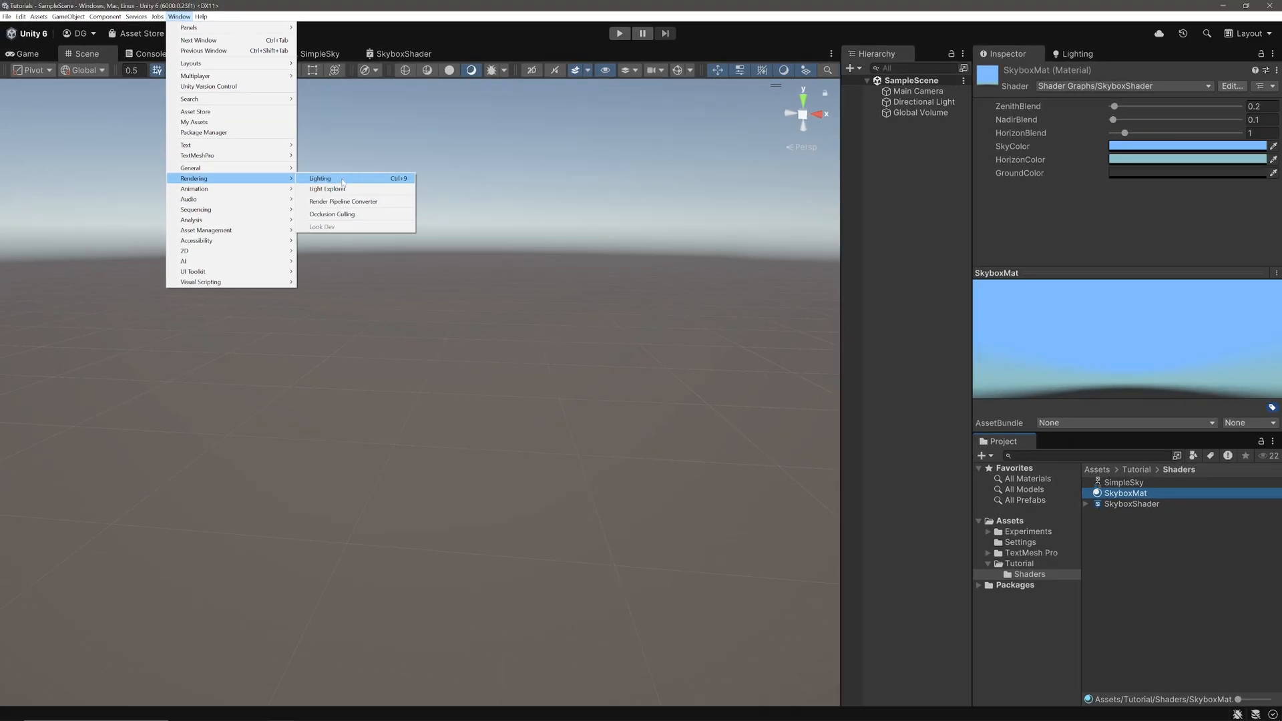
{"action": "left_click", "coordinate": [319, 178]}
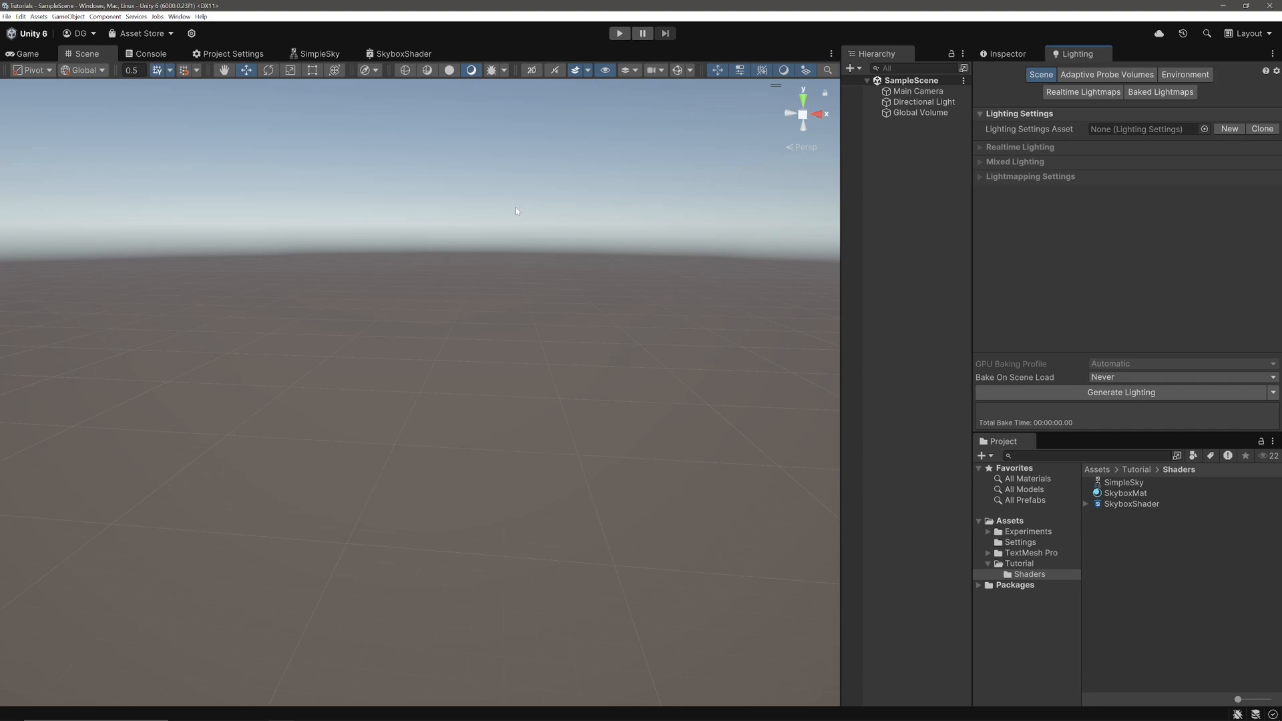
{"action": "left_click", "coordinate": [1184, 74]}
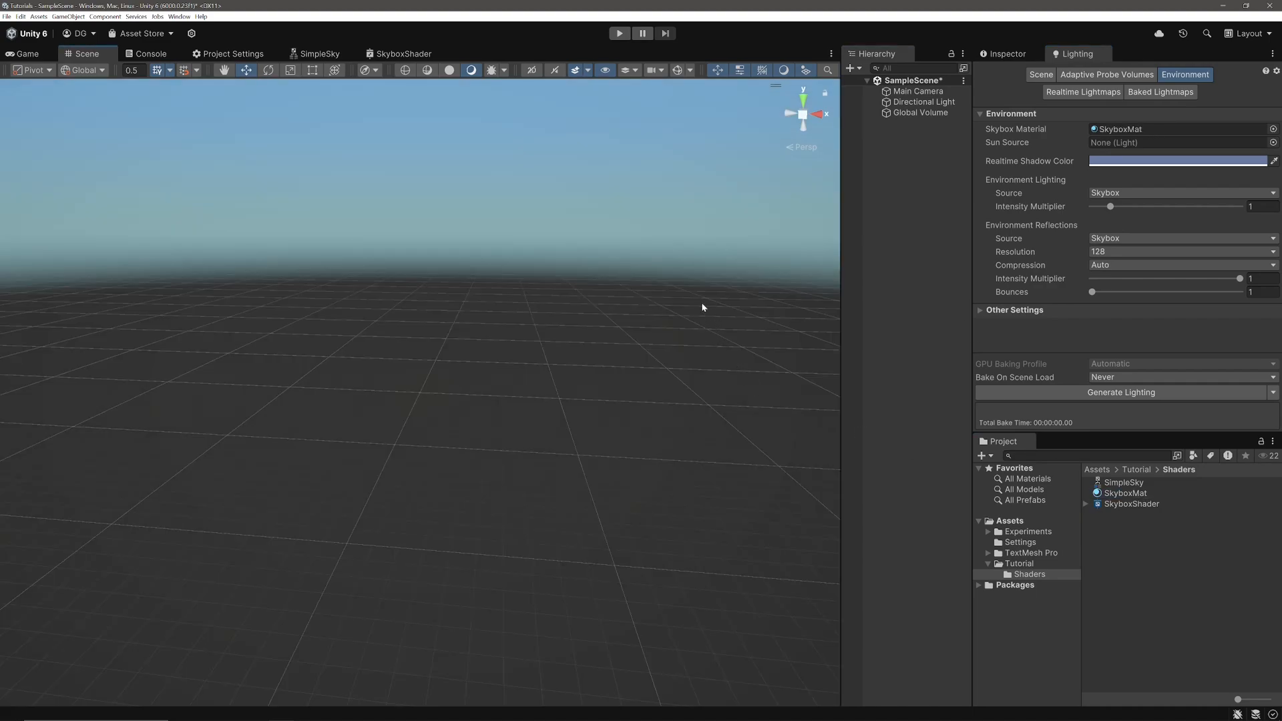
{"action": "left_click", "coordinate": [1126, 493]}
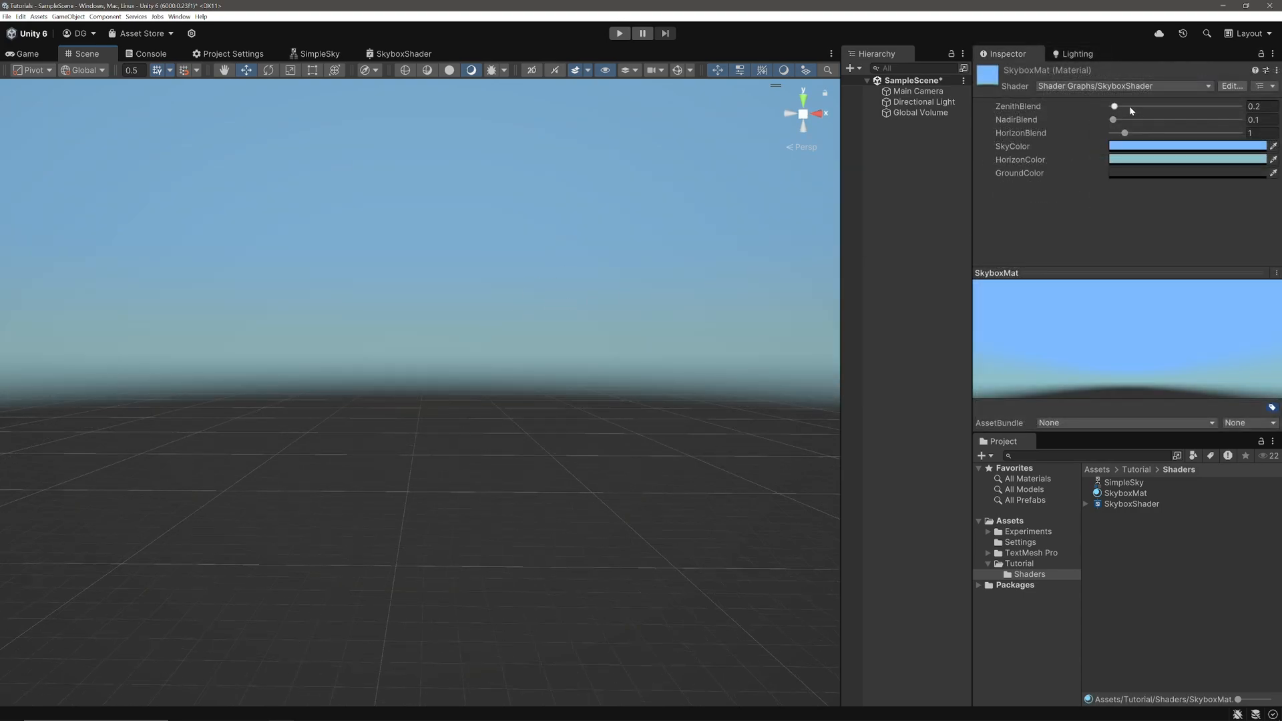
Step: Set SkyboxMat's ZenithBlend to 0.87, HorizonBlend to 1.52, and pick a deeper blue SkyColor
{"action": "left_click_drag", "start_coordinate": [1113, 106], "coordinate": [1124, 106]}
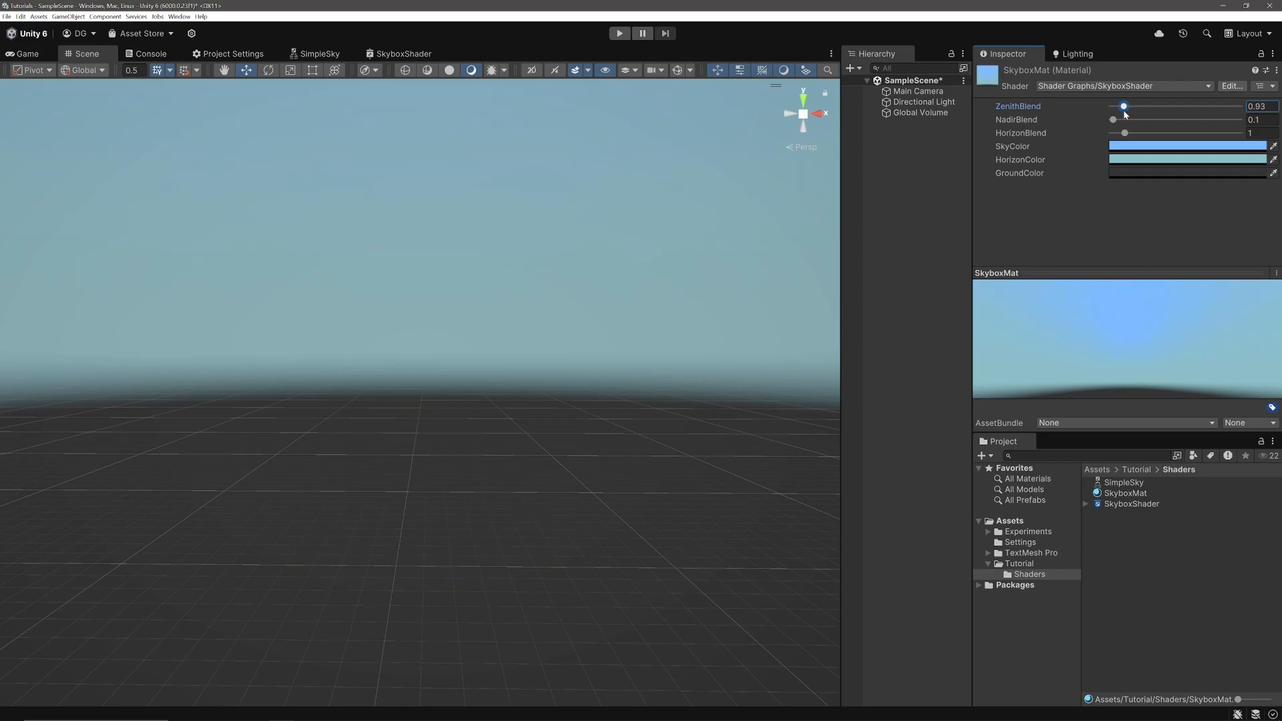
{"action": "left_click_drag", "start_coordinate": [1111, 132], "coordinate": [1132, 132]}
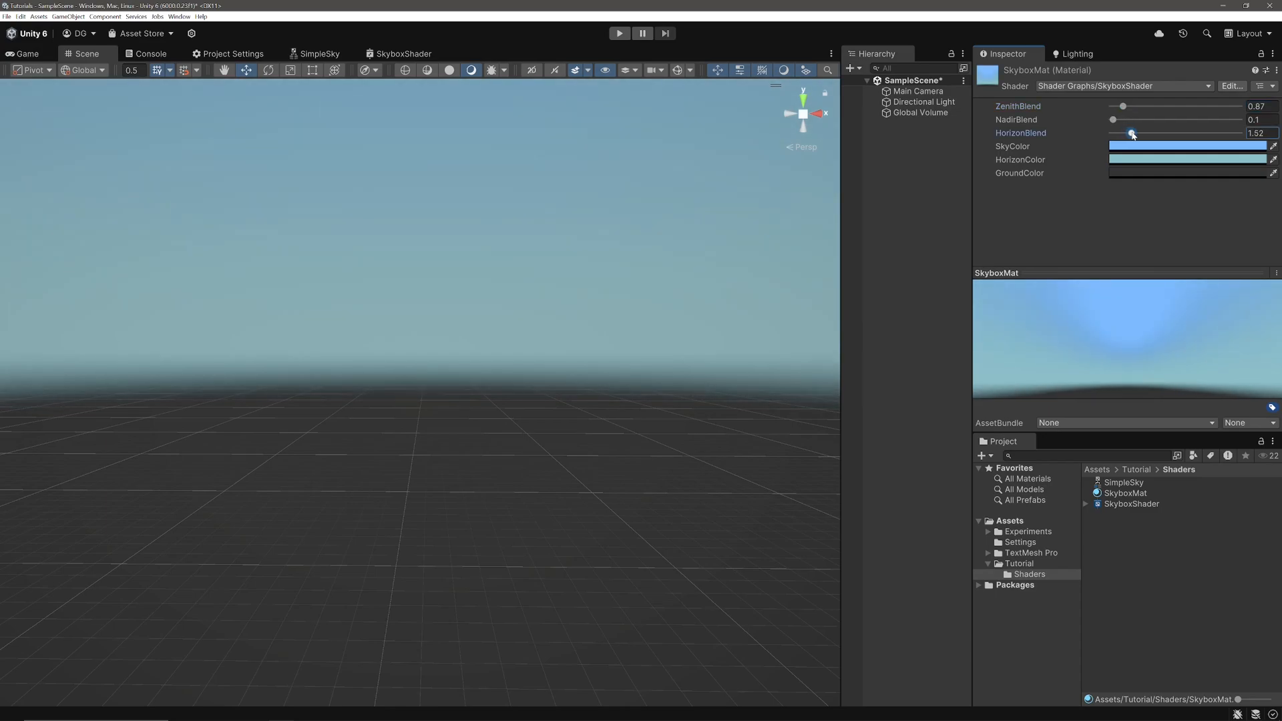
{"action": "left_click", "coordinate": [1187, 145]}
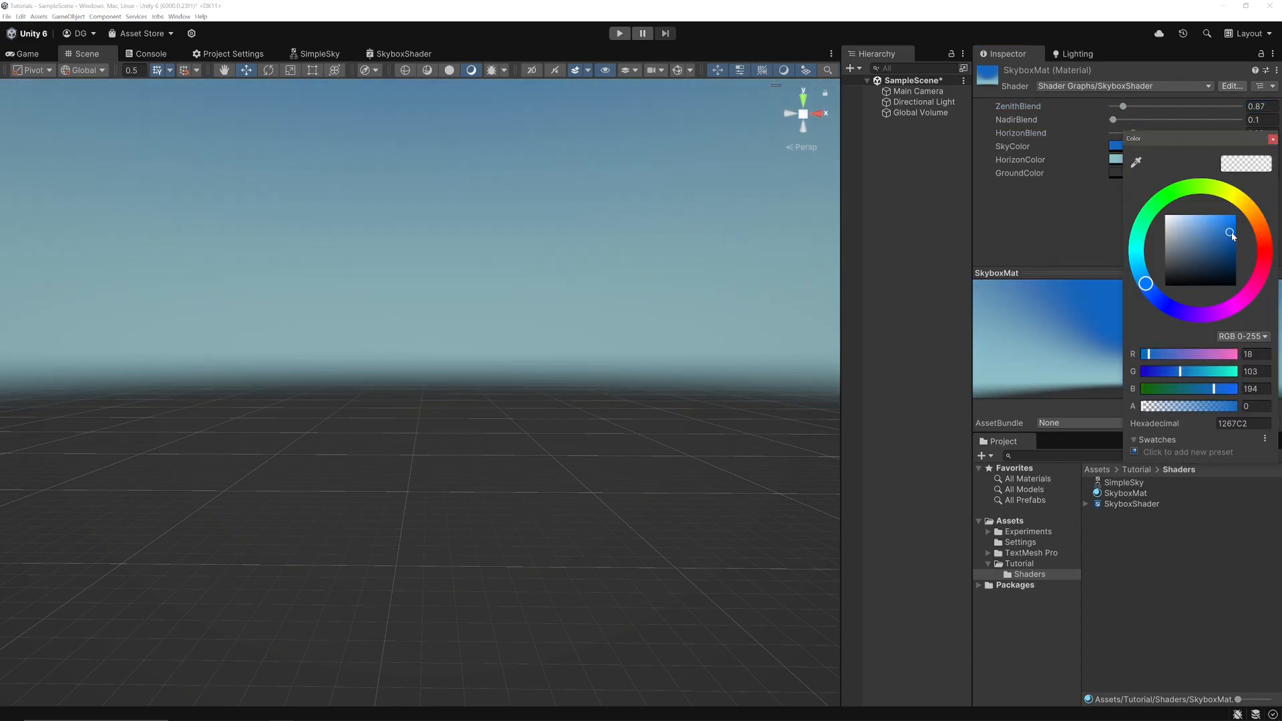